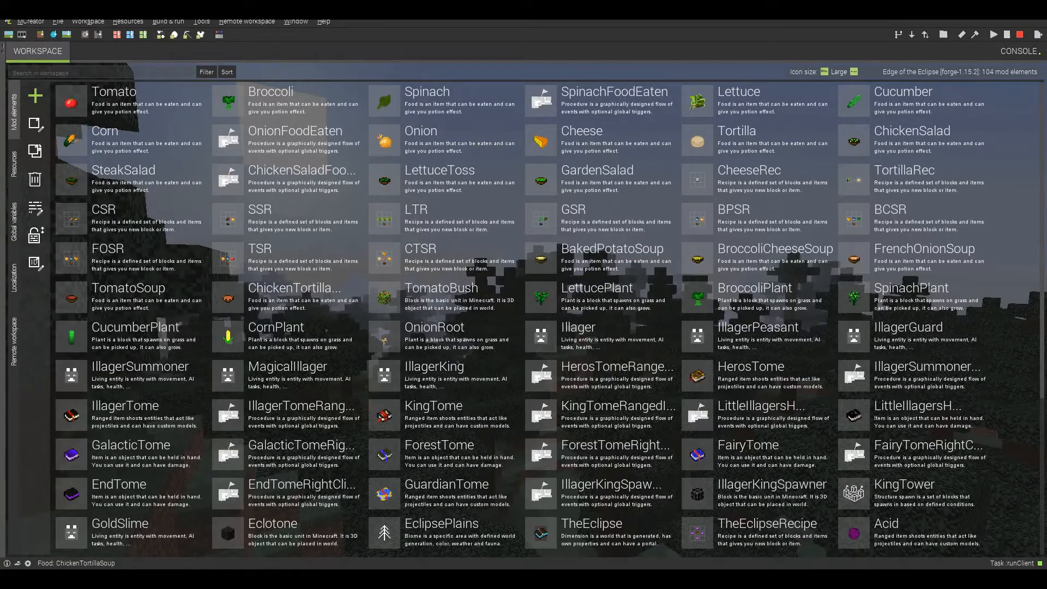
Close the Midnight biome editor and save the LittleIllagersHandbookRecipe element.
{"action": "scroll", "scroll_direction": "down", "scroll_amount": 3}
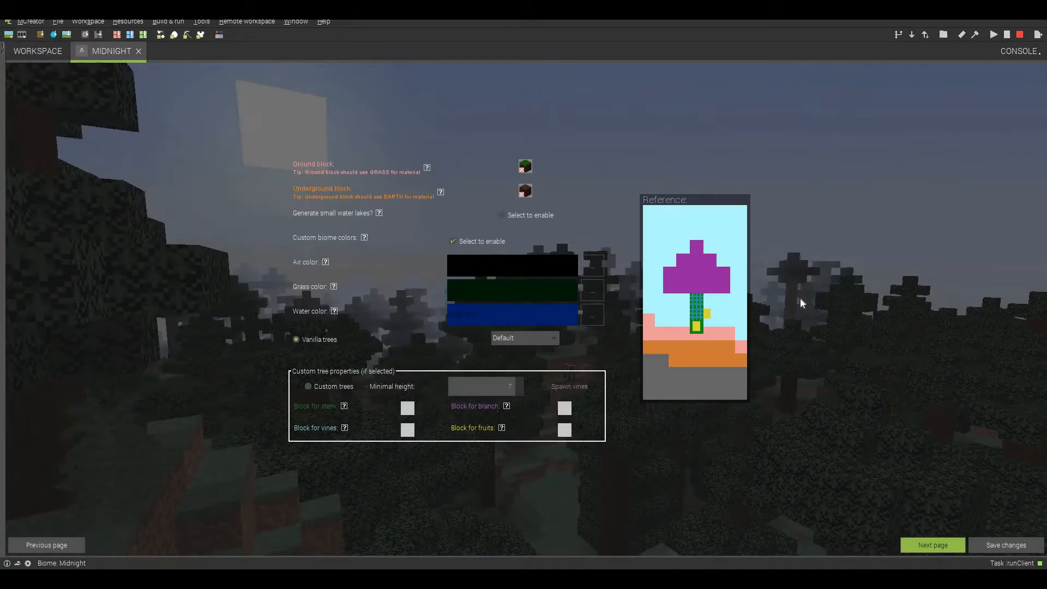
{"action": "left_click", "coordinate": [933, 545]}
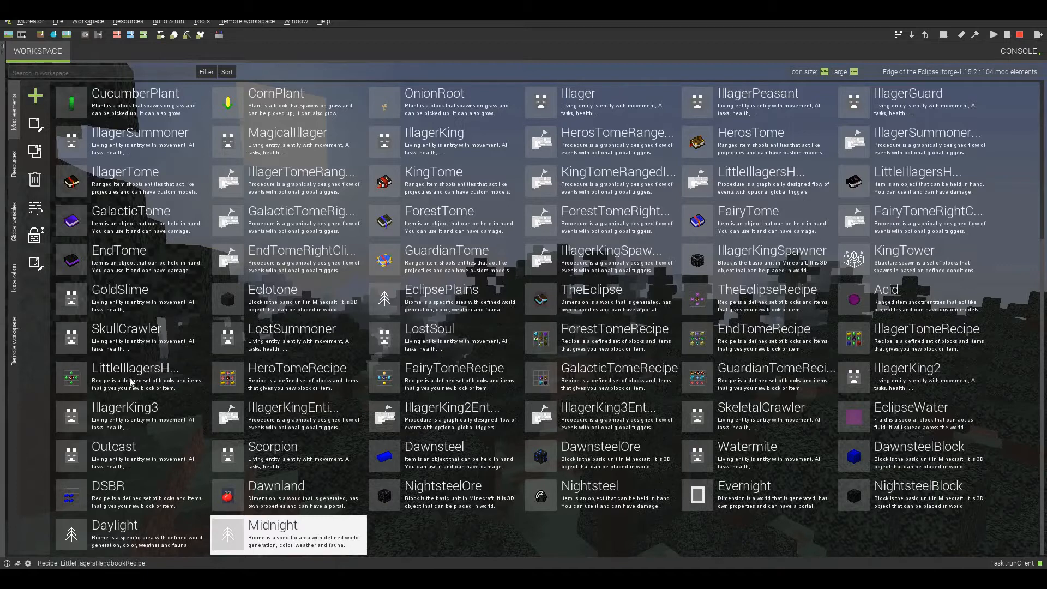
{"action": "double_click", "coordinate": [134, 377]}
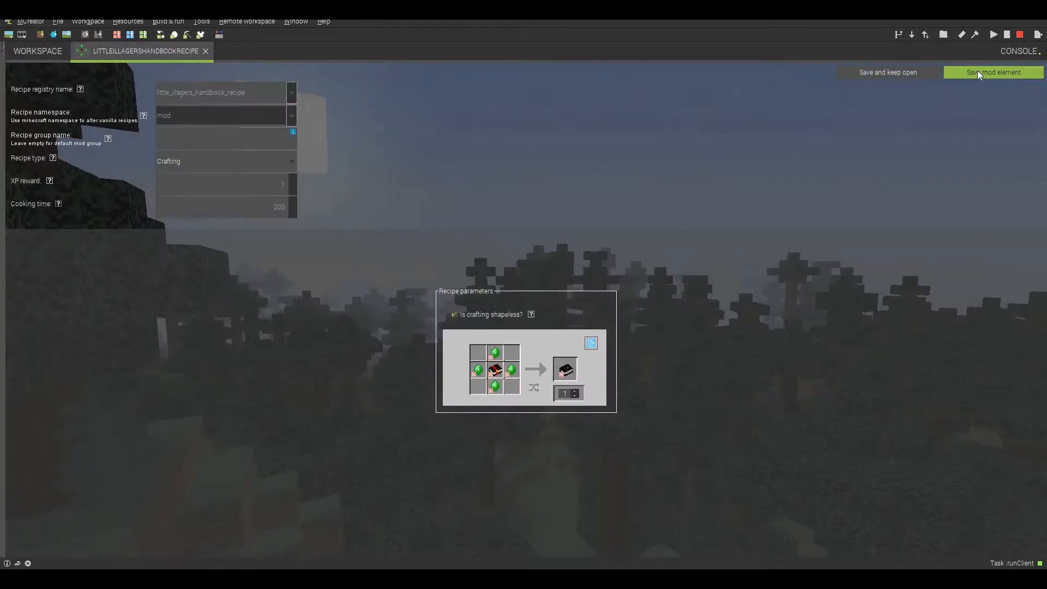
{"action": "left_click", "coordinate": [992, 72]}
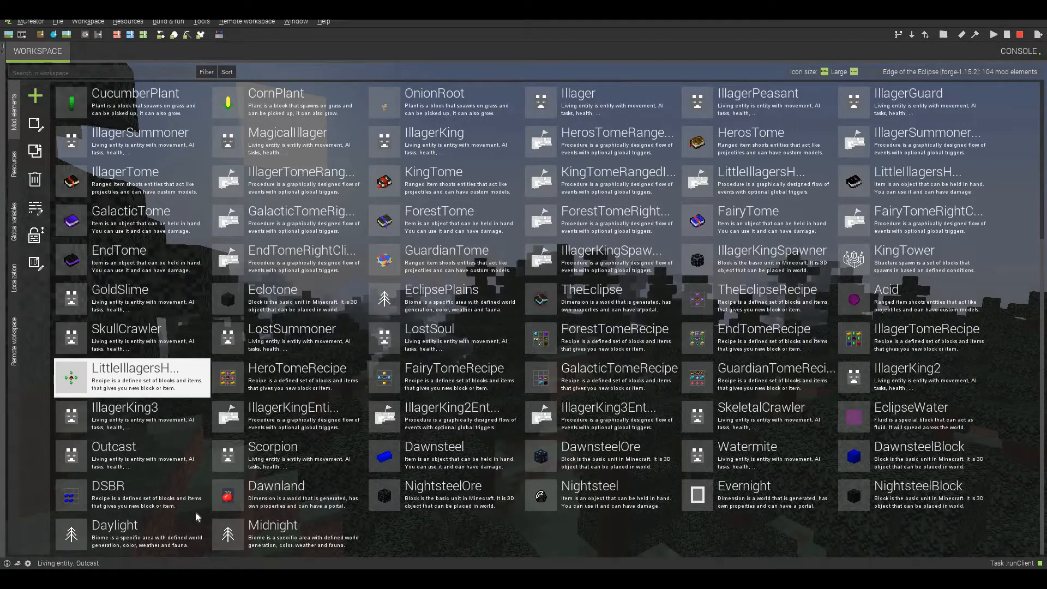
{"action": "mouse_move", "coordinate": [667, 532]}
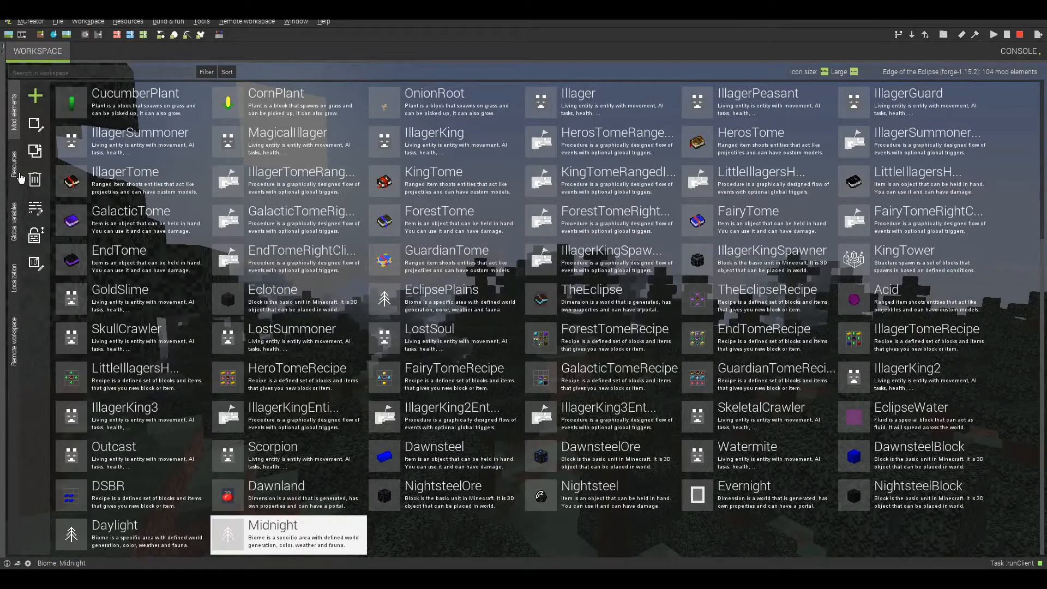
Review the gust and tsunami item textures among the workspace's texture resources.
{"action": "left_click", "coordinate": [15, 159]}
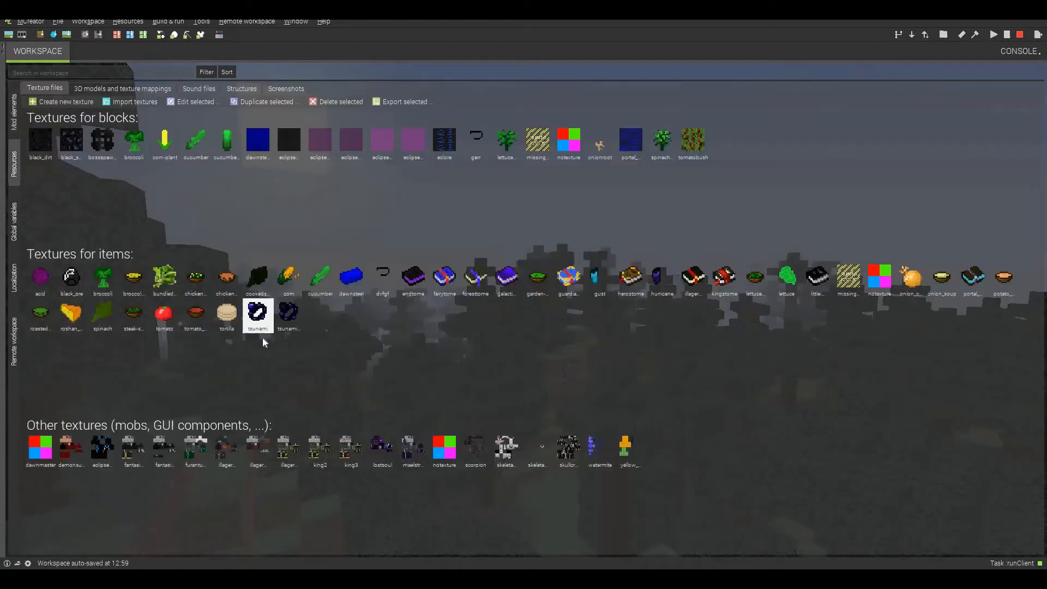
{"action": "mouse_move", "coordinate": [628, 330]}
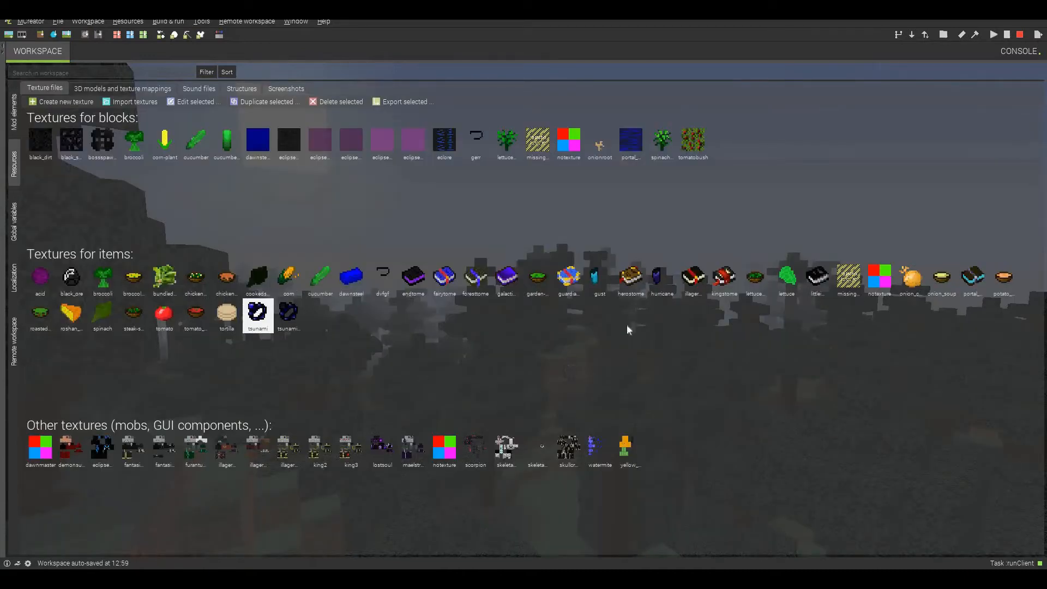
{"action": "left_click", "coordinate": [599, 277]}
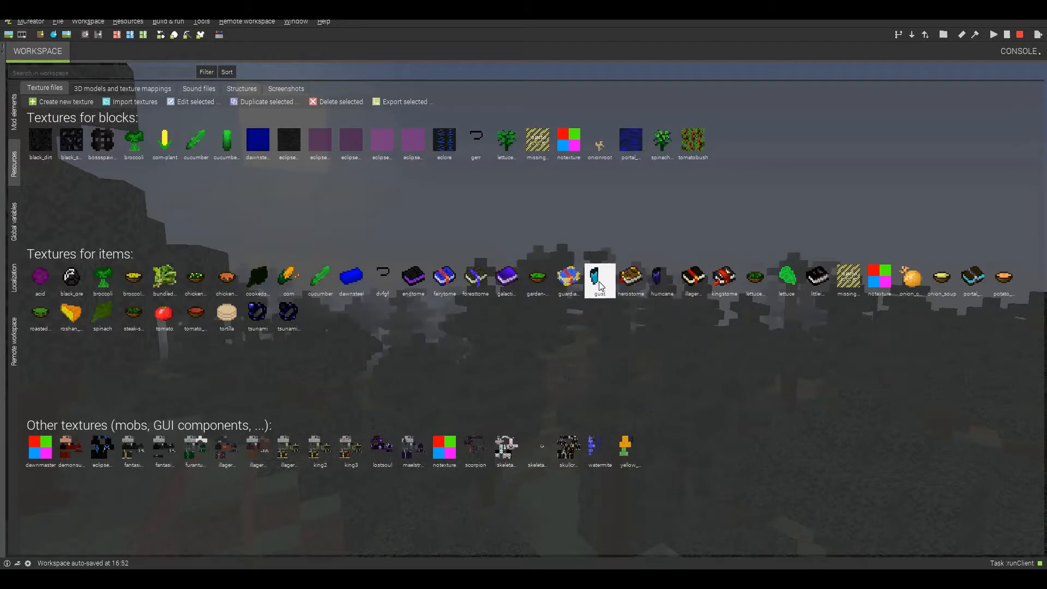
{"action": "mouse_move", "coordinate": [658, 302]}
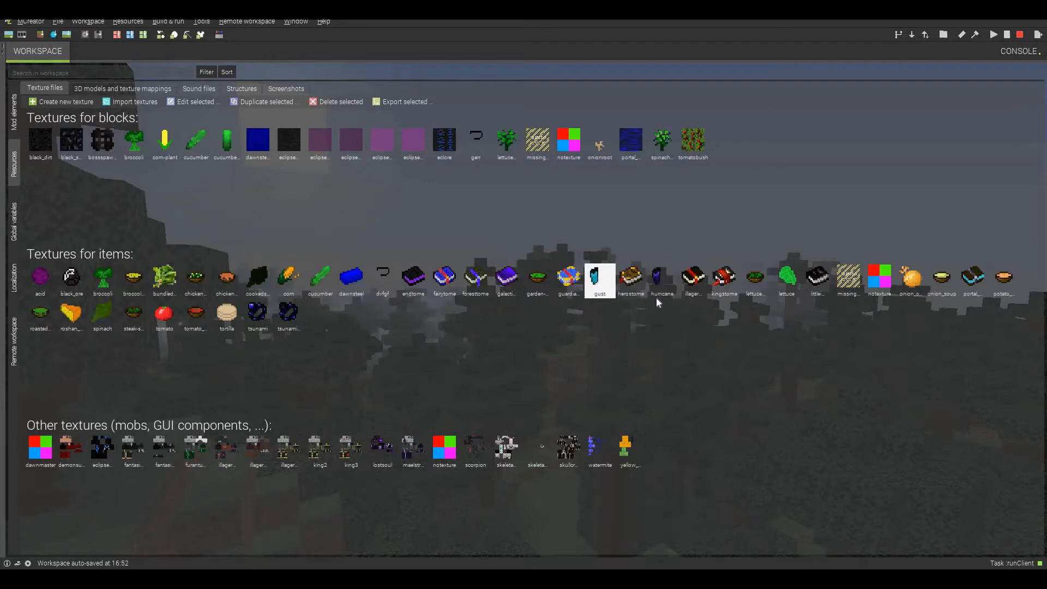
{"action": "left_click", "coordinate": [661, 276]}
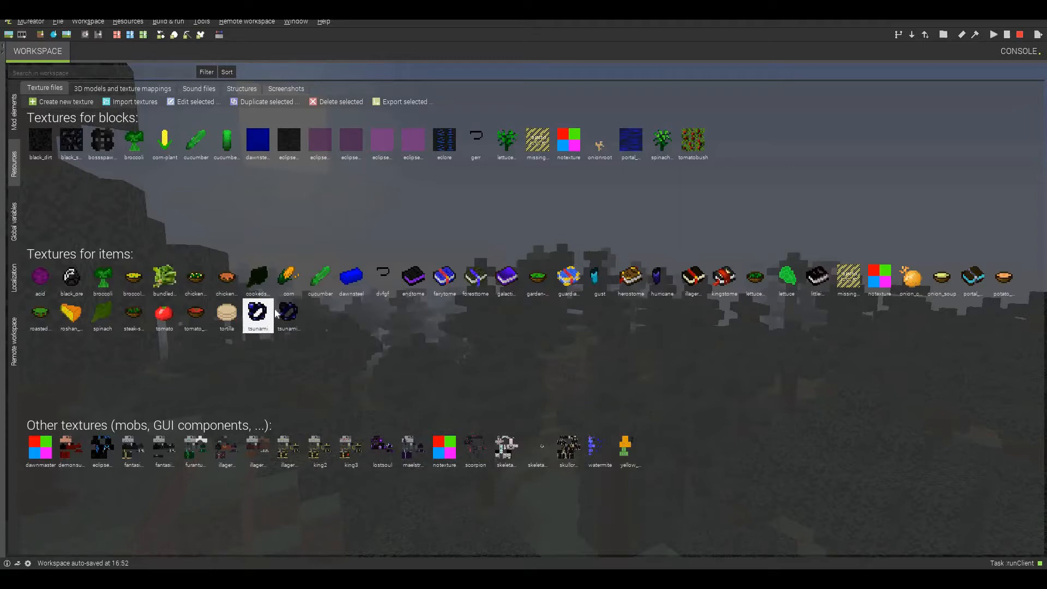
{"action": "left_click", "coordinate": [289, 314]}
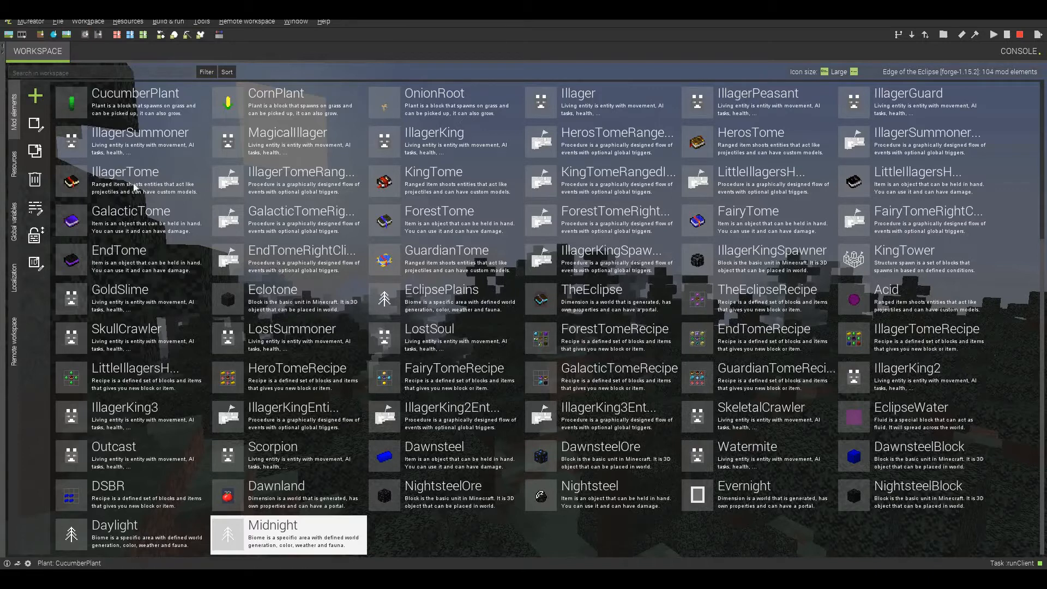
Create a new ranged item element named TheGust.
{"action": "left_click", "coordinate": [34, 95]}
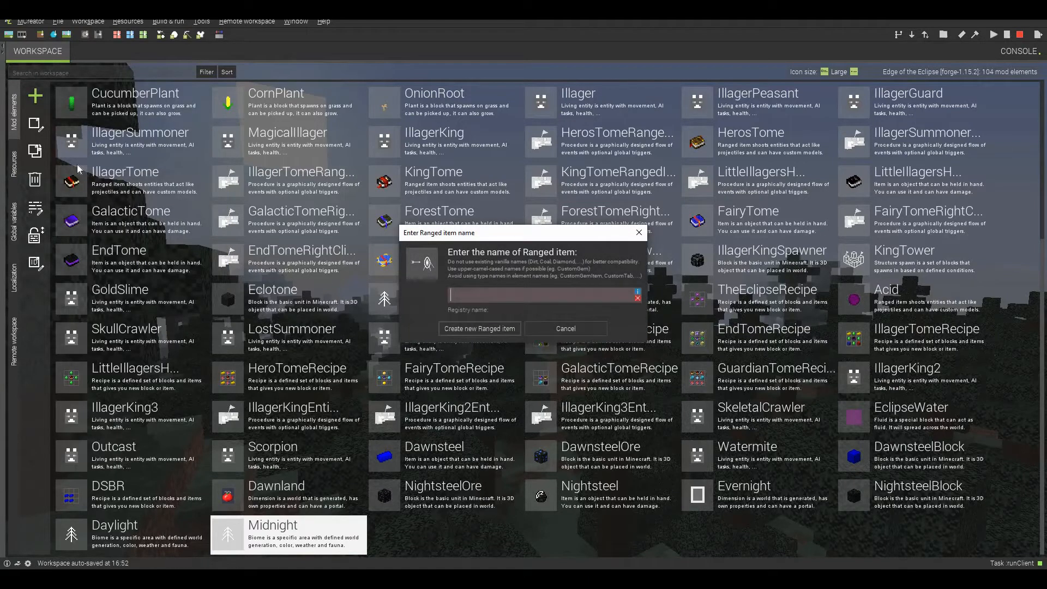
{"action": "type", "text": "TheGust"}
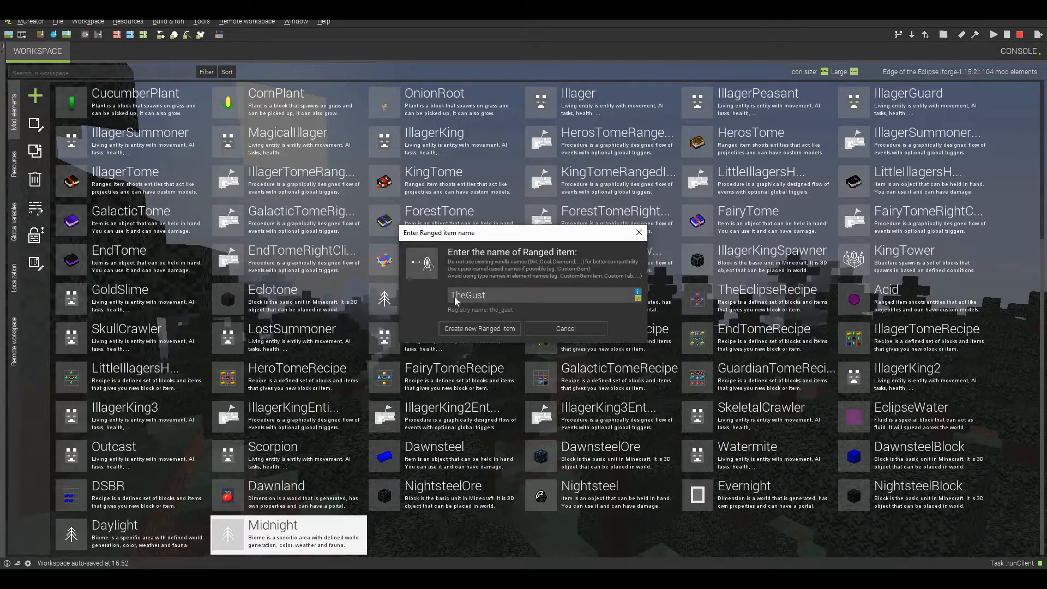
{"action": "left_click", "coordinate": [479, 328]}
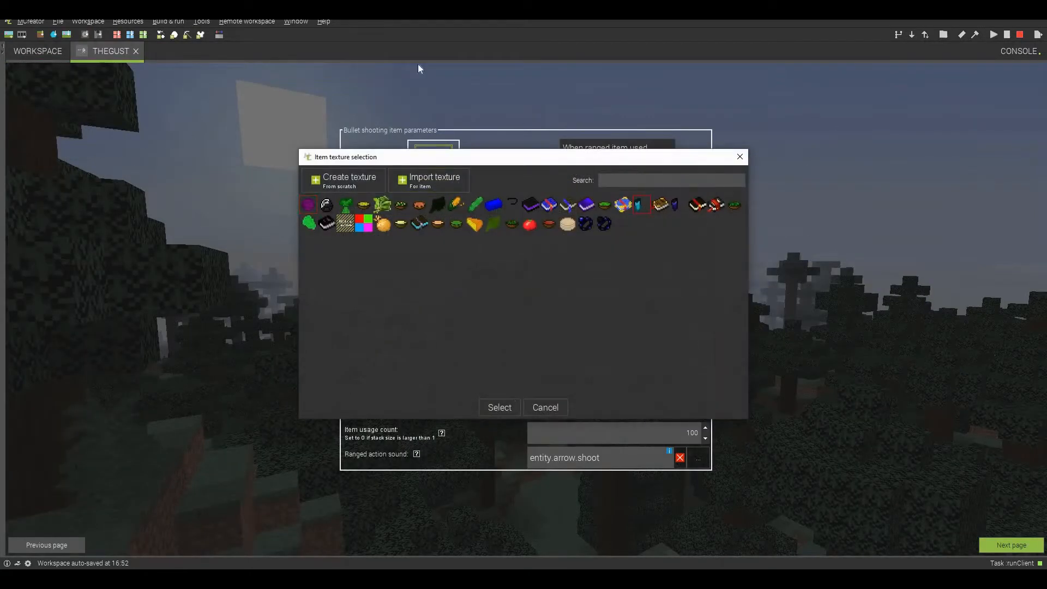
Give TheGust the gust texture, constant shooting, usage count 50, and no ranged sound.
{"action": "left_click", "coordinate": [499, 407]}
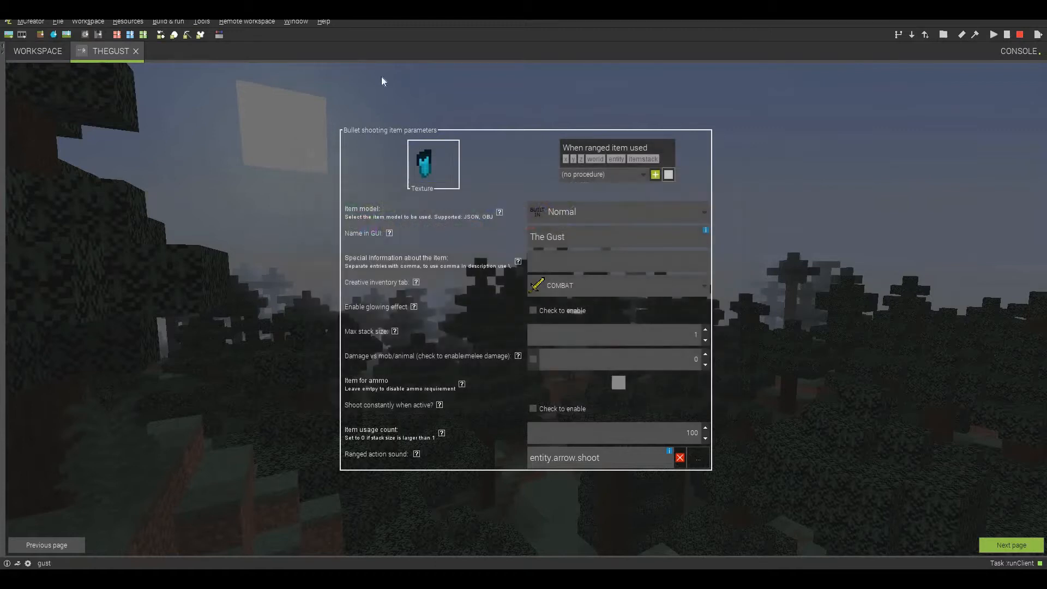
{"action": "mouse_move", "coordinate": [503, 259]}
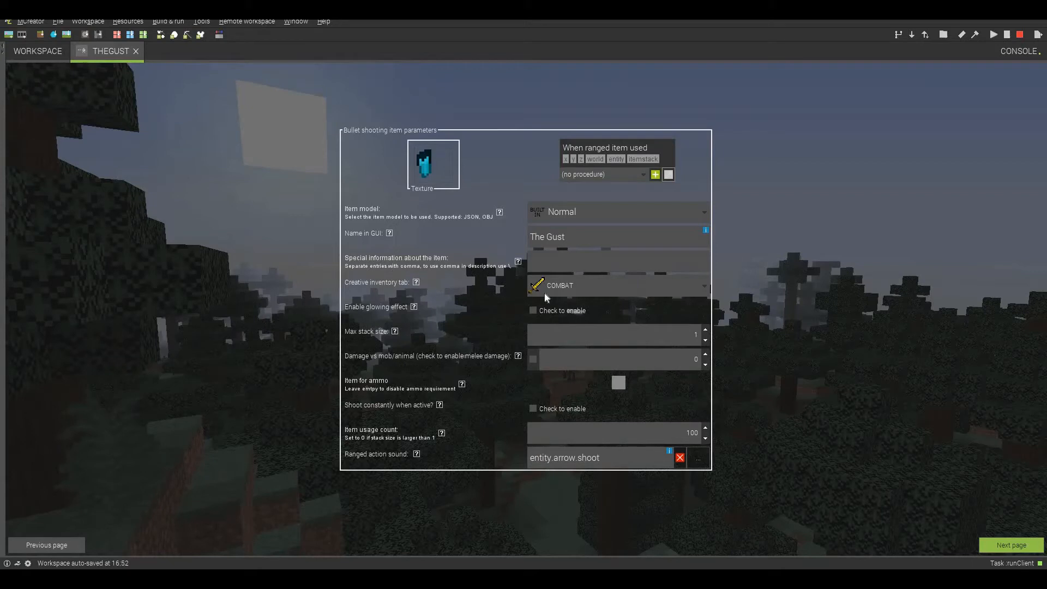
{"action": "mouse_move", "coordinate": [461, 315]}
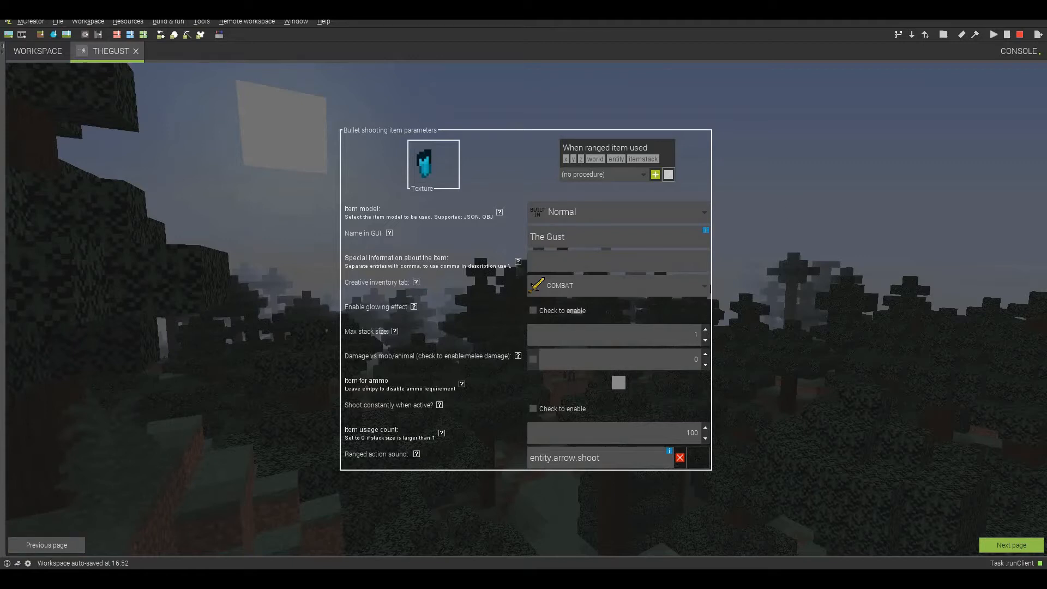
{"action": "mouse_move", "coordinate": [589, 305]}
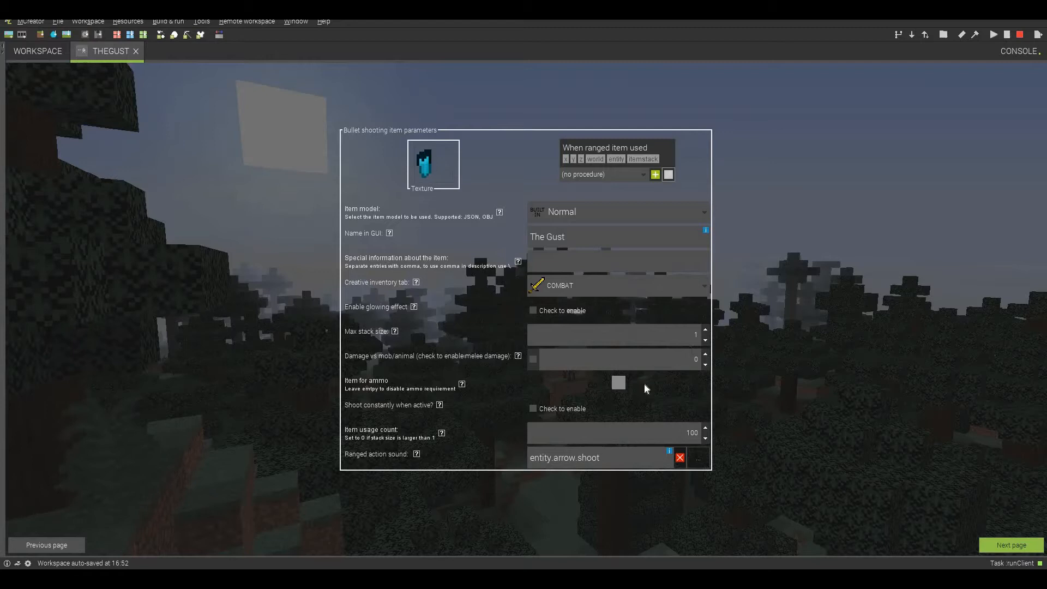
{"action": "mouse_move", "coordinate": [626, 387]}
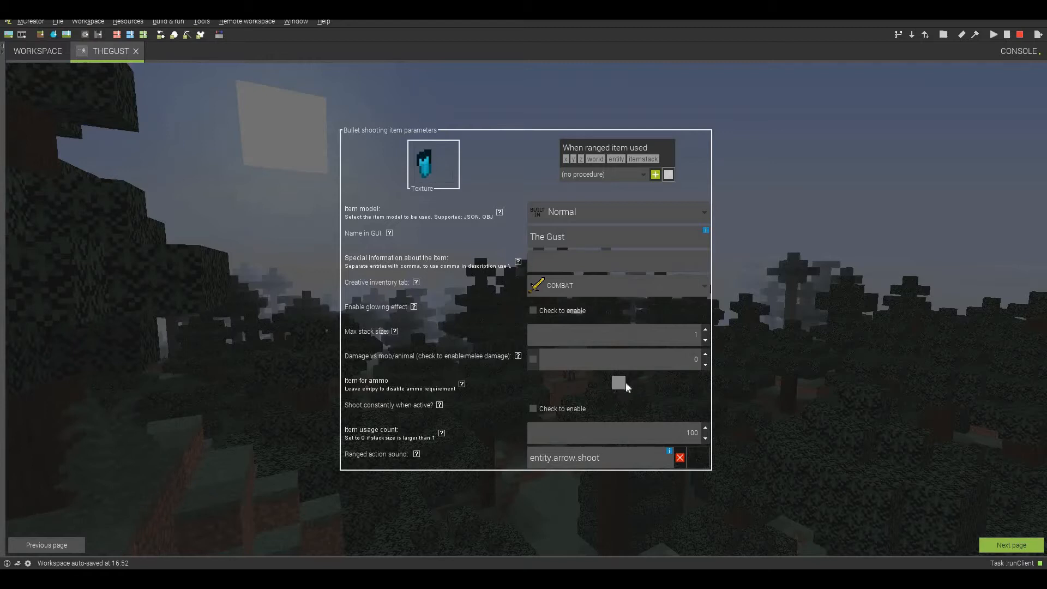
{"action": "mouse_move", "coordinate": [633, 393]}
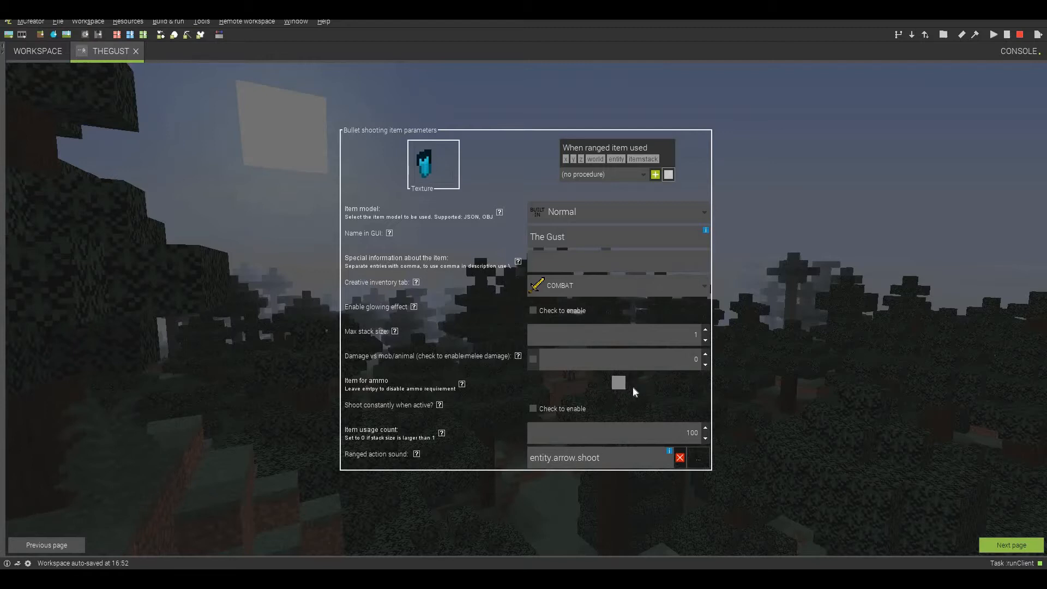
{"action": "mouse_move", "coordinate": [404, 414]}
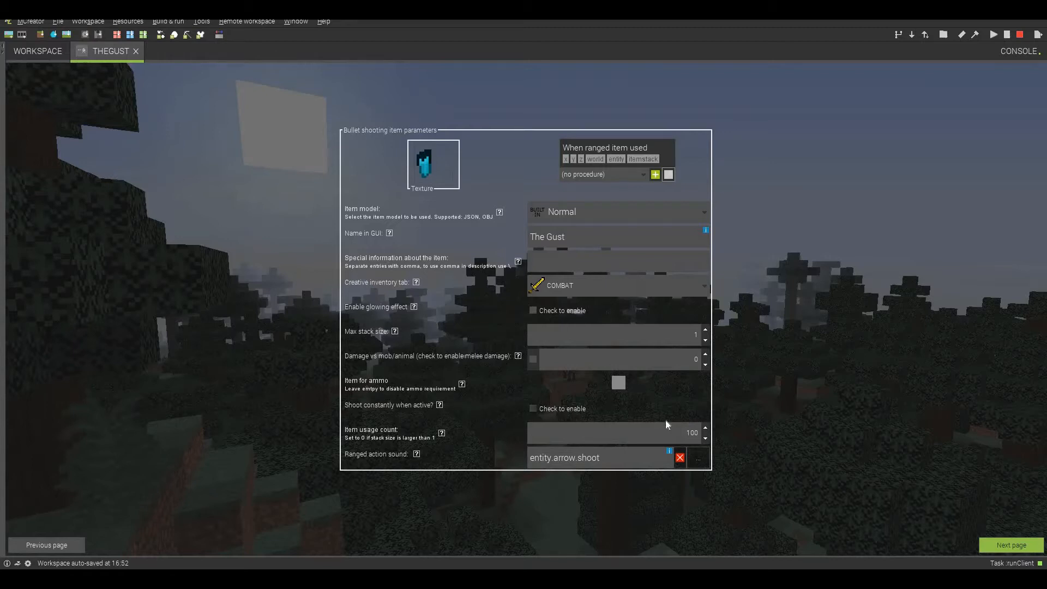
{"action": "left_click", "coordinate": [533, 408]}
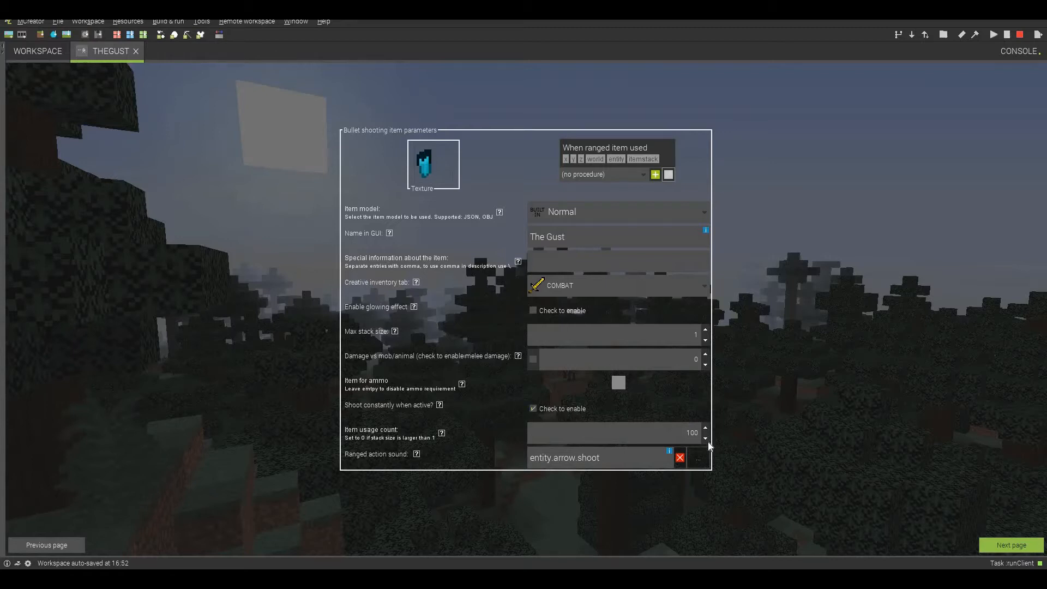
{"action": "left_click", "coordinate": [704, 439]}
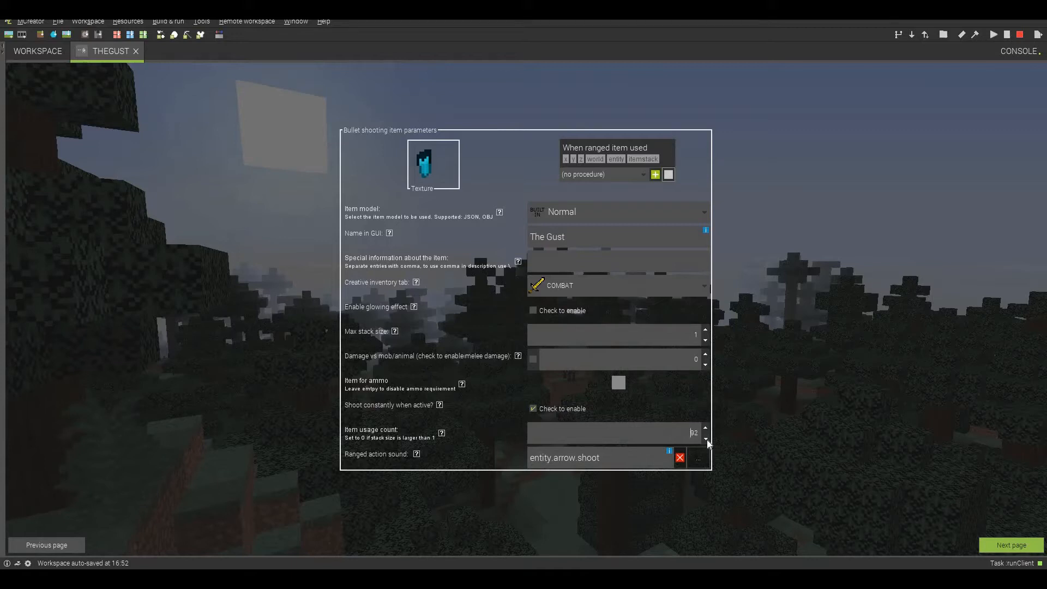
{"action": "left_click", "coordinate": [705, 430]}
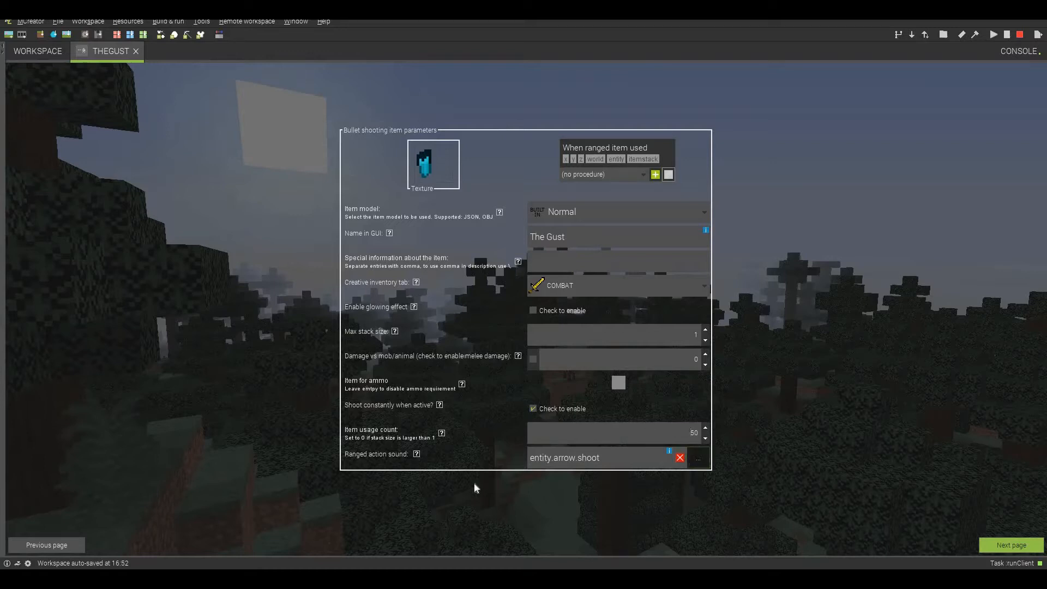
{"action": "left_click", "coordinate": [680, 457]}
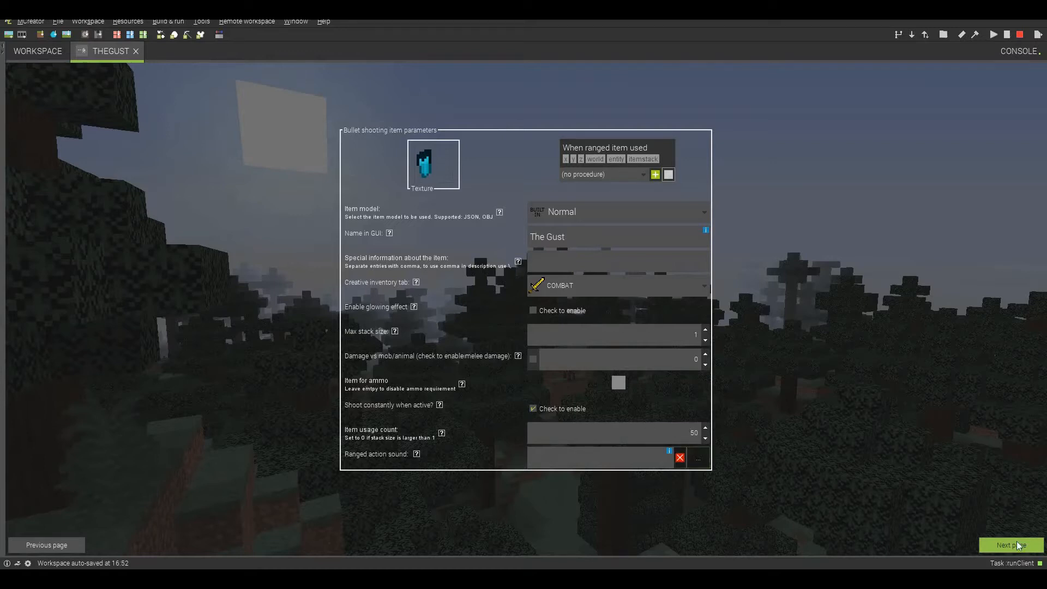
On TheGust's bullet properties, choose an item to represent the bullet texture.
{"action": "left_click", "coordinate": [1011, 545]}
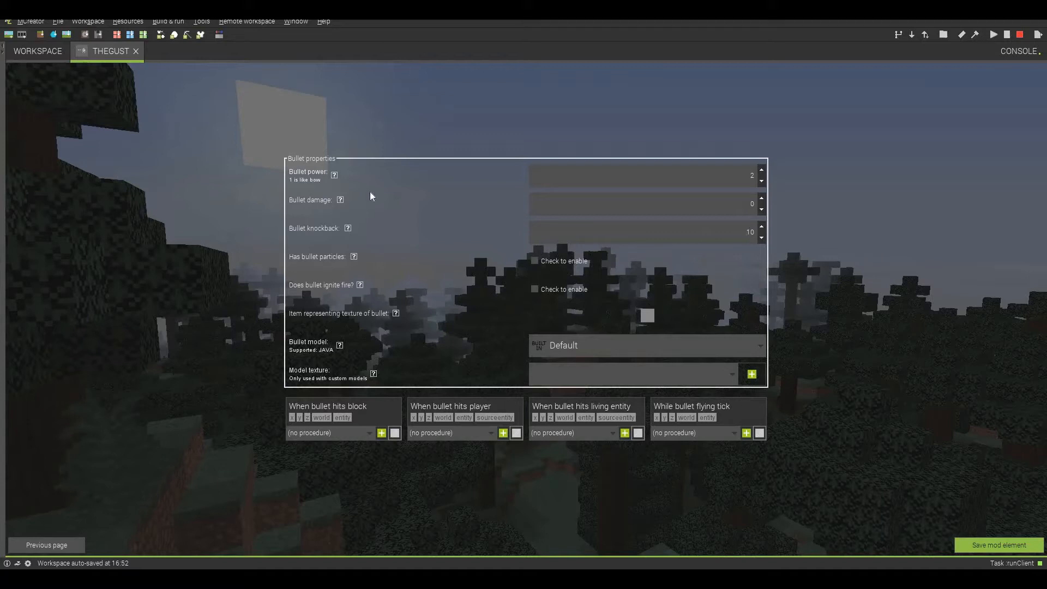
{"action": "mouse_move", "coordinate": [531, 264]}
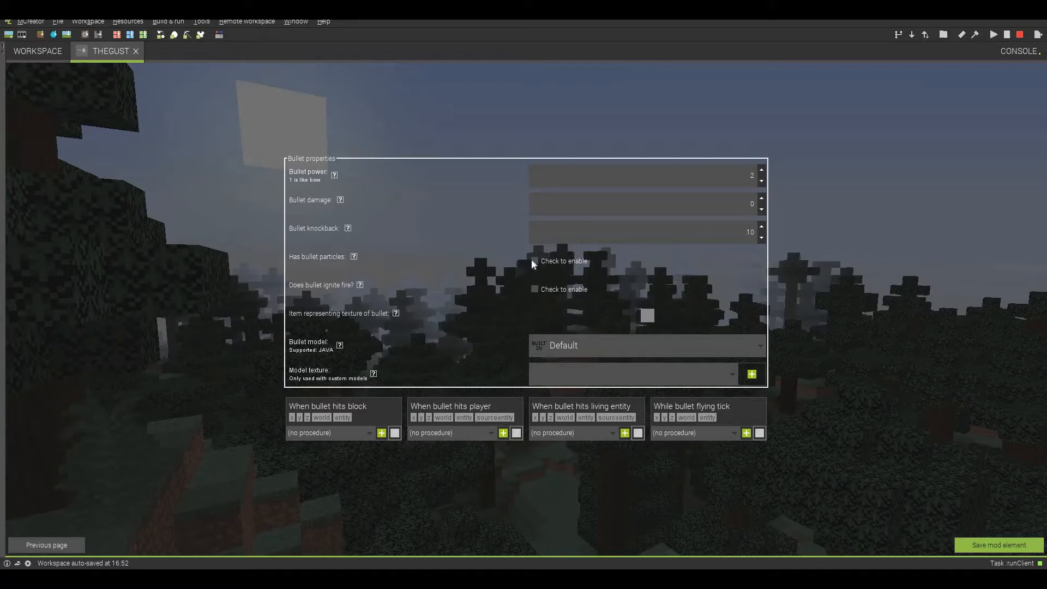
{"action": "mouse_move", "coordinate": [308, 275]}
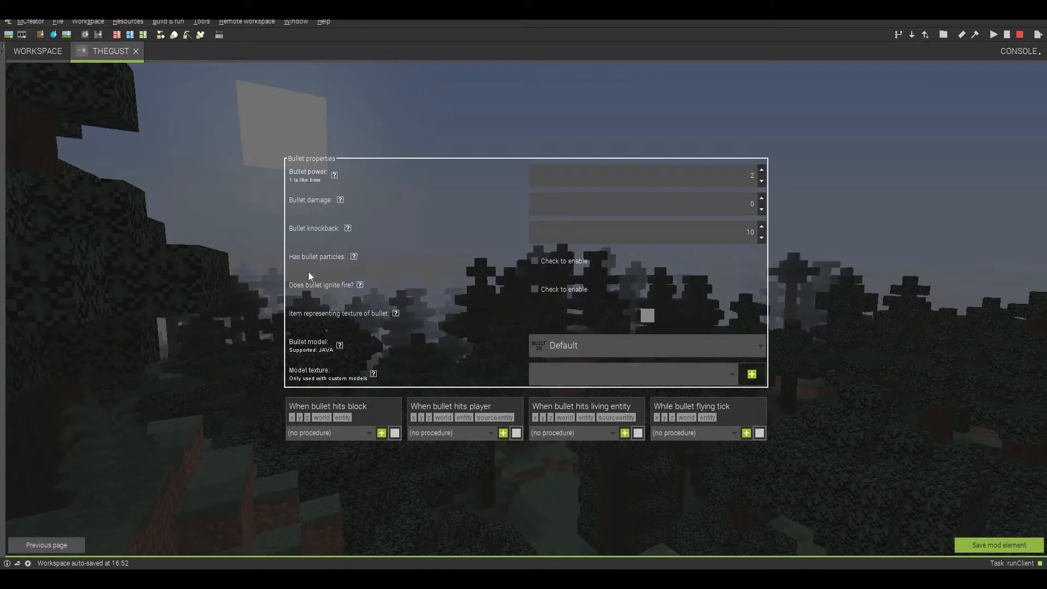
{"action": "mouse_move", "coordinate": [511, 221]}
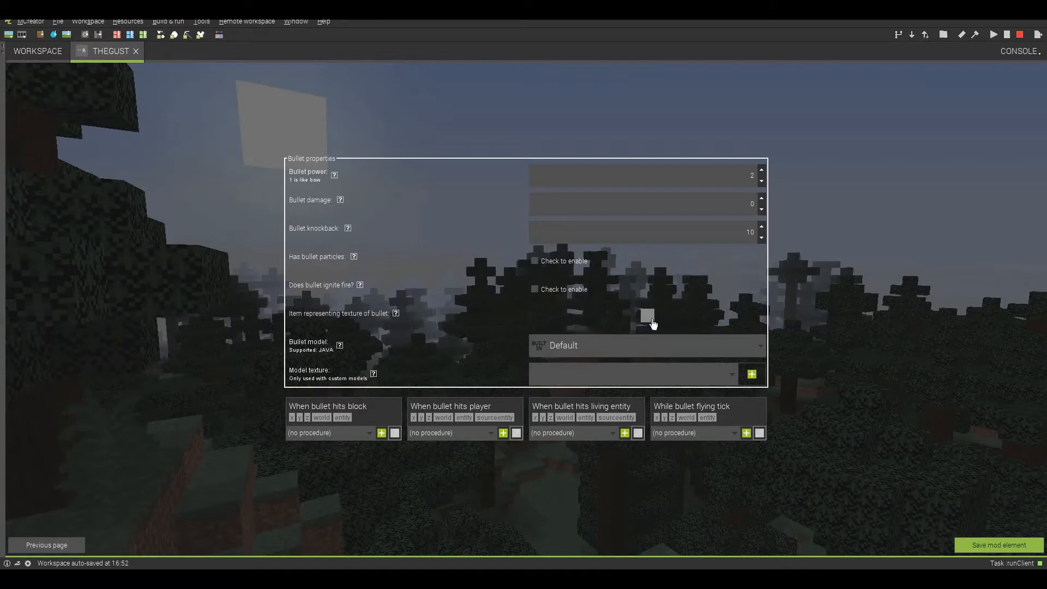
{"action": "left_click", "coordinate": [648, 315]}
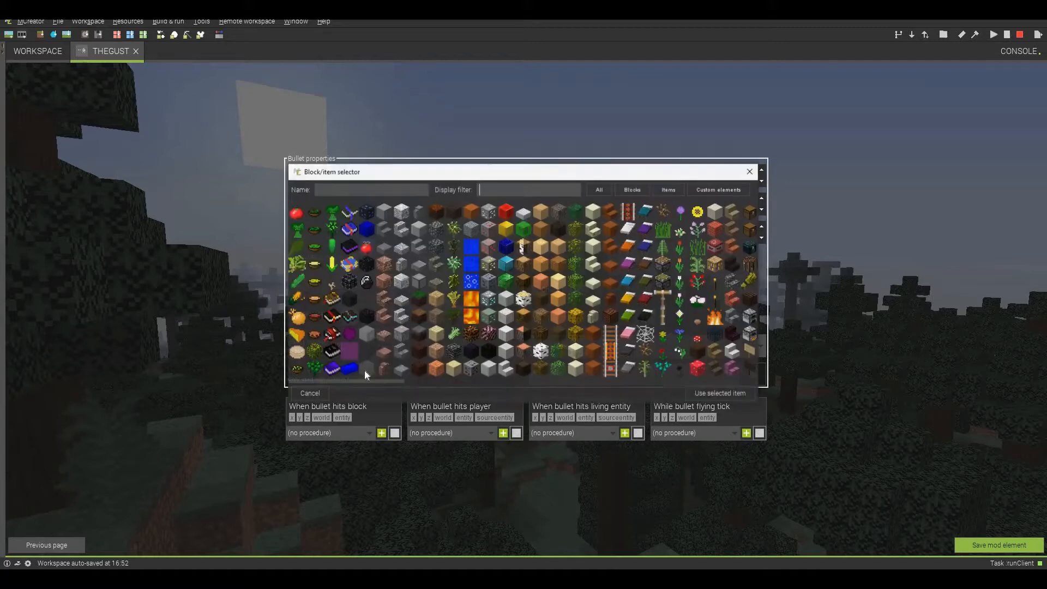
{"action": "left_click", "coordinate": [367, 334]}
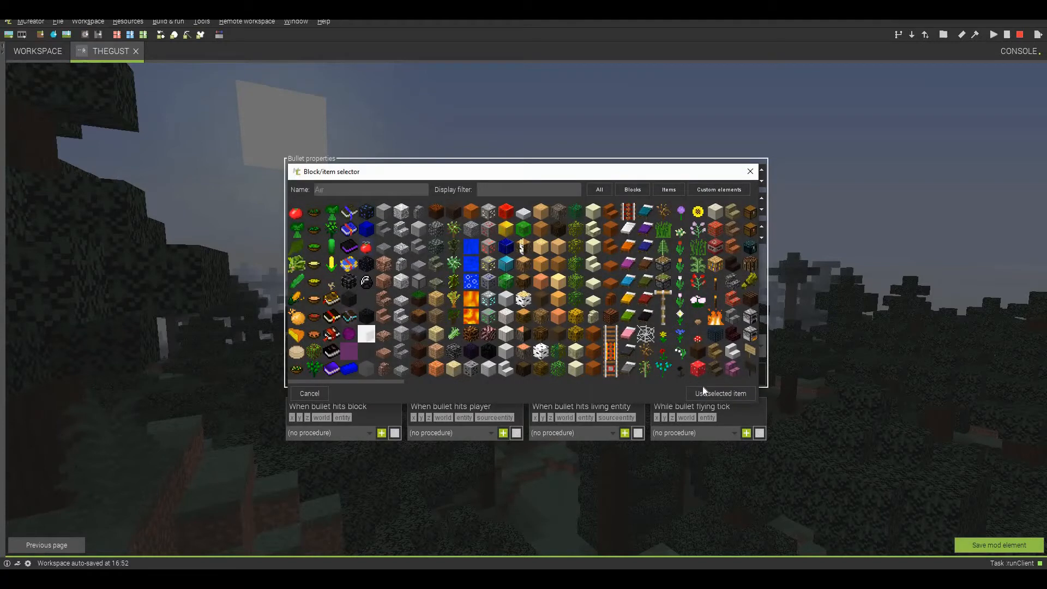
{"action": "left_click", "coordinate": [720, 393]}
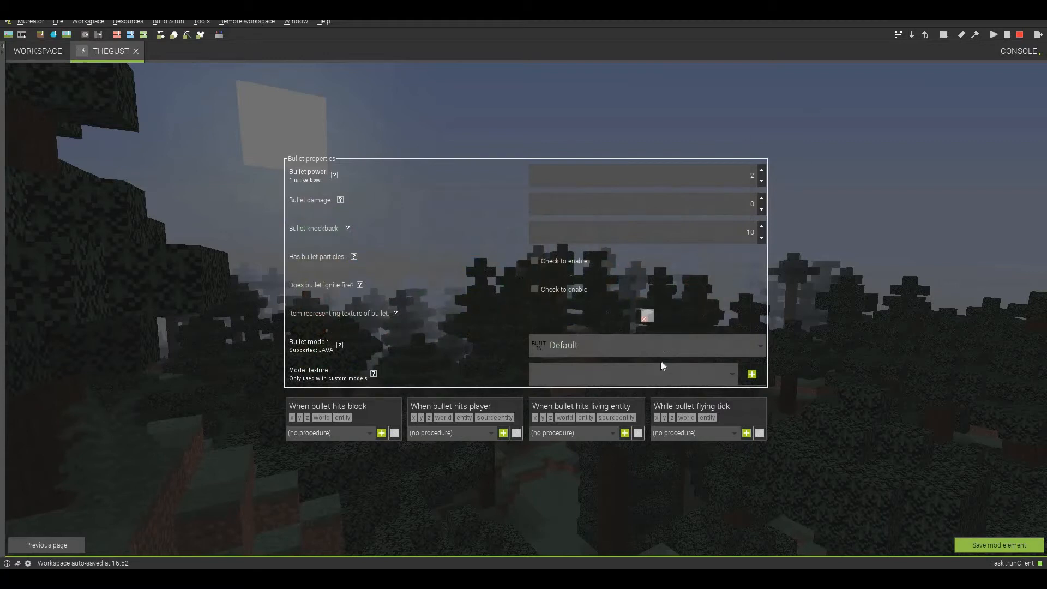
{"action": "mouse_move", "coordinate": [611, 381]}
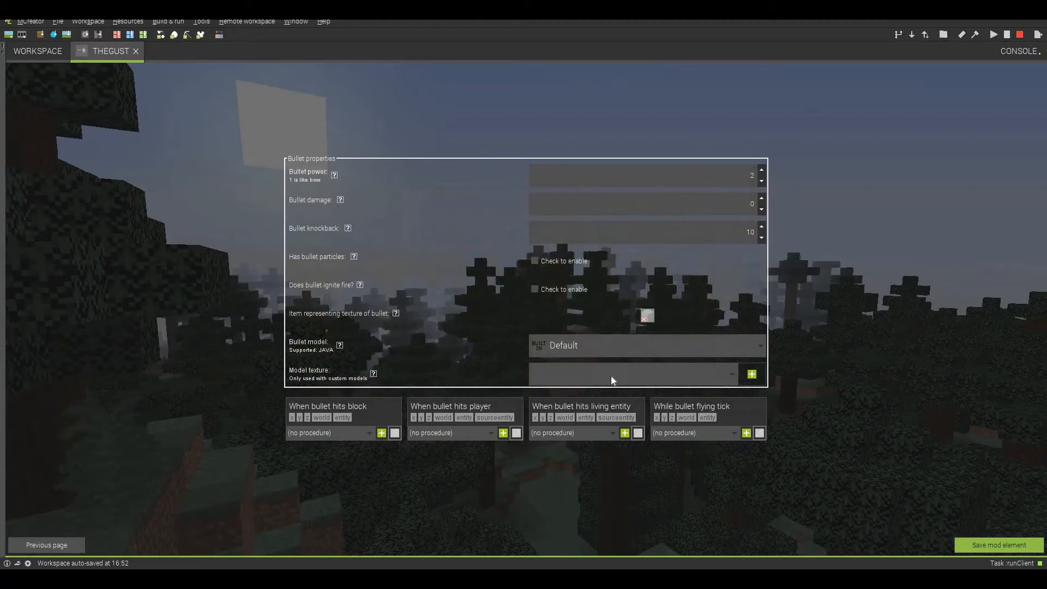
{"action": "mouse_move", "coordinate": [490, 363]}
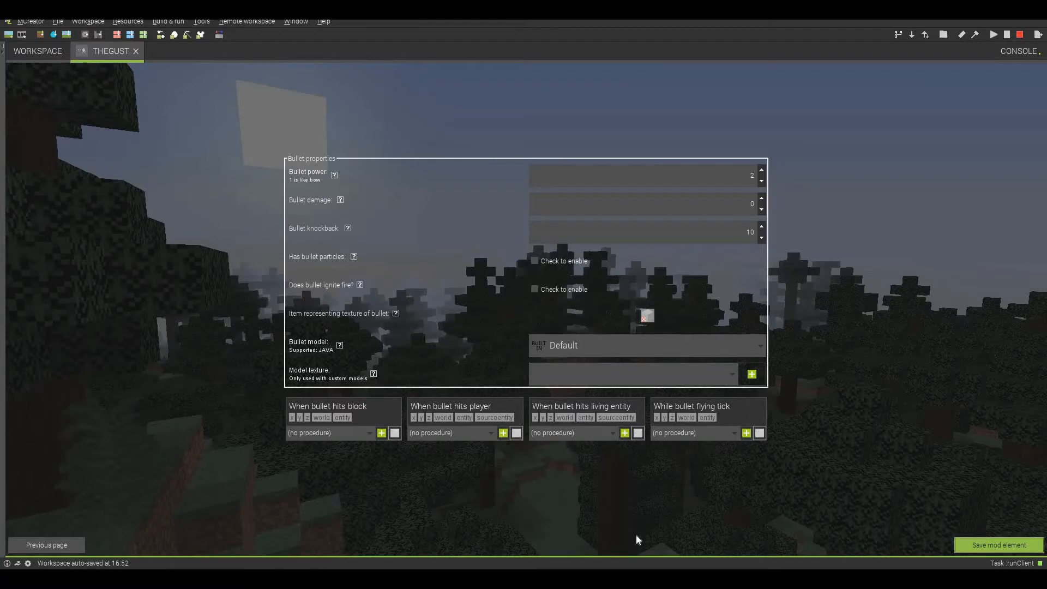
Save TheGust and duplicate it as TheHurricane.
{"action": "left_click", "coordinate": [136, 51]}
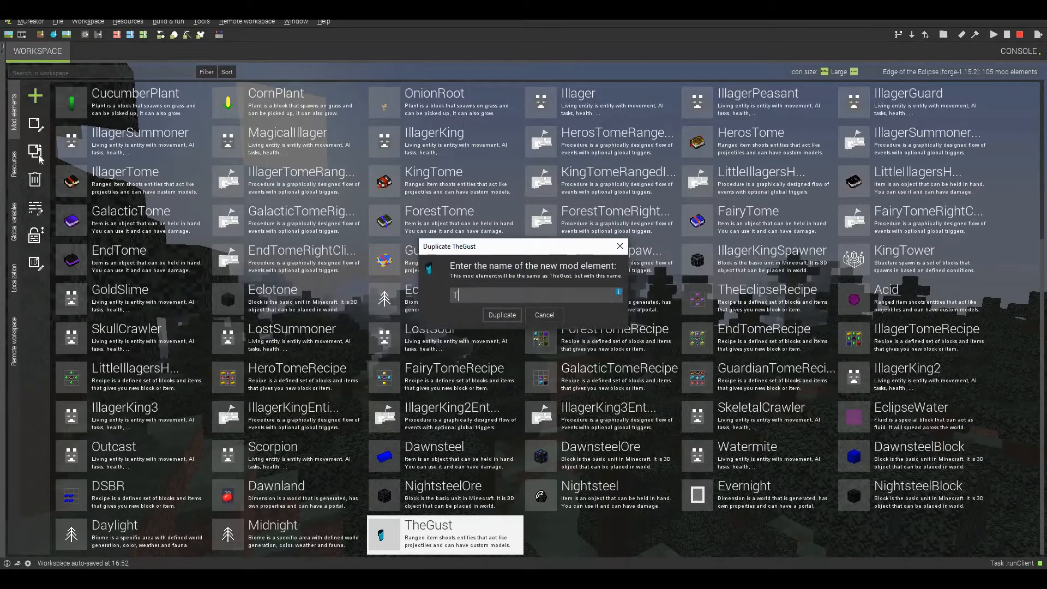
{"action": "type", "text": "TheHurrica"}
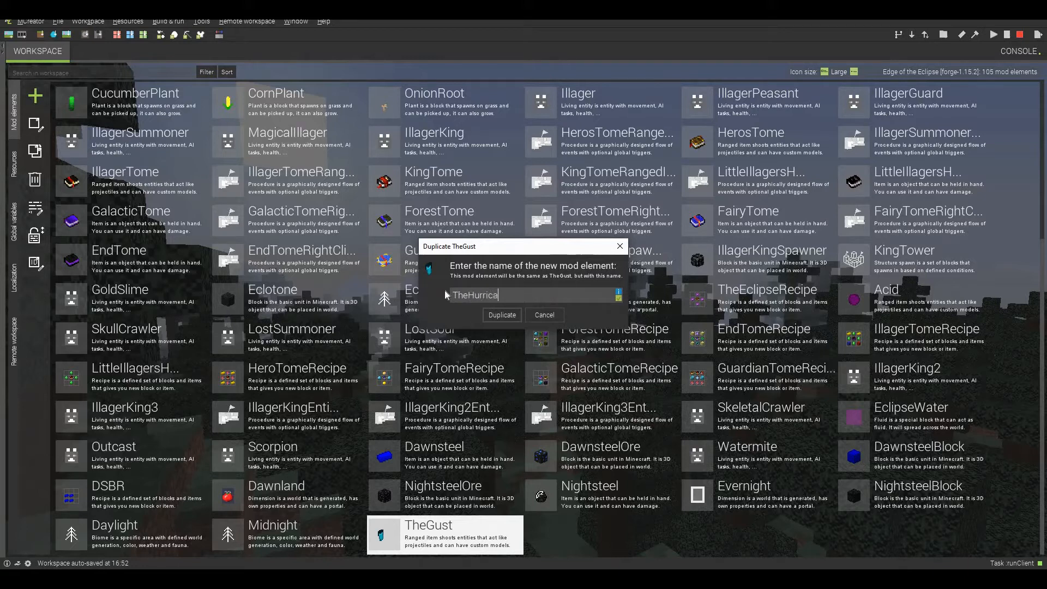
{"action": "left_click", "coordinate": [502, 315]}
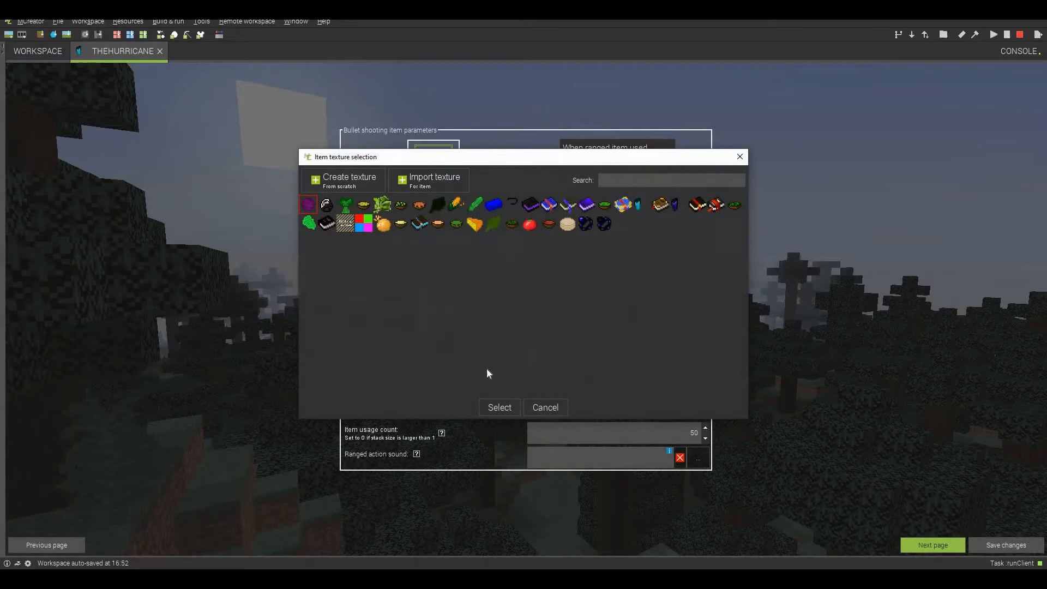
Keep TheHurricane's texture, rename it in-game 'The Hurricane', and disable constant shooting.
{"action": "left_click", "coordinate": [499, 407]}
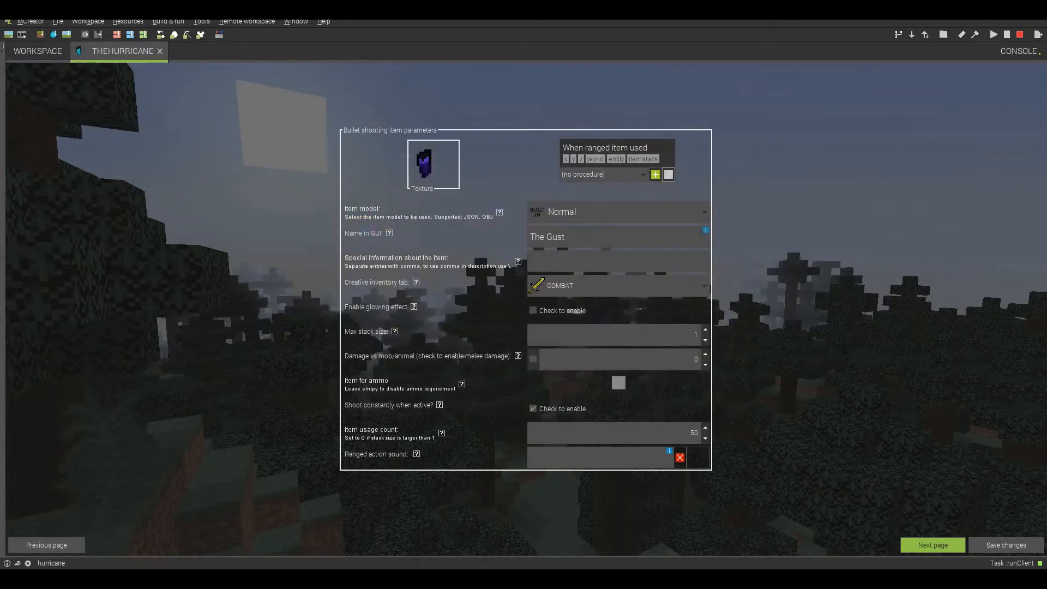
{"action": "double_click", "coordinate": [556, 236]}
{"action": "type", "text": "Hurr"}
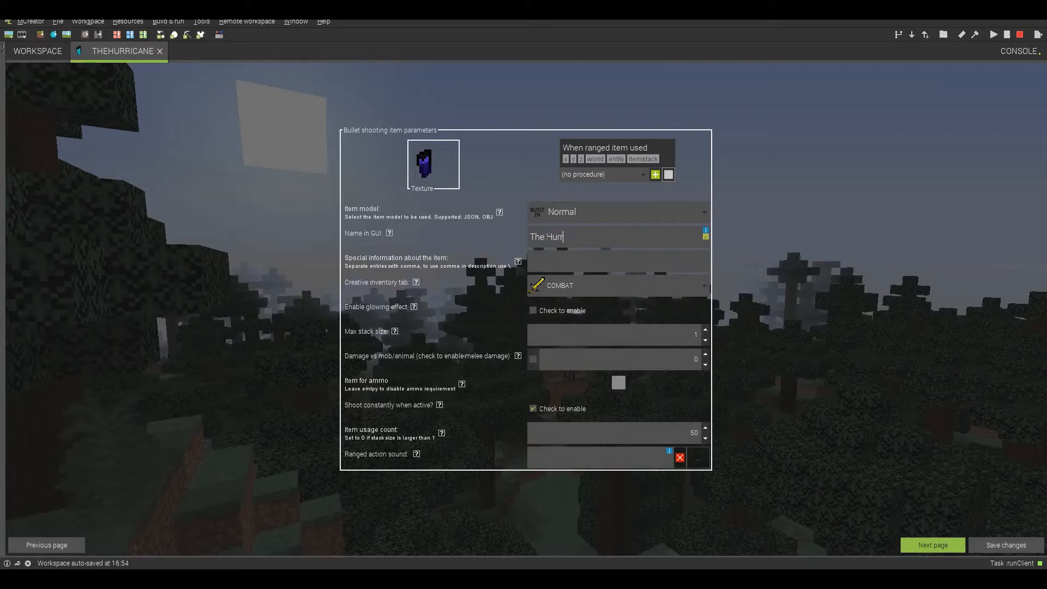
{"action": "type", "text": "icane"}
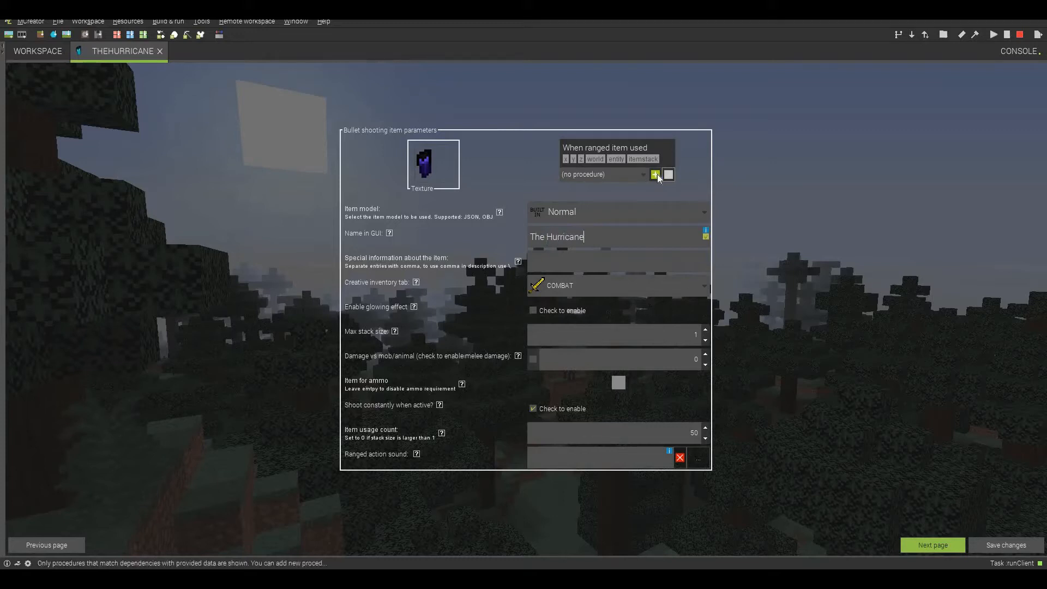
{"action": "left_click", "coordinate": [655, 175]}
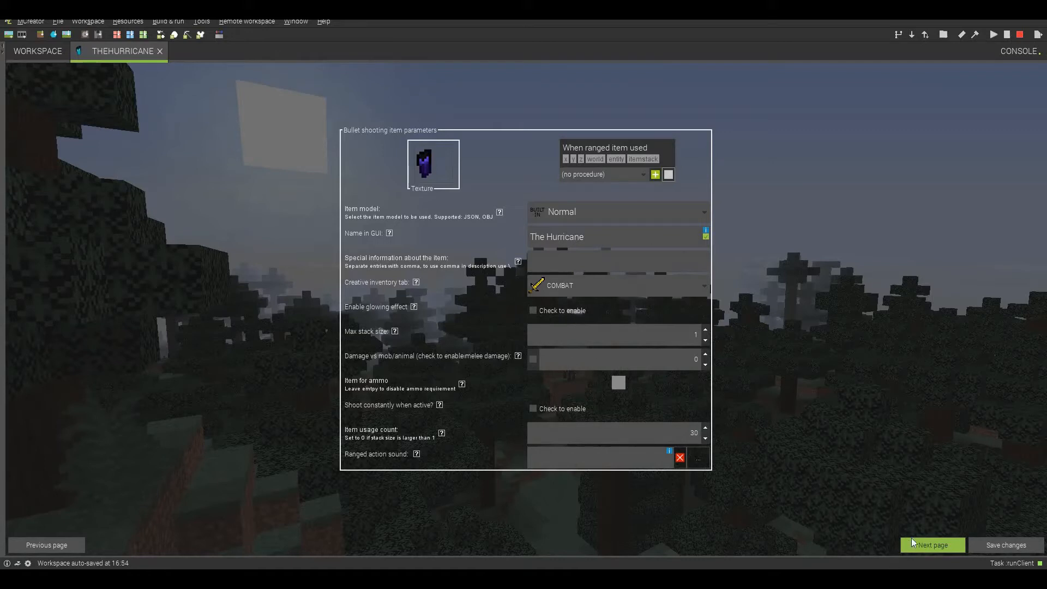
Set TheHurricane's bullet damage to 2 and power to 1, then save it and TheGust.
{"action": "left_click", "coordinate": [932, 544]}
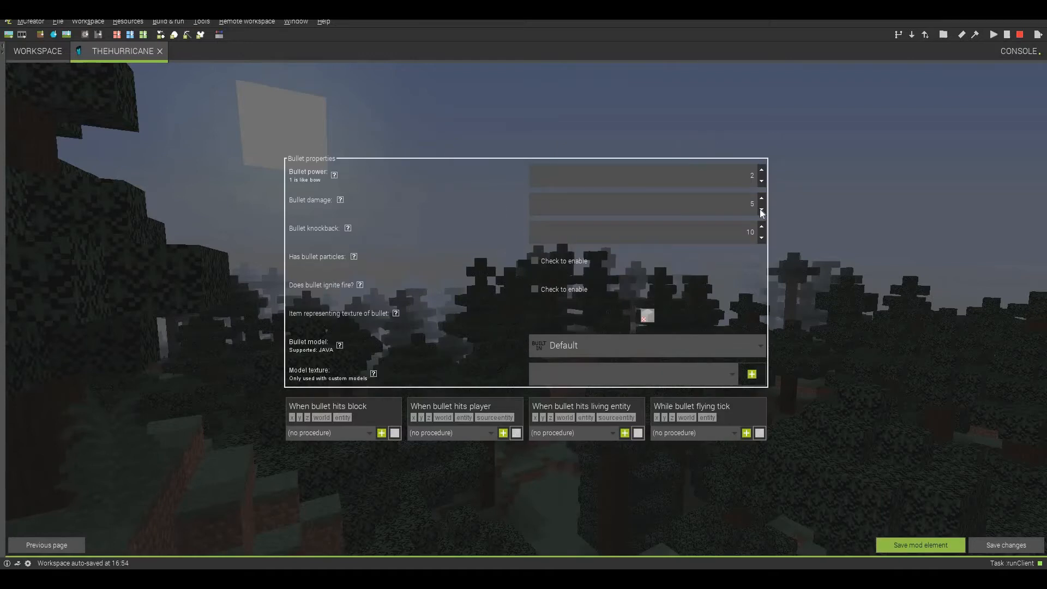
{"action": "left_click", "coordinate": [760, 208]}
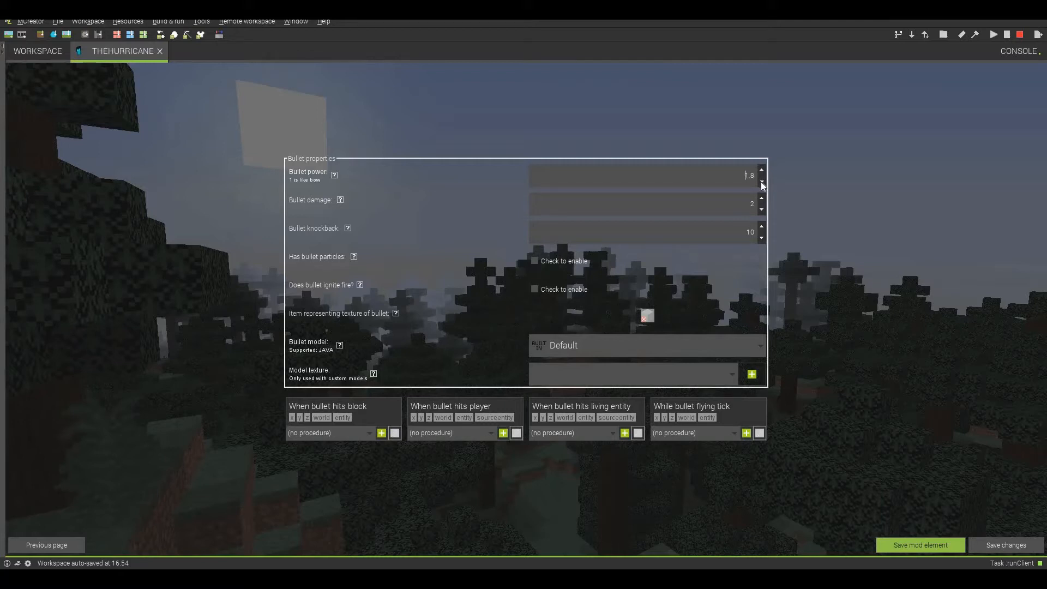
{"action": "left_click", "coordinate": [761, 180]}
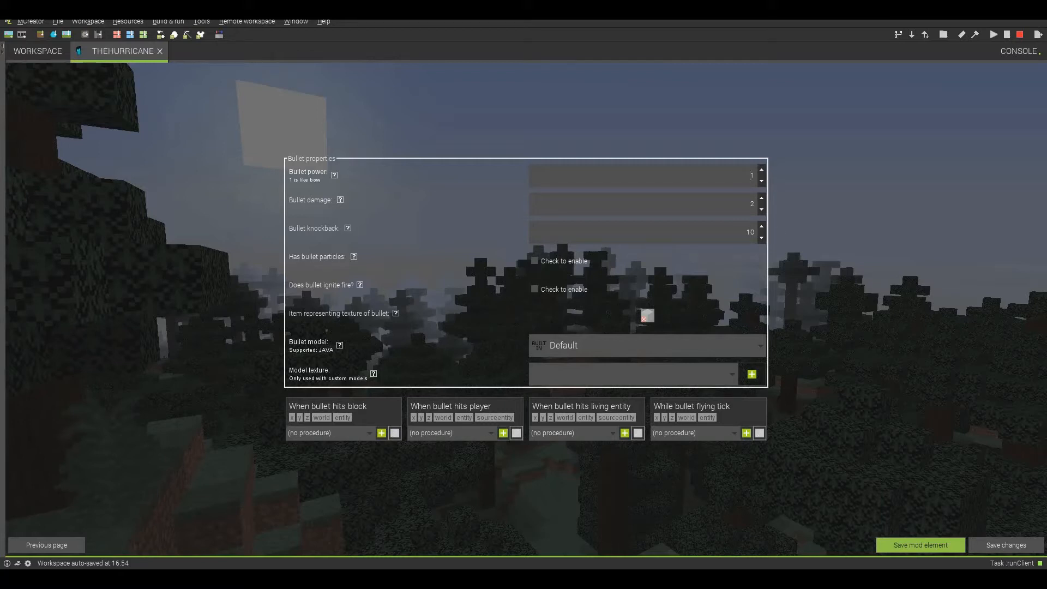
{"action": "left_click", "coordinate": [760, 228]}
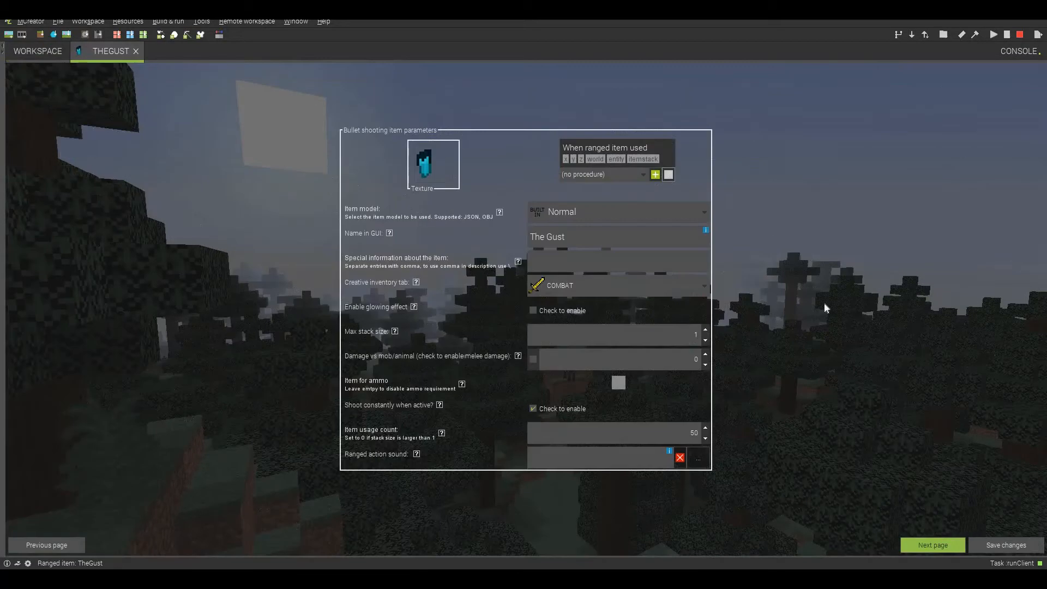
{"action": "left_click", "coordinate": [931, 545]}
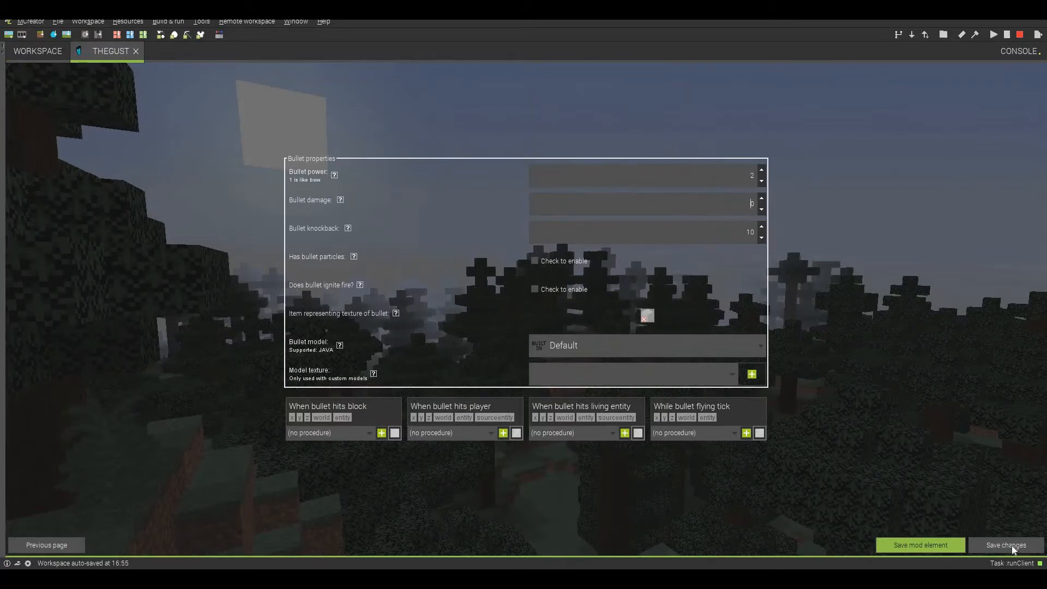
{"action": "left_click", "coordinate": [1004, 544]}
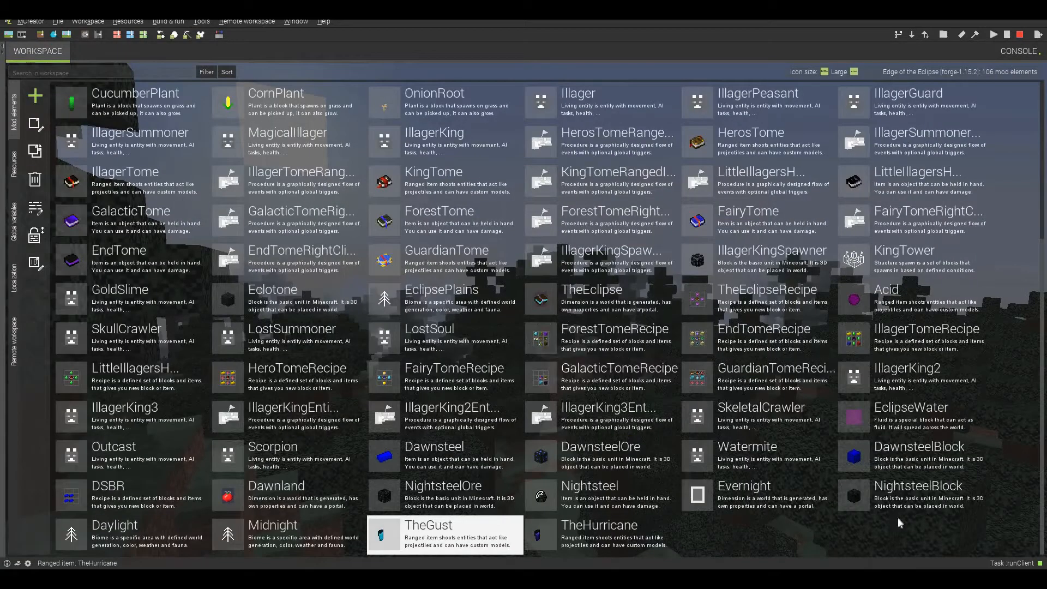
Look over the workspace, then bring up the new mod element type list.
{"action": "double_click", "coordinate": [428, 535]}
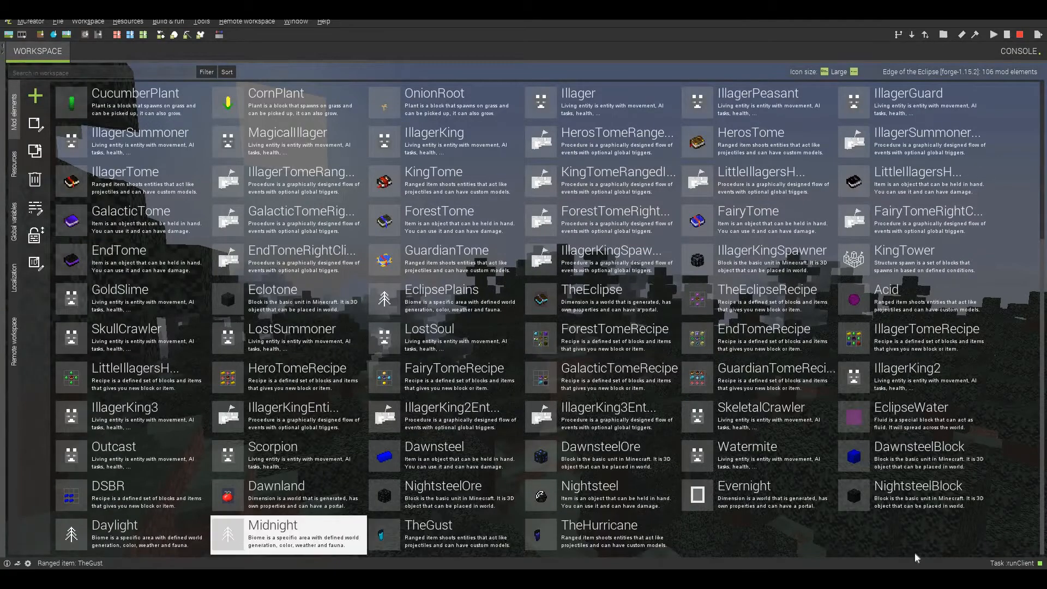
{"action": "double_click", "coordinate": [427, 535]}
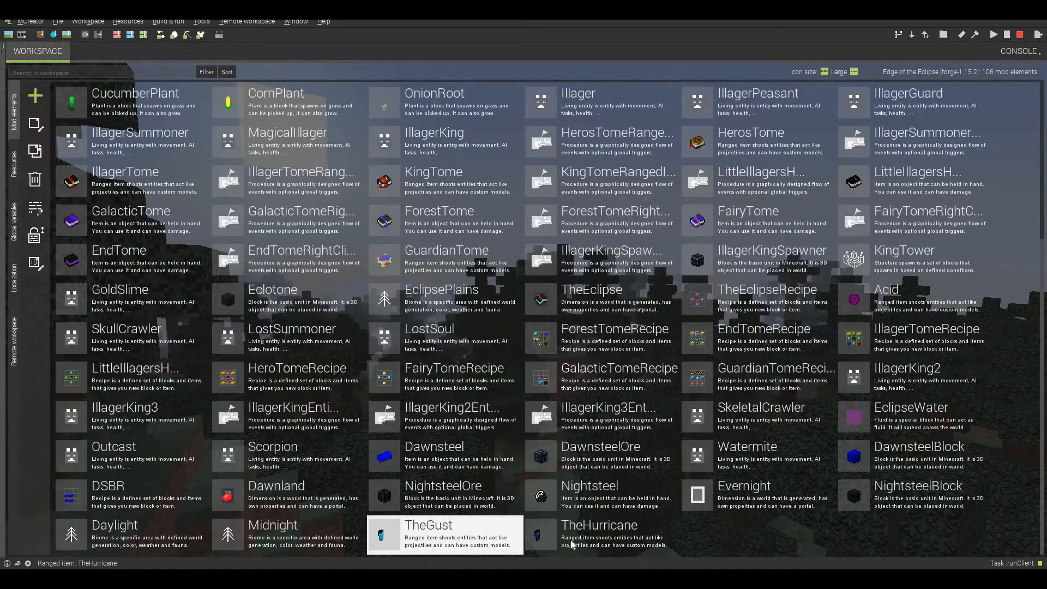
{"action": "left_click", "coordinate": [599, 535]}
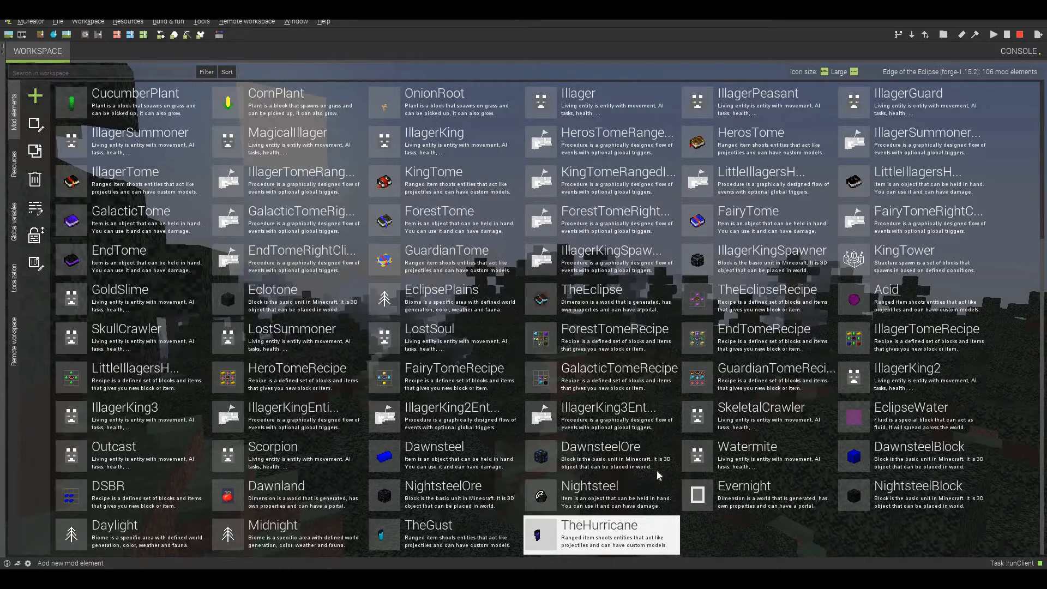
{"action": "left_click", "coordinate": [35, 95]}
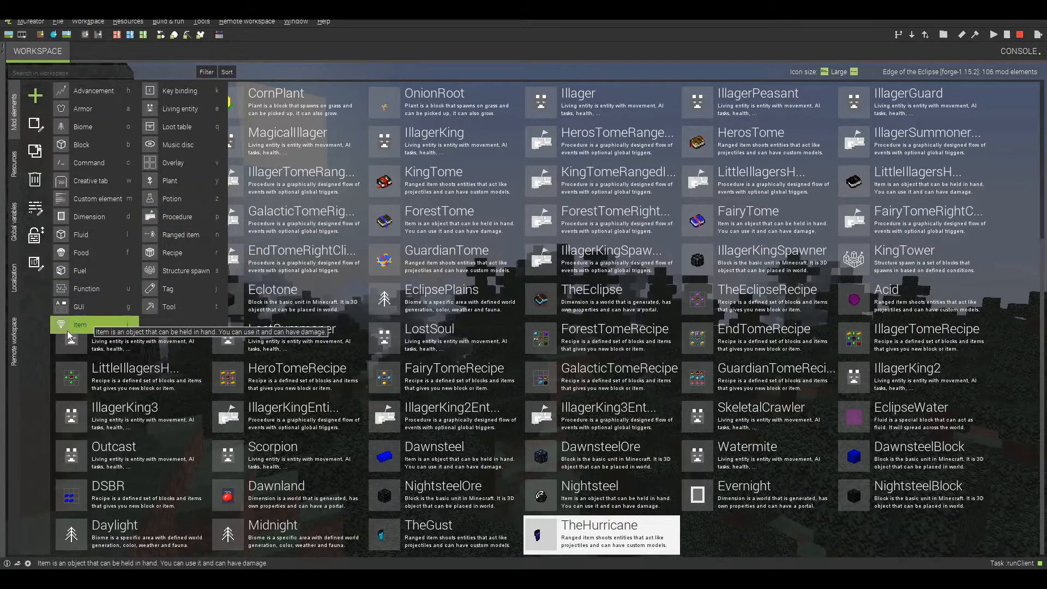
Create a plain item named Tsunami and start a new item texture from scratch.
{"action": "left_click", "coordinate": [79, 325]}
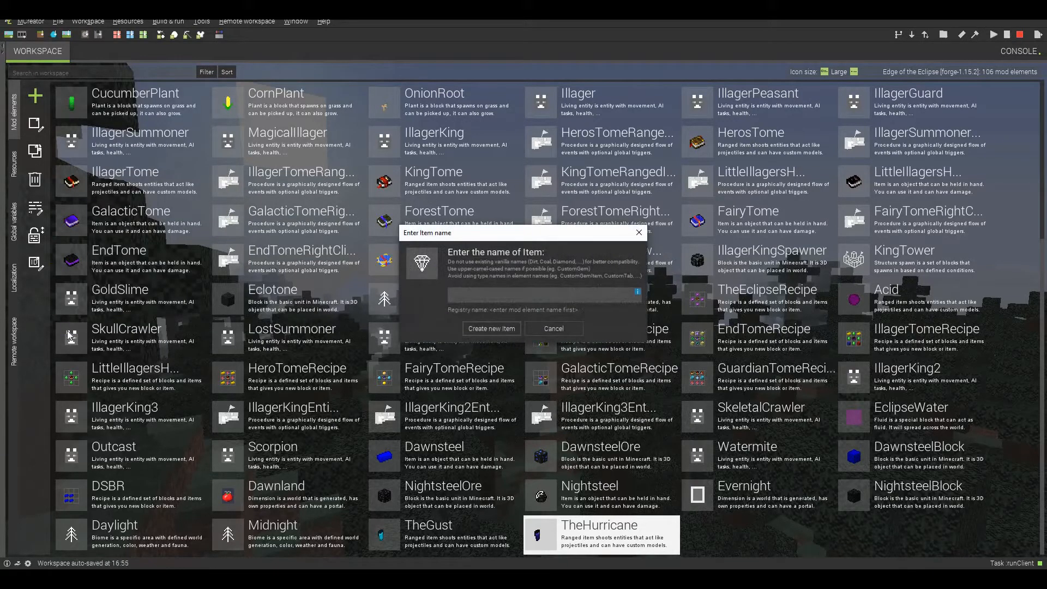
{"action": "type", "text": "Tsunami"}
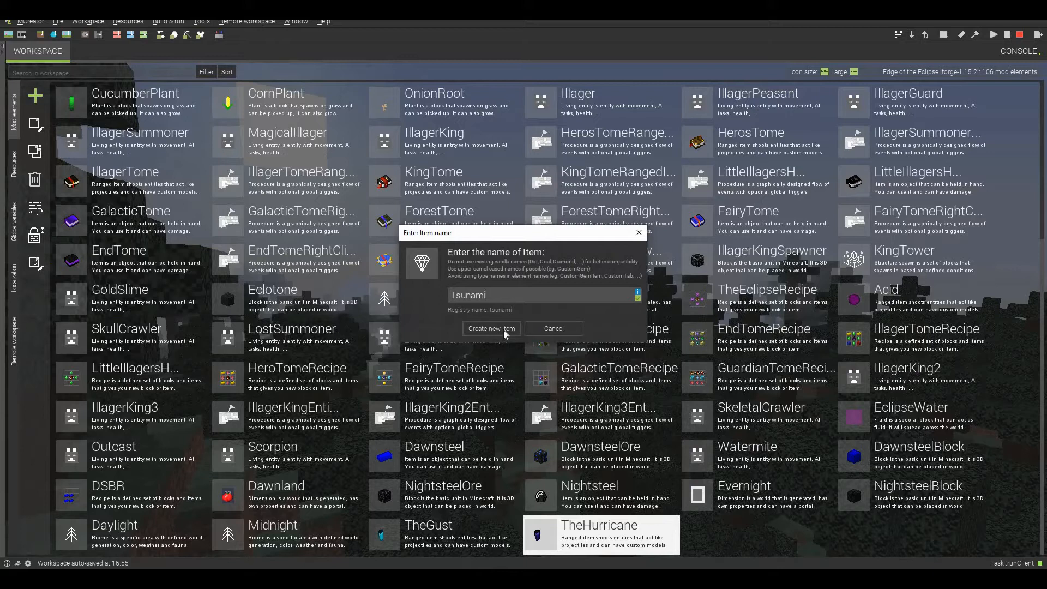
{"action": "left_click", "coordinate": [491, 328]}
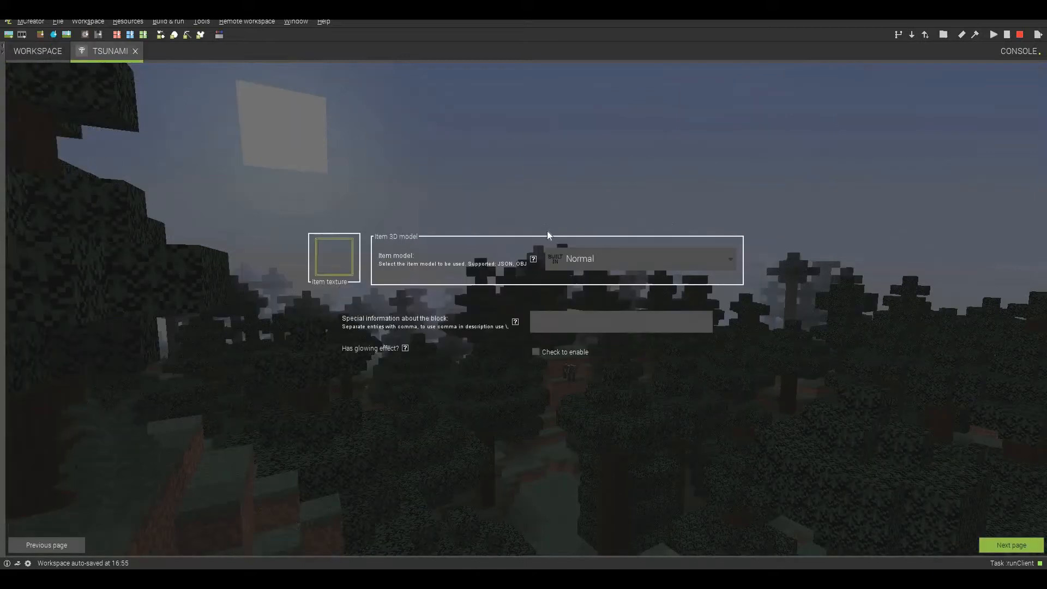
{"action": "left_click", "coordinate": [333, 255]}
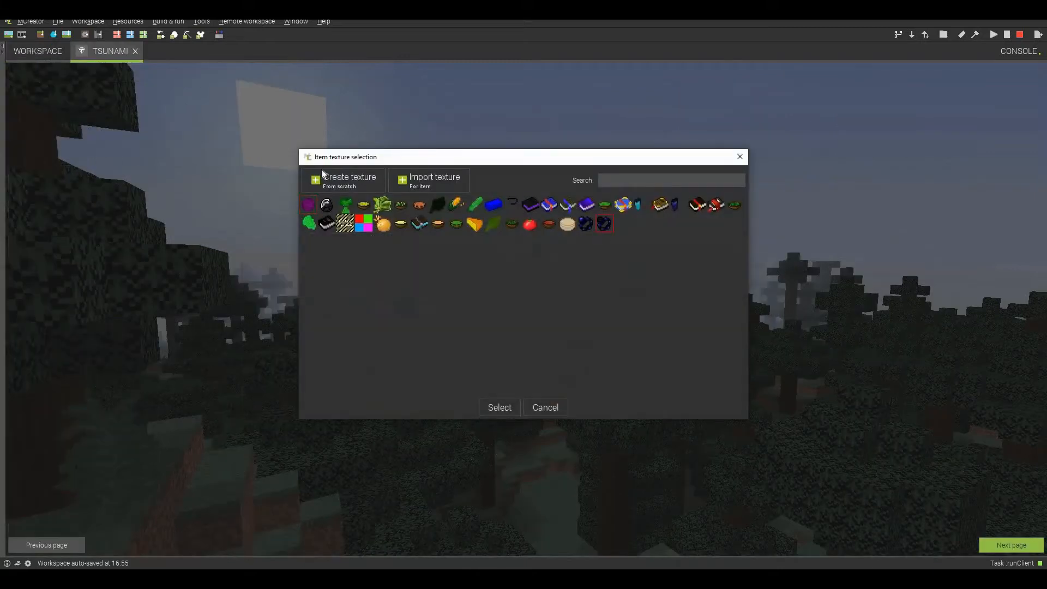
{"action": "left_click", "coordinate": [499, 408]}
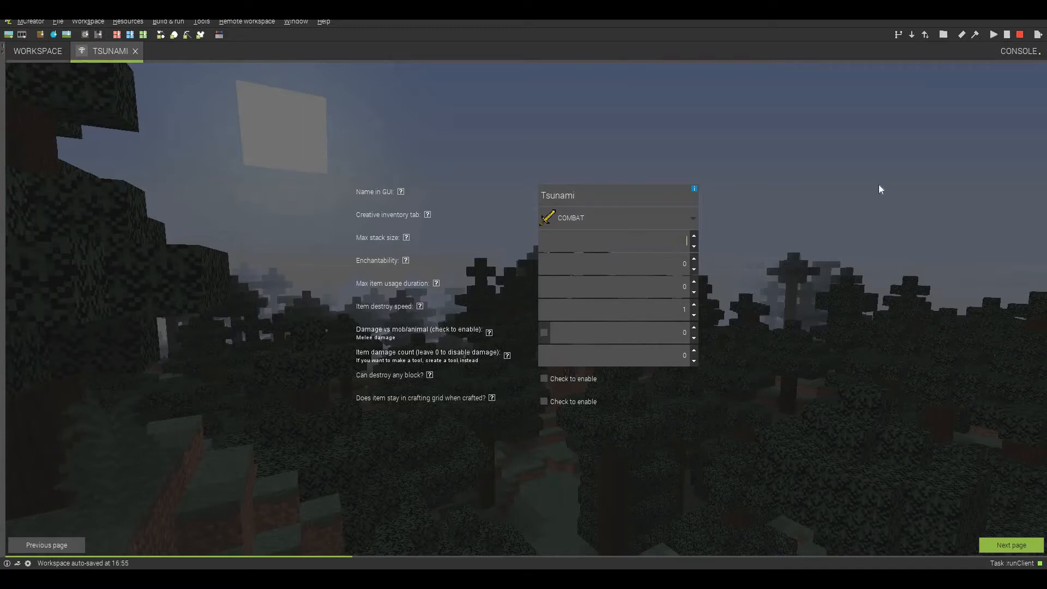
Set Tsunami's max stack size to 1, usage duration to 30, and melee damage to 3.
{"action": "type", "text": "1"}
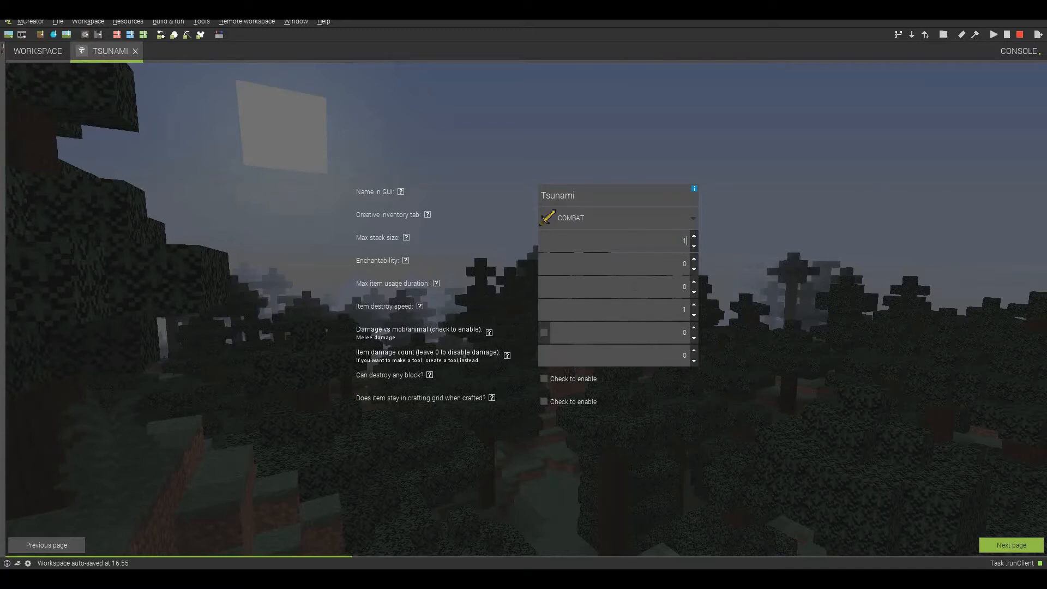
{"action": "mouse_move", "coordinate": [746, 281]}
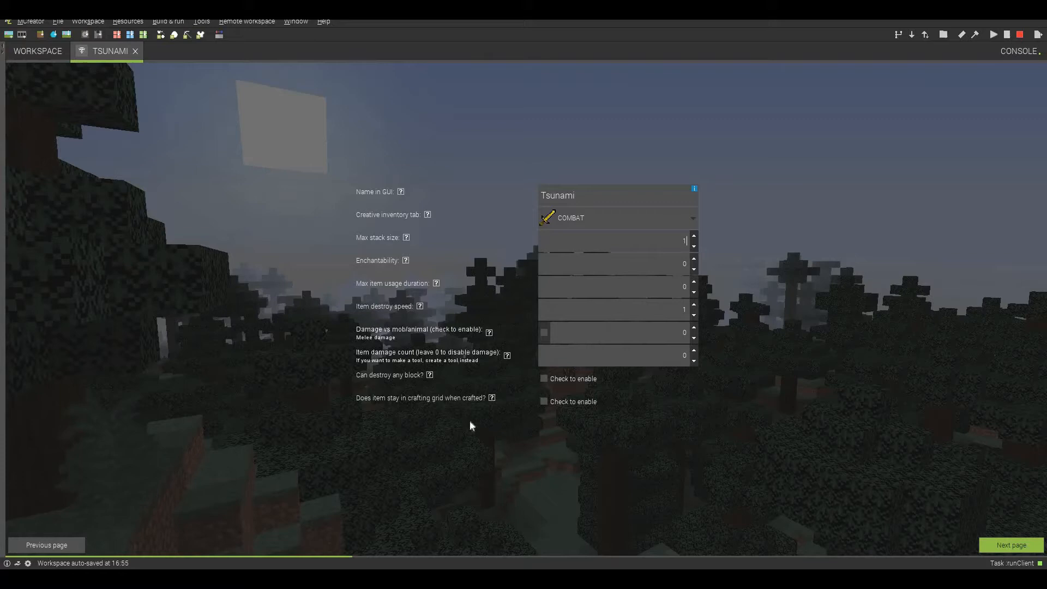
{"action": "mouse_move", "coordinate": [458, 295]}
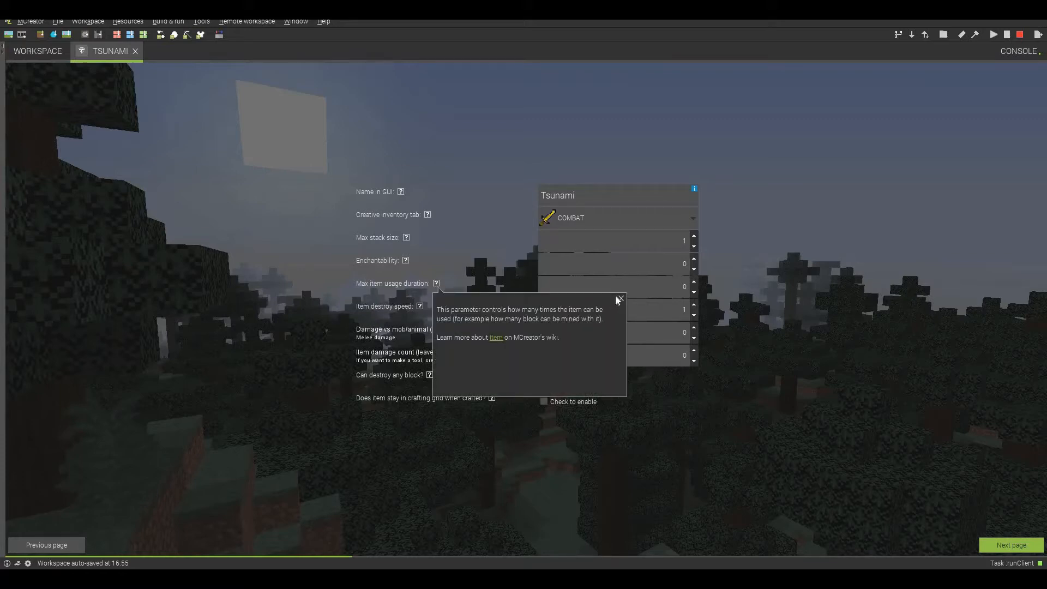
{"action": "mouse_move", "coordinate": [940, 316]}
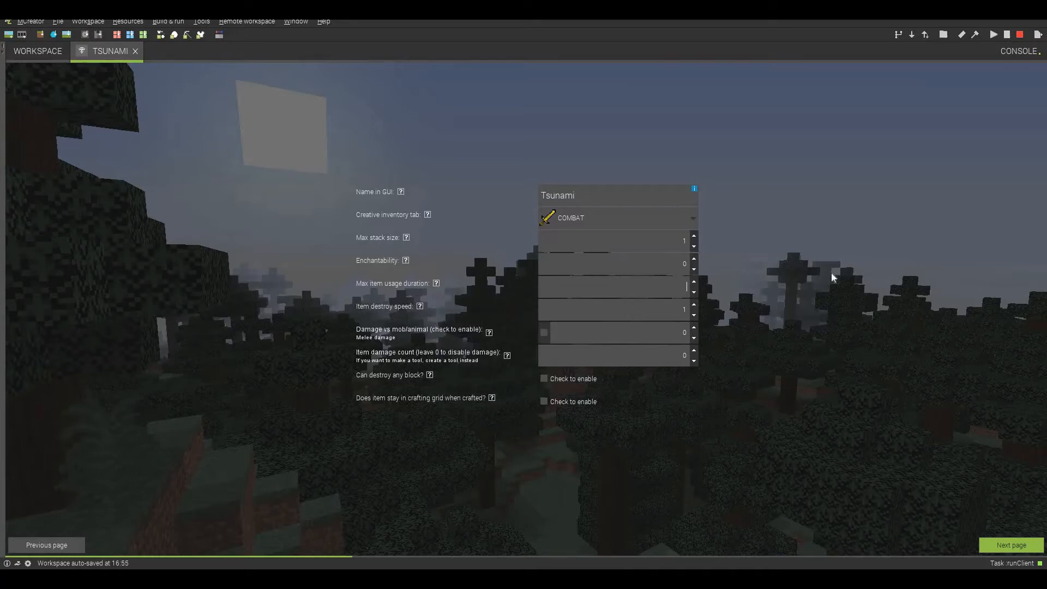
{"action": "type", "text": "30"}
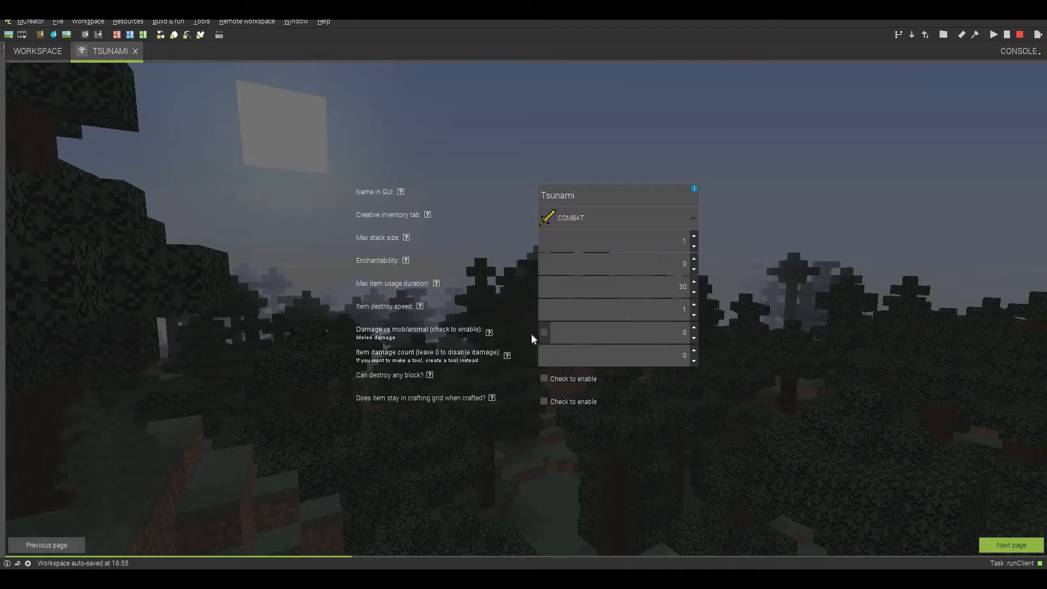
{"action": "left_click", "coordinate": [544, 332]}
{"action": "type", "text": "2.9"}
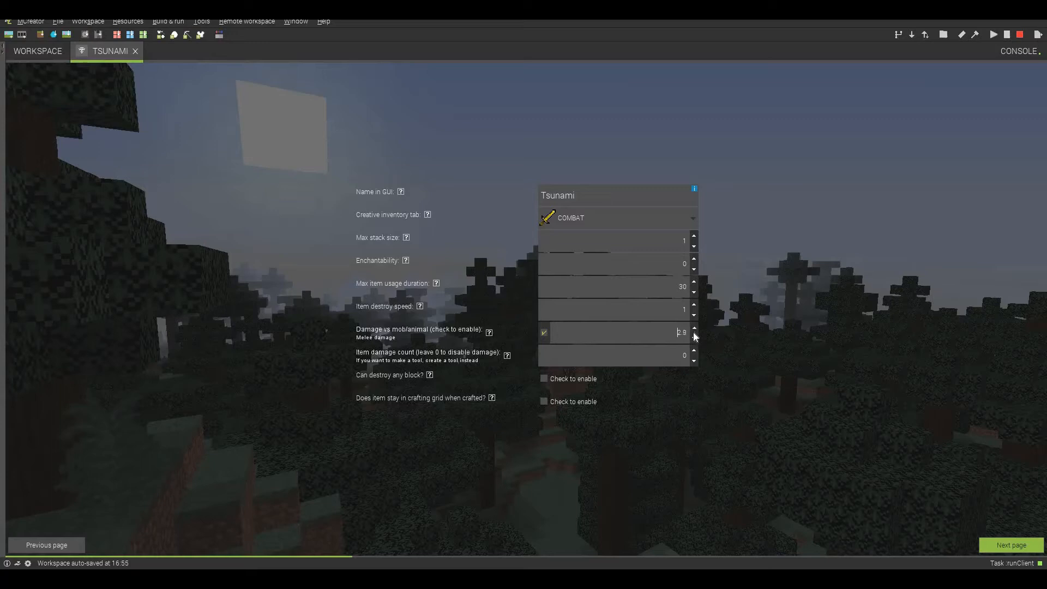
{"action": "left_click", "coordinate": [694, 329]}
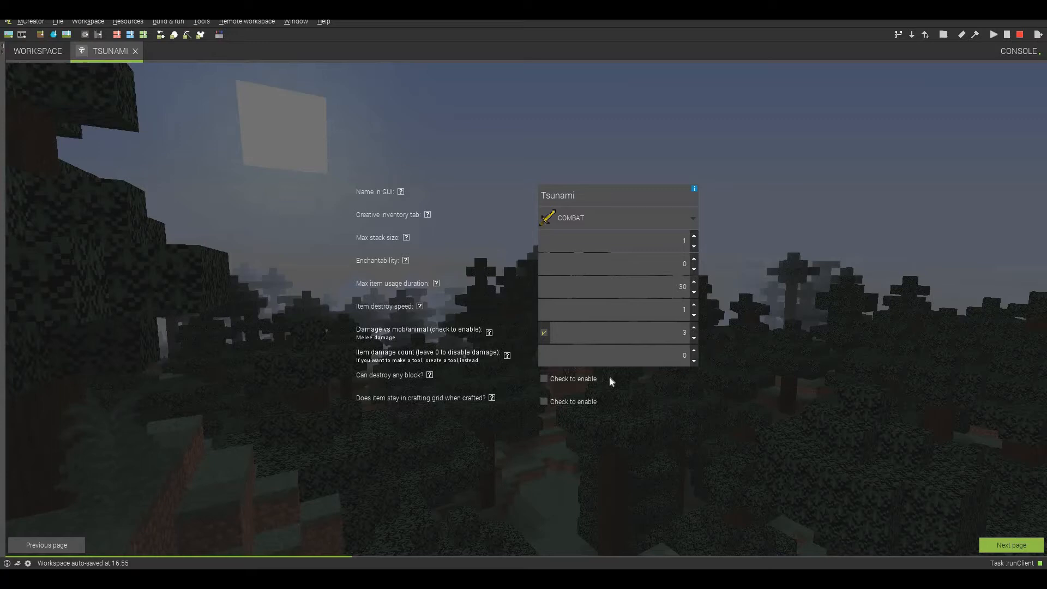
{"action": "mouse_move", "coordinate": [633, 430]}
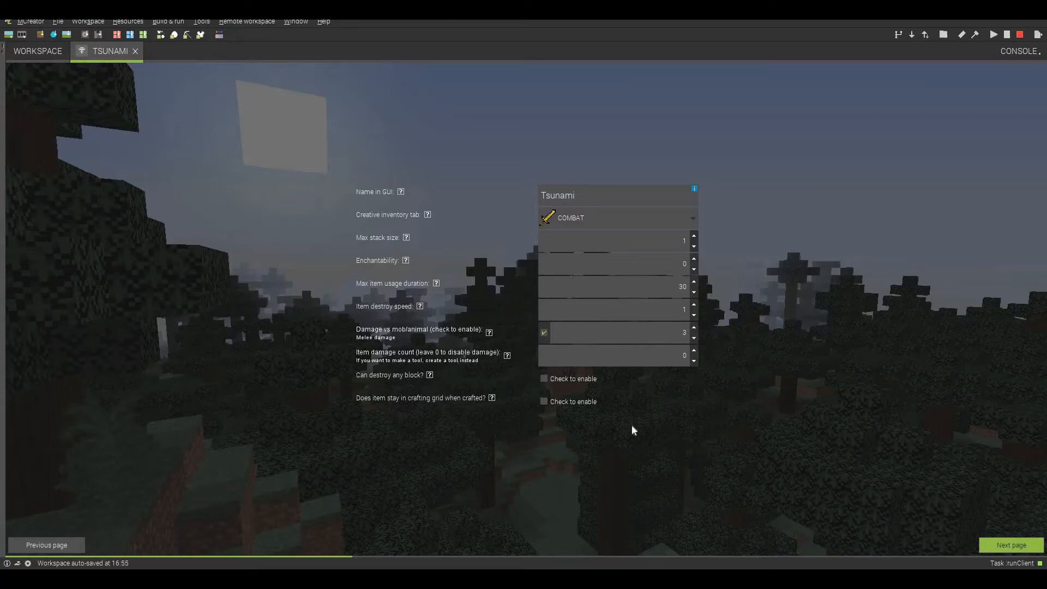
Read the item damage and durability help, then close it.
{"action": "left_click", "coordinate": [507, 355]}
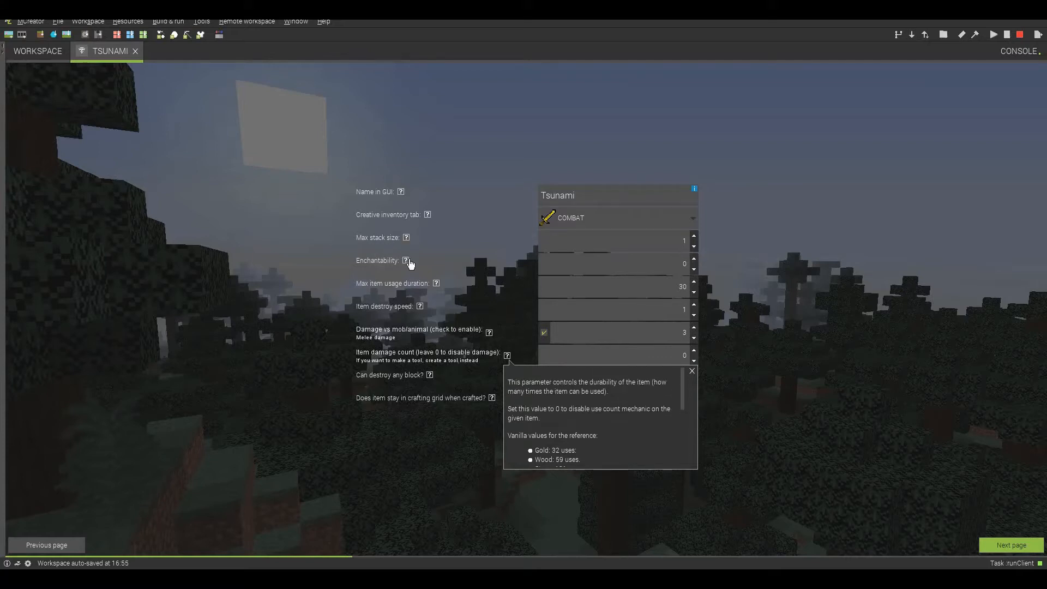
{"action": "mouse_move", "coordinate": [459, 300]}
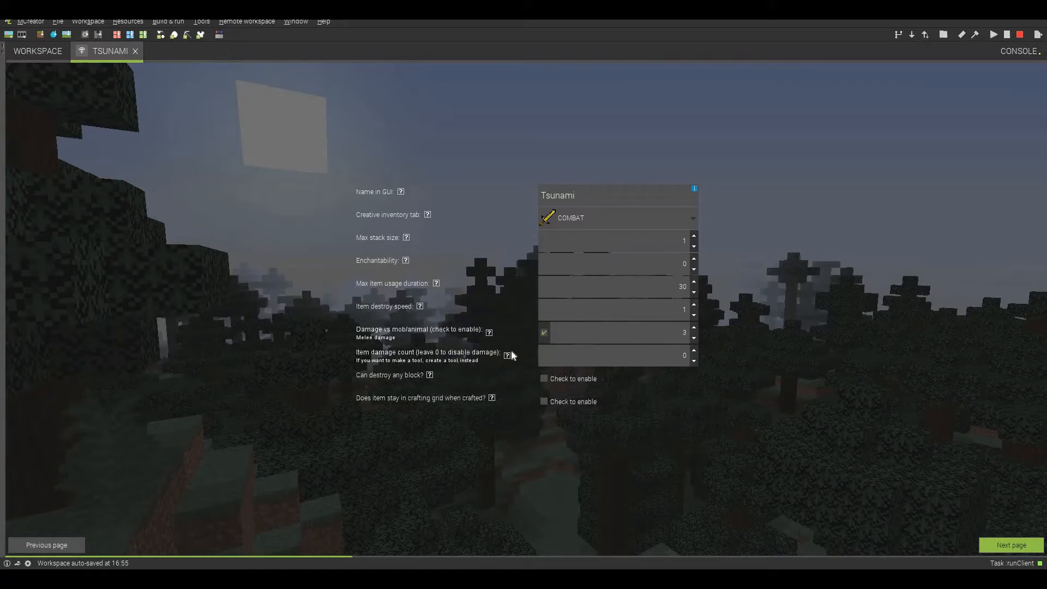
{"action": "left_click", "coordinate": [506, 354]}
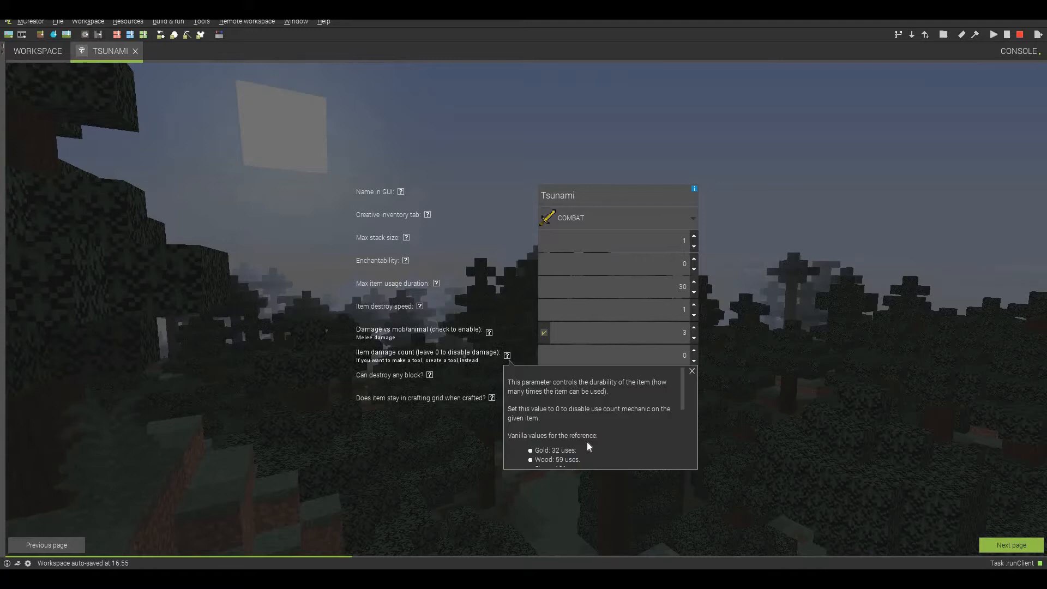
{"action": "mouse_move", "coordinate": [660, 419]}
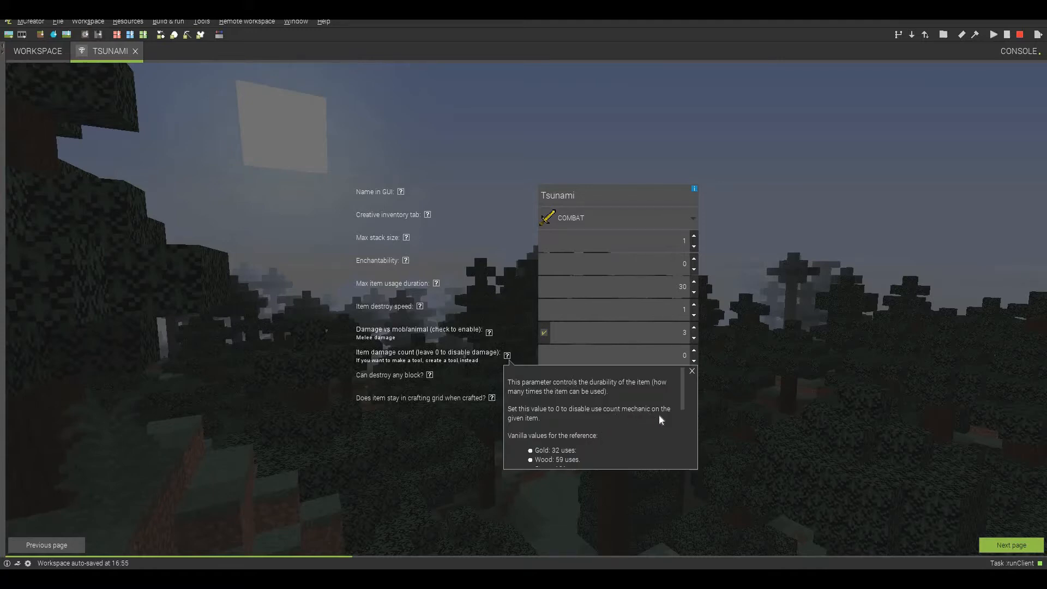
{"action": "mouse_move", "coordinate": [619, 390]}
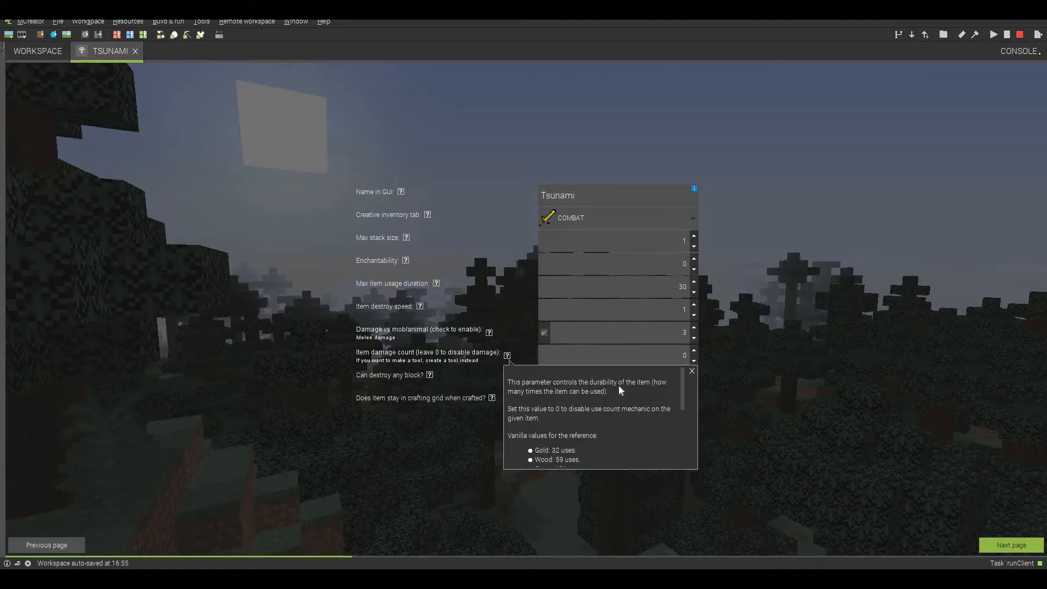
{"action": "scroll", "scroll_direction": "down", "scroll_amount": 3}
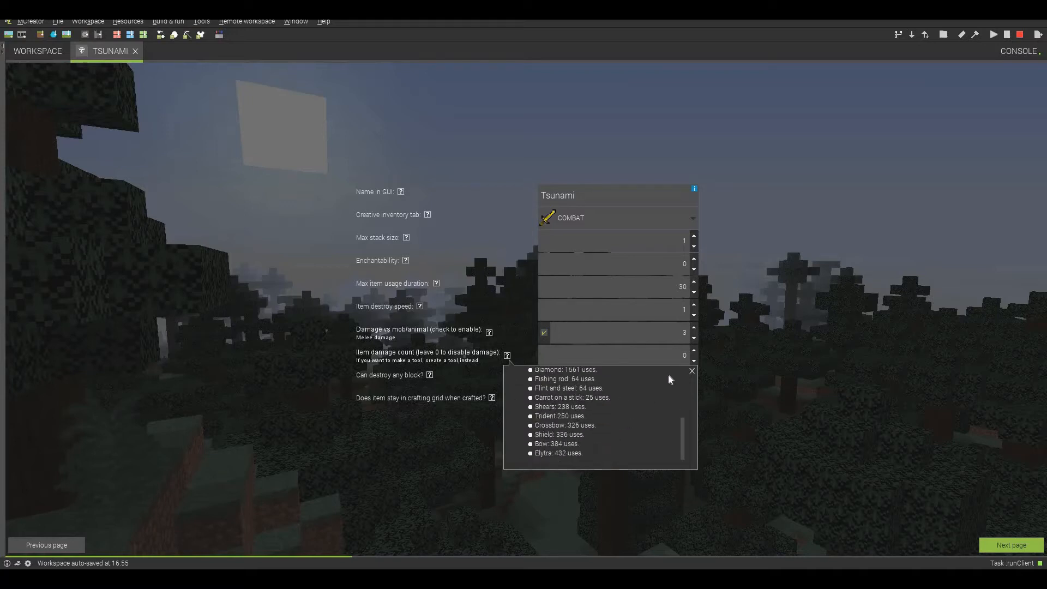
{"action": "left_click", "coordinate": [692, 371]}
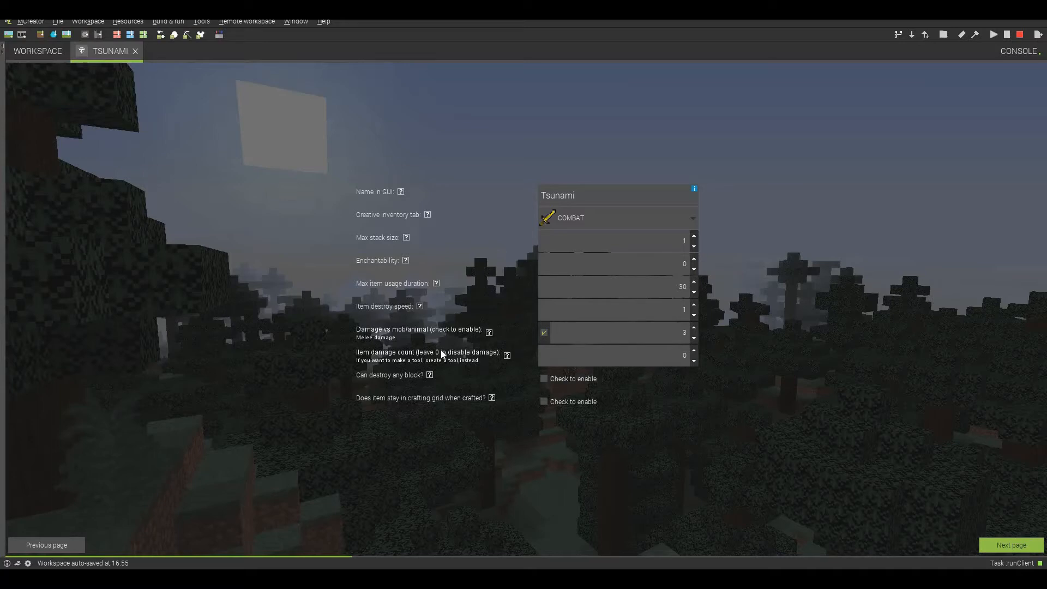
{"action": "mouse_move", "coordinate": [836, 494]}
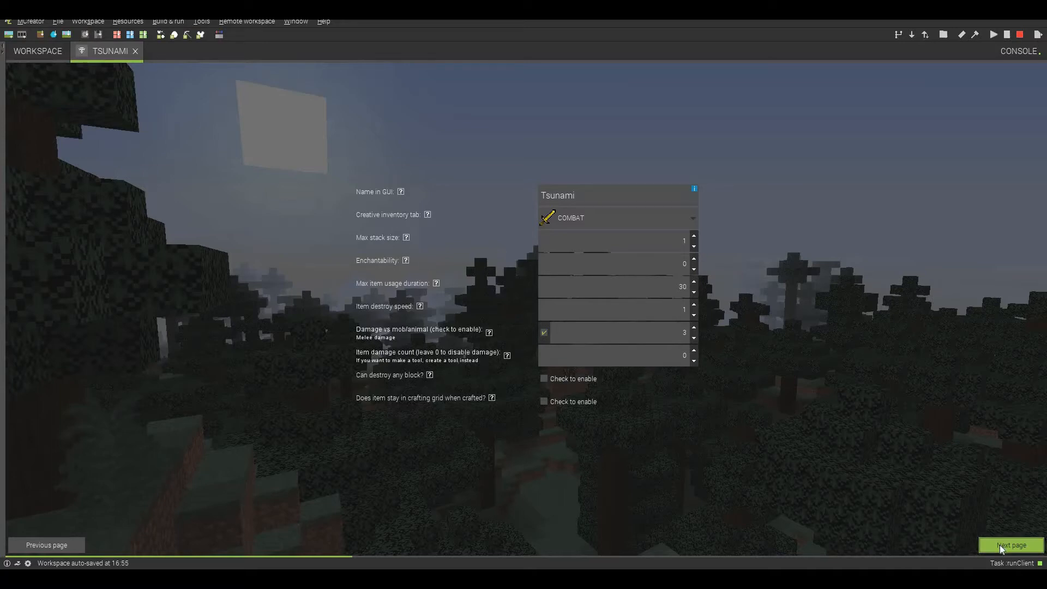
Advance past inventory settings to Tsunami's triggers and add a right-clicked-on-block procedure.
{"action": "left_click", "coordinate": [1009, 545]}
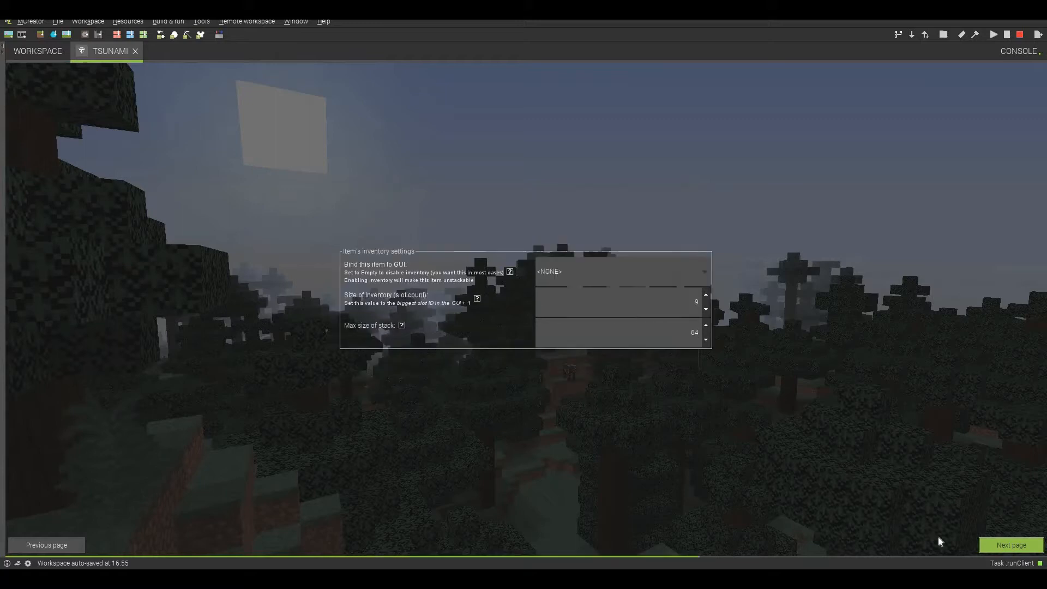
{"action": "left_click", "coordinate": [1010, 545]}
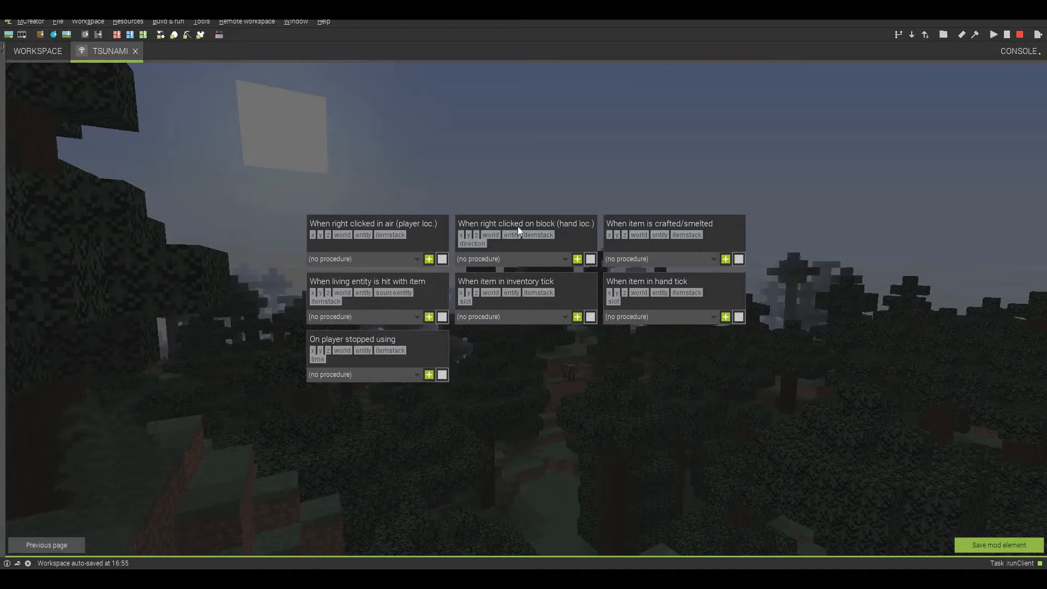
{"action": "mouse_move", "coordinate": [493, 204]}
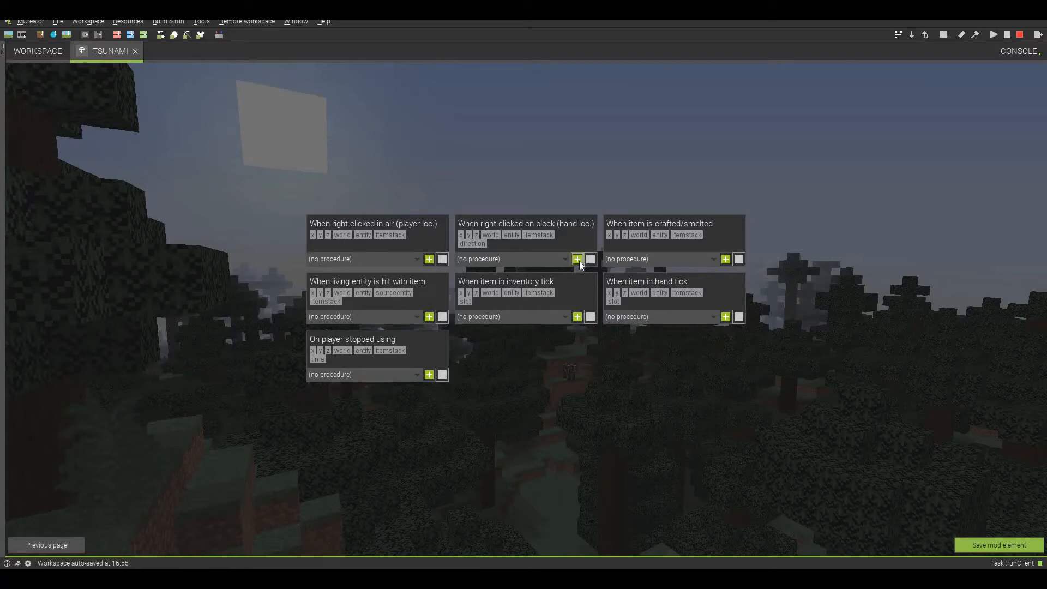
{"action": "mouse_move", "coordinate": [577, 261]}
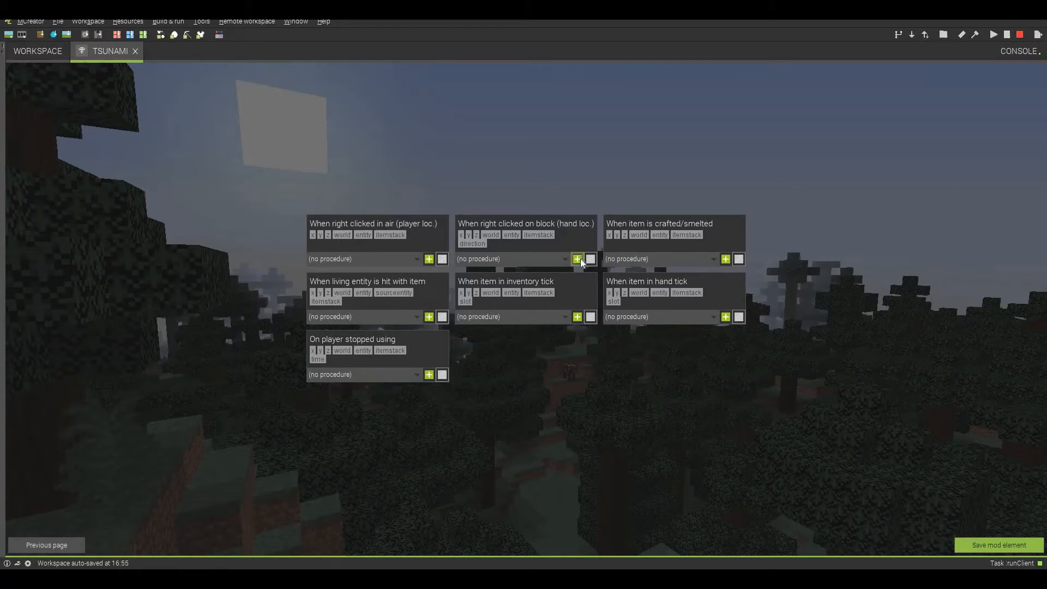
{"action": "left_click", "coordinate": [590, 259]}
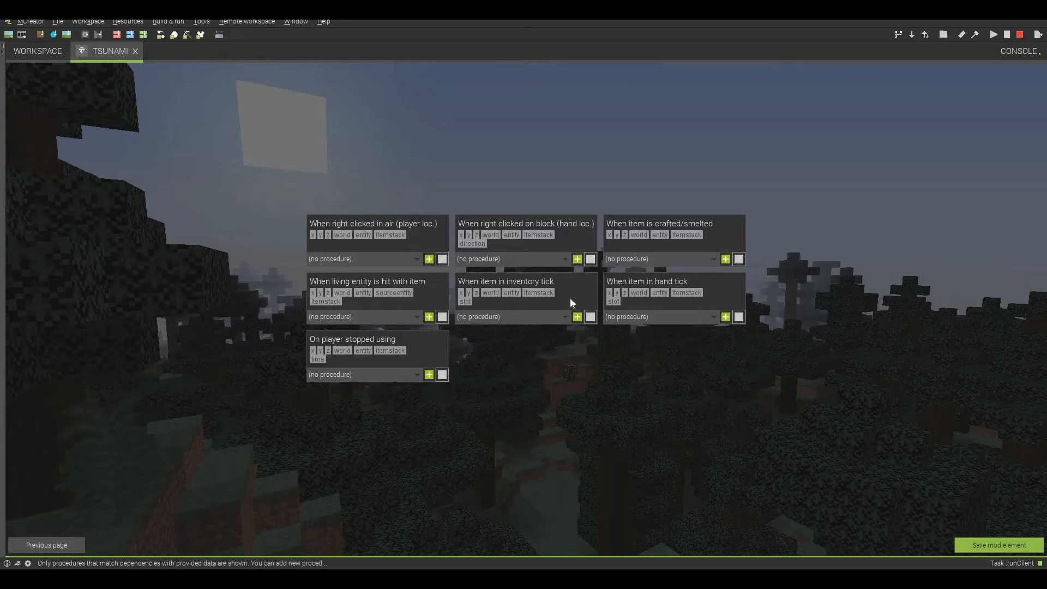
{"action": "mouse_move", "coordinate": [549, 194]}
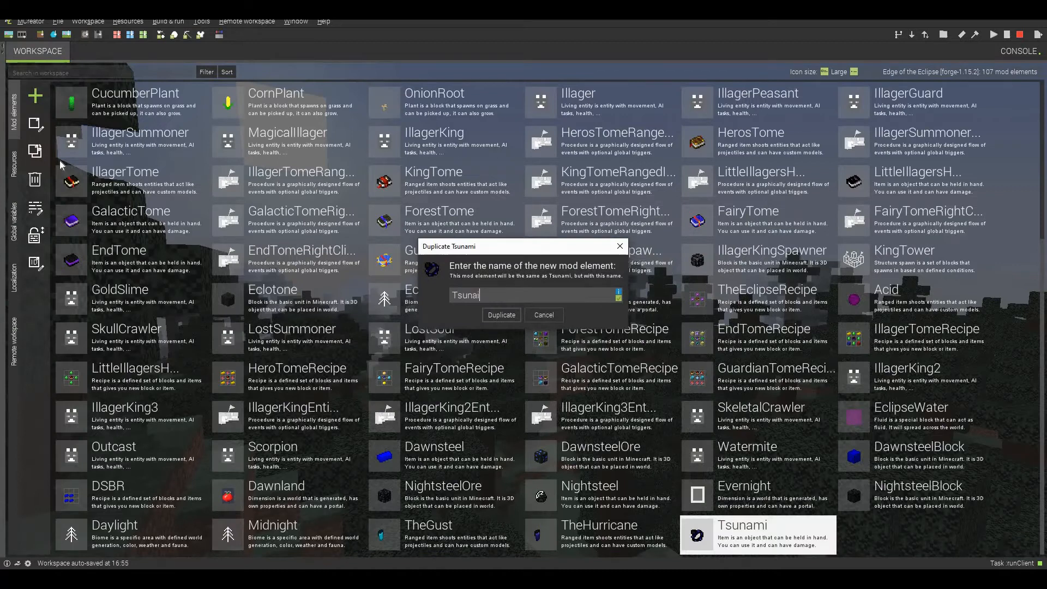
Confirm the Tsunami copy and create the TsunamiRightClickedOnBlock procedure.
{"action": "left_click", "coordinate": [501, 315]}
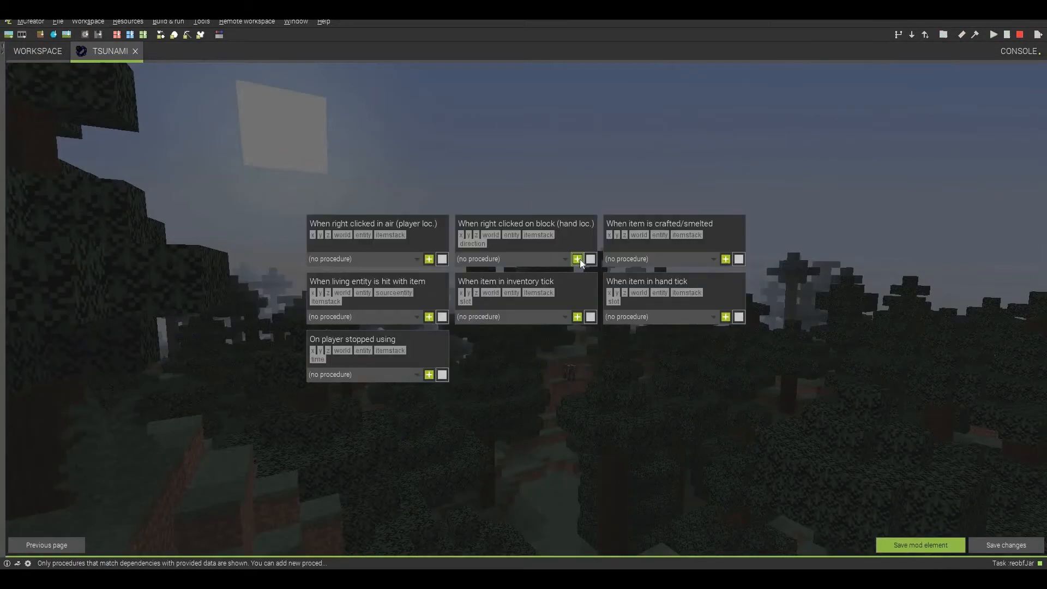
{"action": "left_click", "coordinate": [576, 259]}
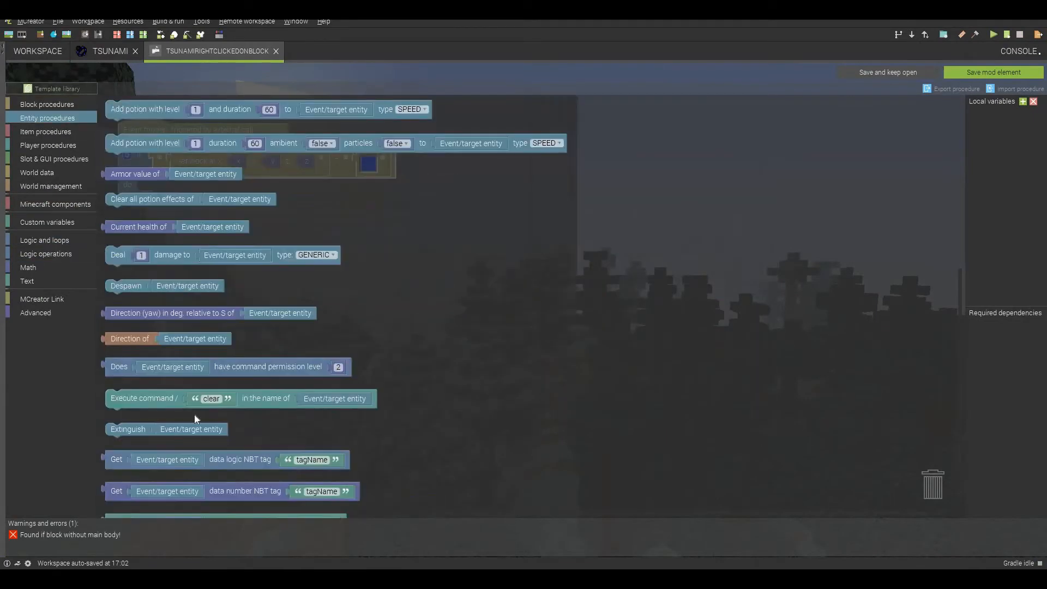
Browse the Entity and Item procedure block categories in the procedure editor.
{"action": "left_click", "coordinate": [45, 132]}
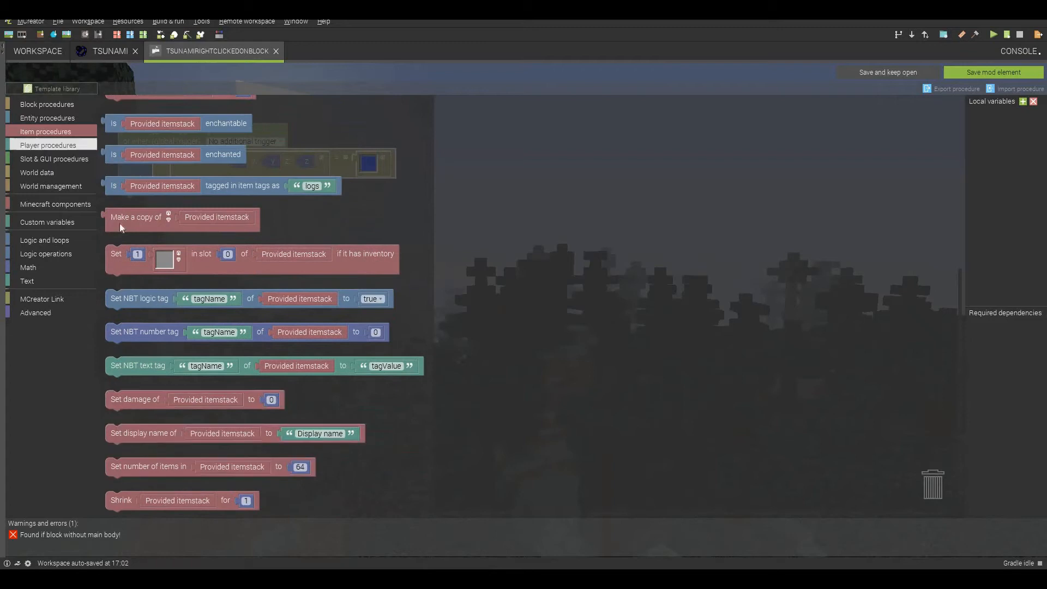
{"action": "left_click", "coordinate": [48, 145]}
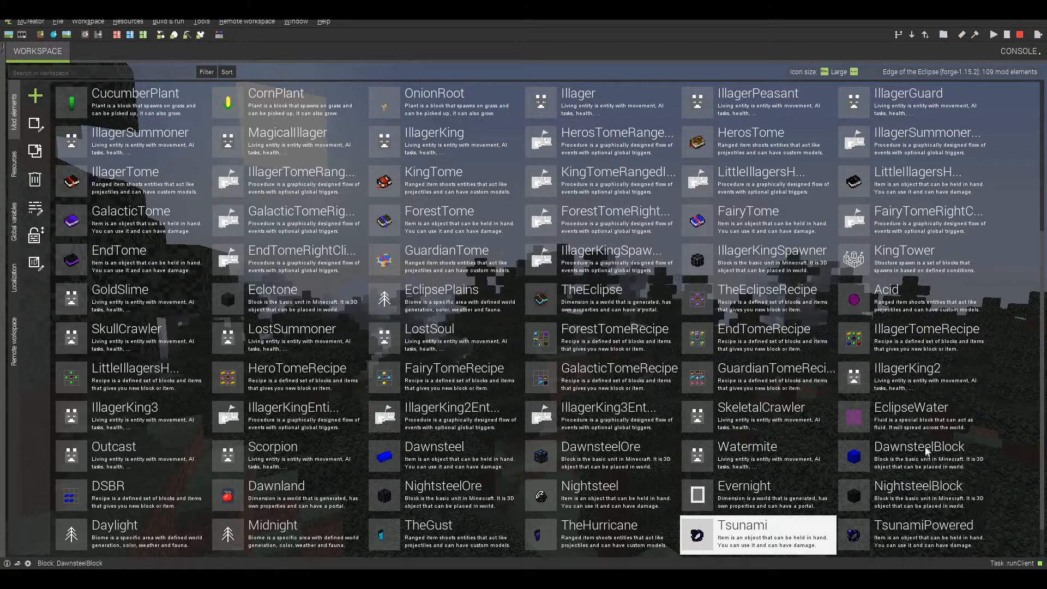
Launch the Minecraft 1.15.2 test client with Run client.
{"action": "left_click", "coordinate": [993, 34]}
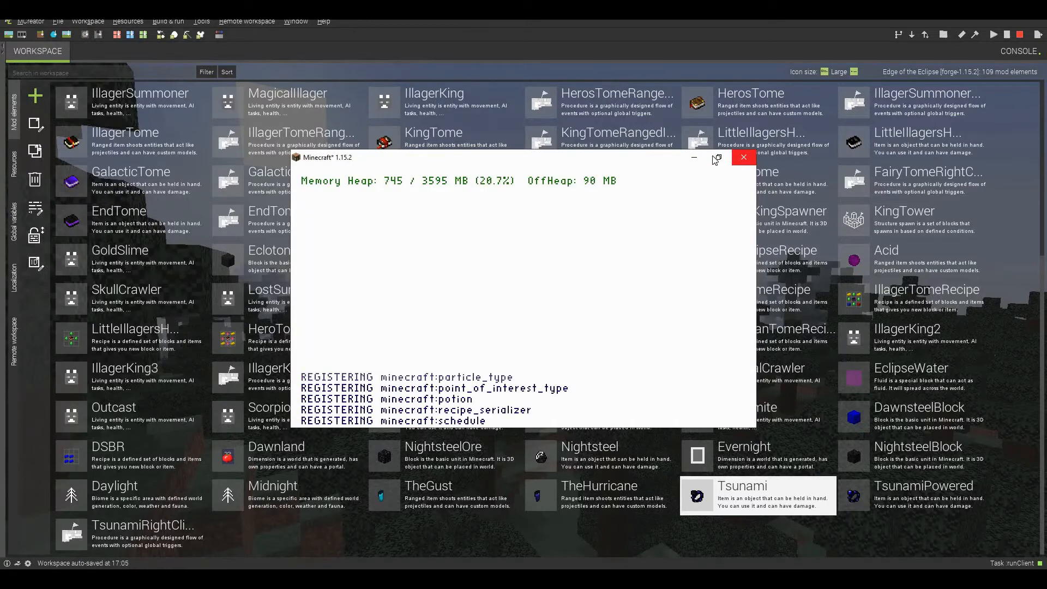
{"action": "mouse_move", "coordinate": [718, 157]}
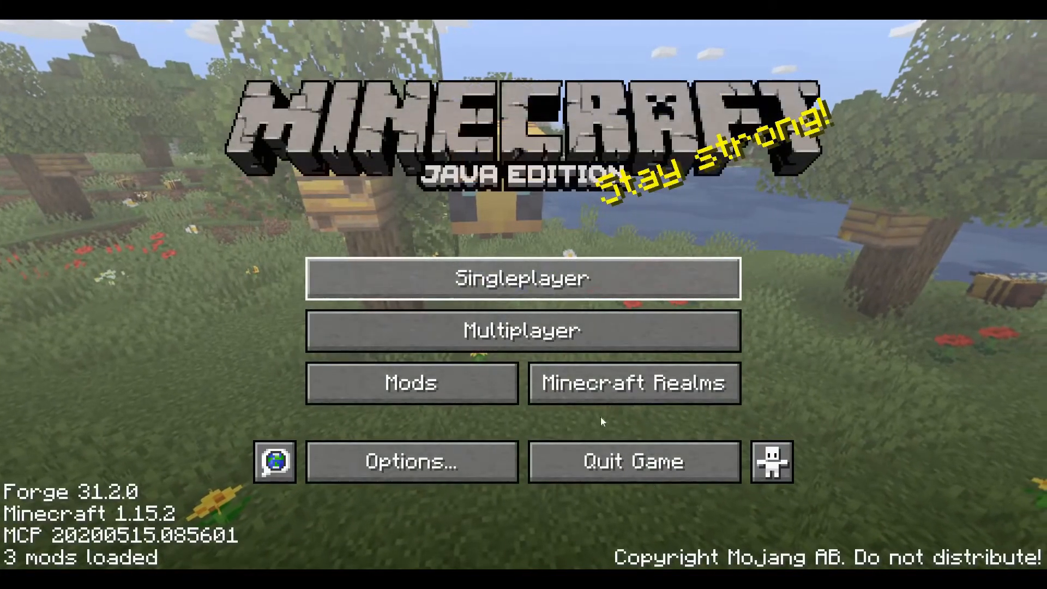
Create a Singleplayer Creative world named 'squid boi' and load it.
{"action": "left_click", "coordinate": [521, 278]}
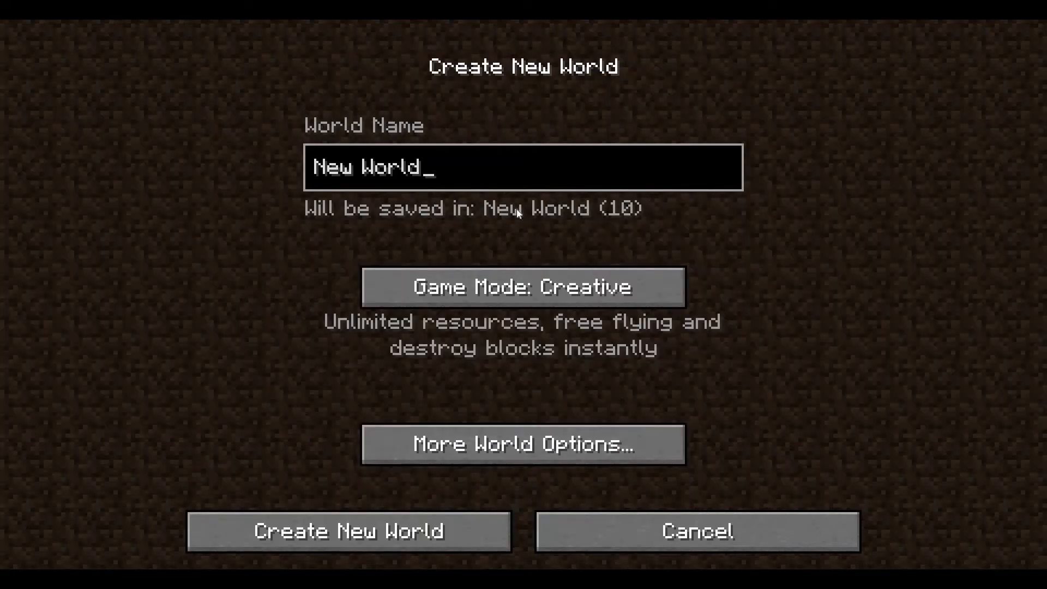
{"action": "type", "text": "s"}
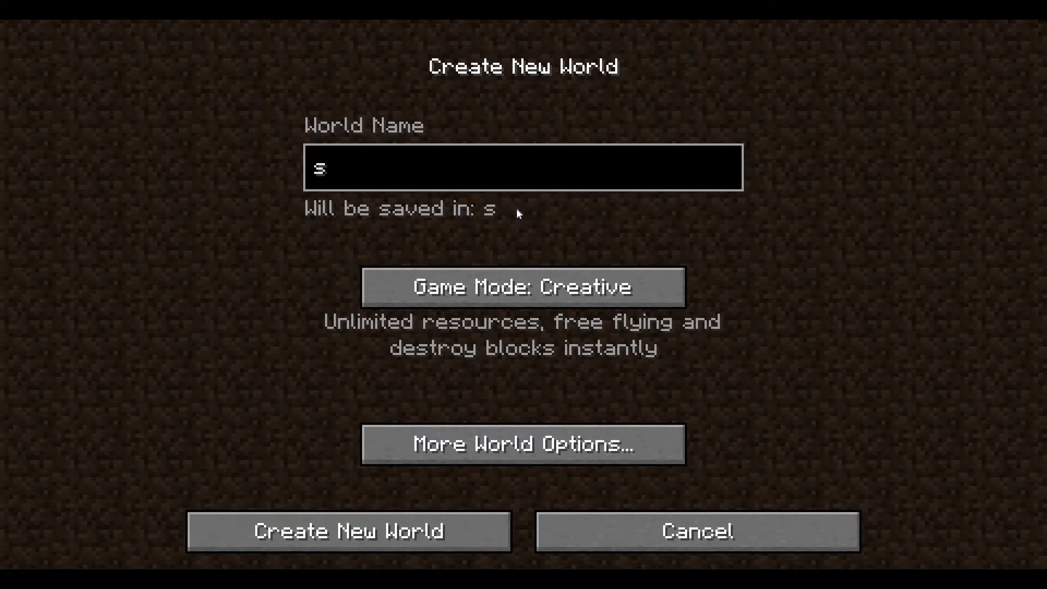
{"action": "type", "text": "quid boi"}
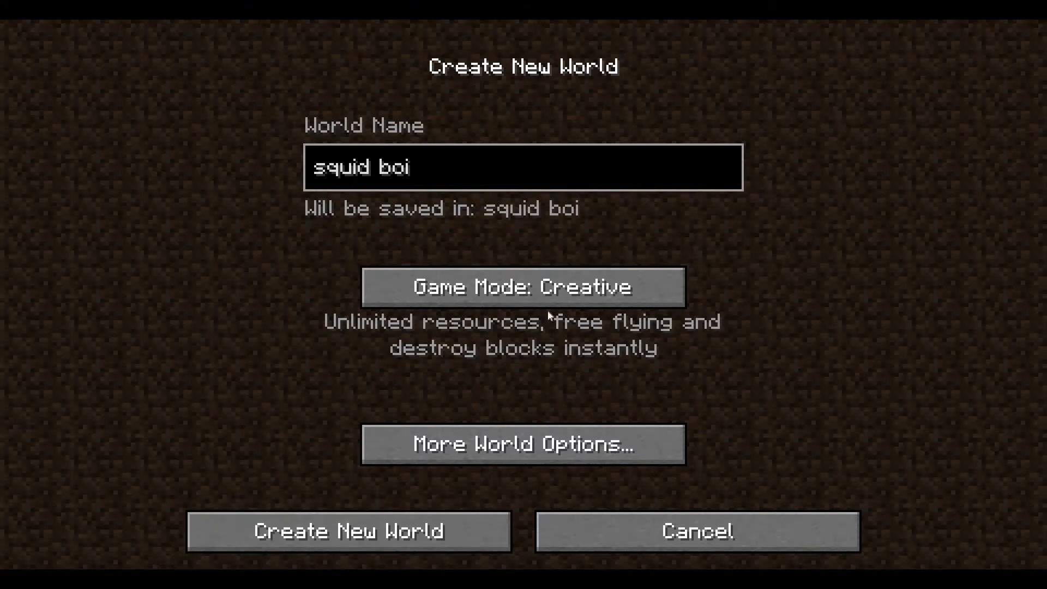
{"action": "left_click", "coordinate": [349, 530]}
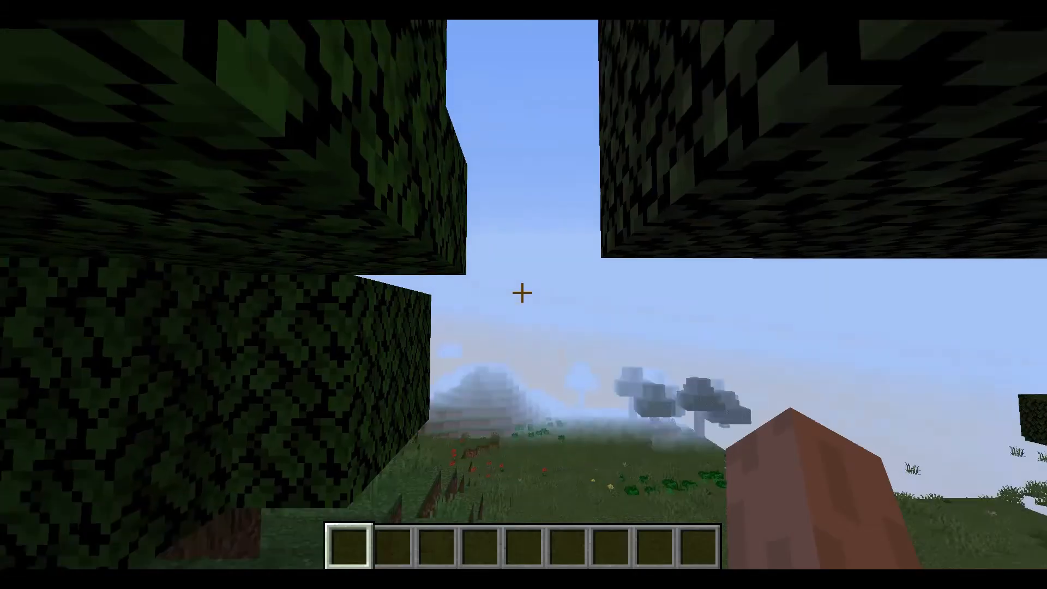
Take the dark blue ranged item from the Combat tab and use it near water.
{"action": "key", "text": "e"}
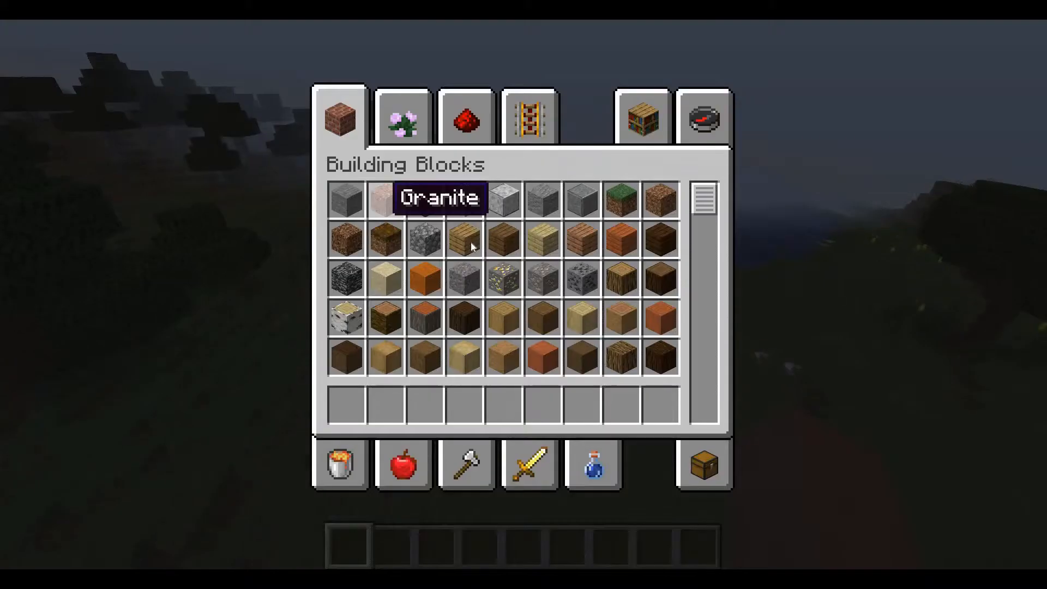
{"action": "scroll", "scroll_direction": "down", "scroll_amount": 3}
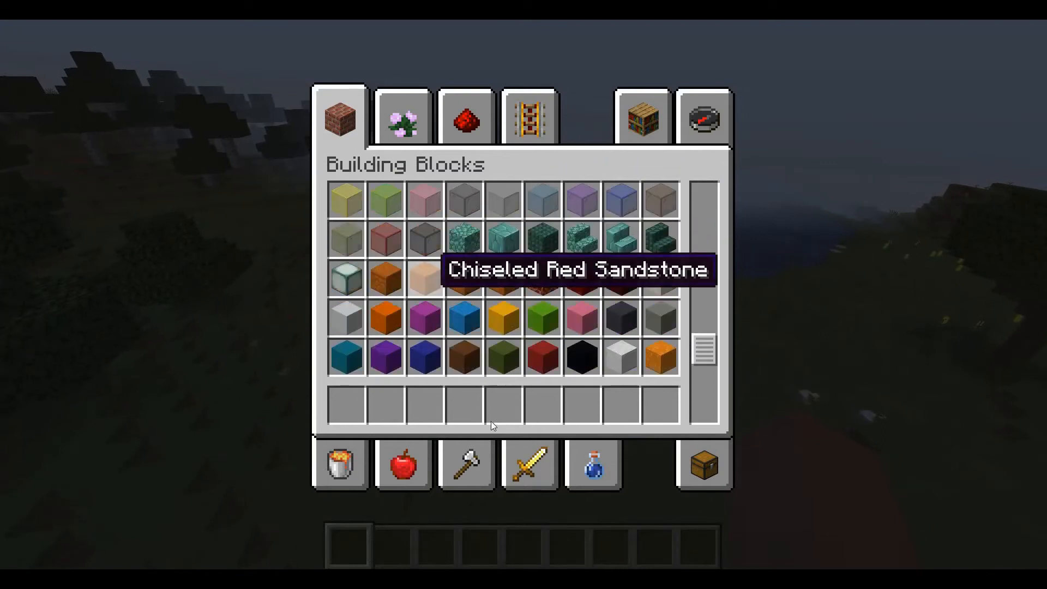
{"action": "scroll", "scroll_direction": "down", "scroll_amount": 3}
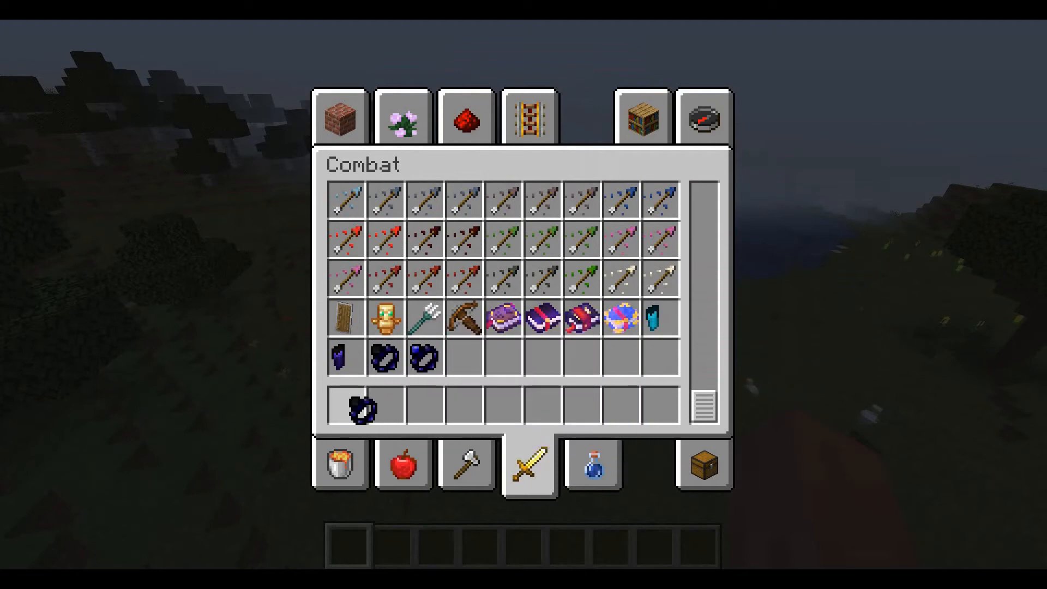
{"action": "key", "text": "Escape"}
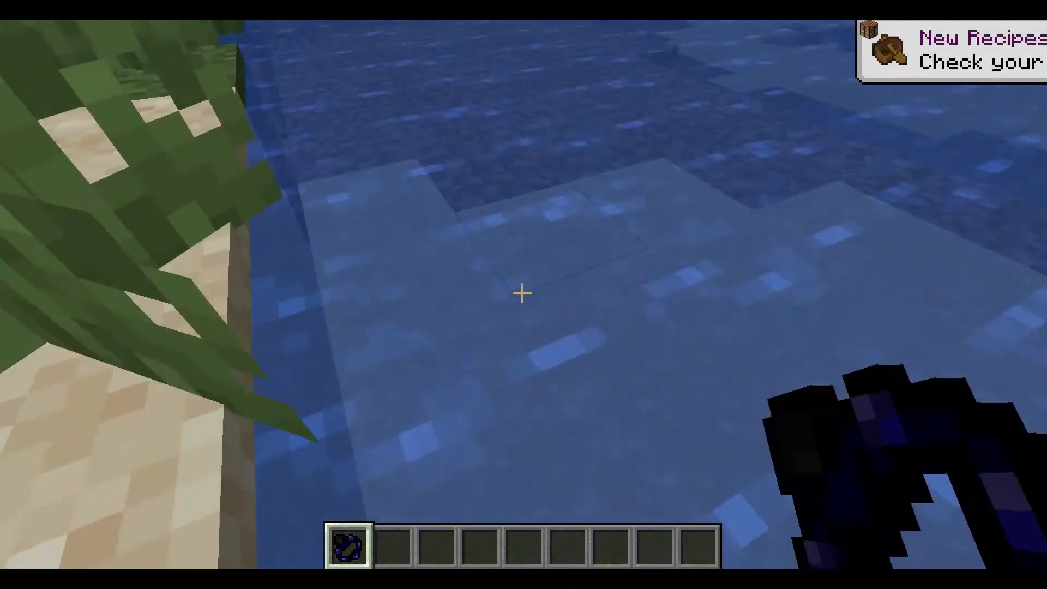
{"action": "key", "text": "e"}
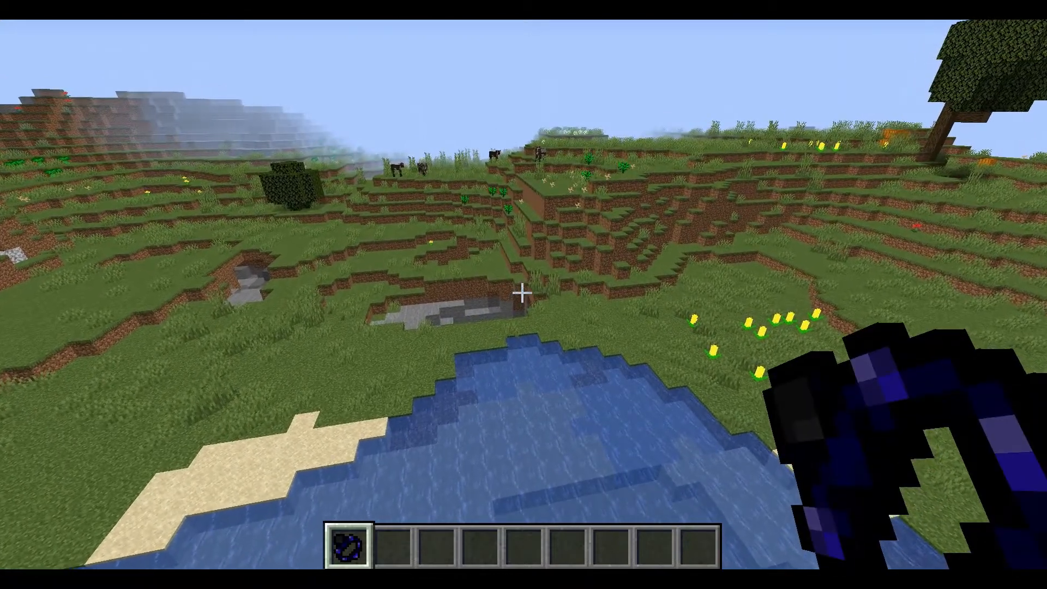
Switch the TsunamiRightClickedOnBlock OR block to Inline Inputs.
{"action": "key", "text": "Escape"}
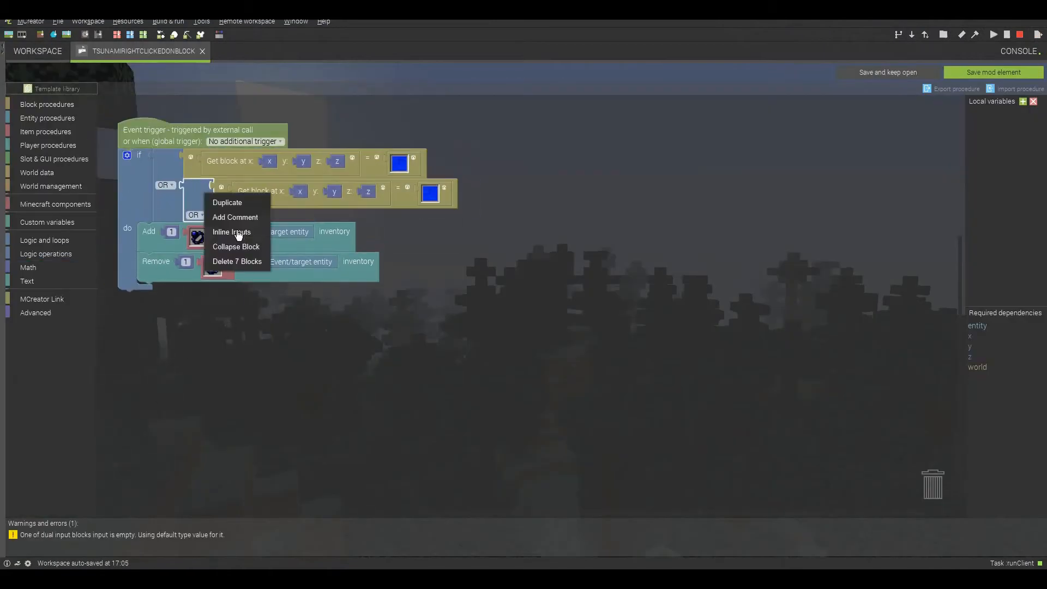
{"action": "left_click", "coordinate": [398, 163]}
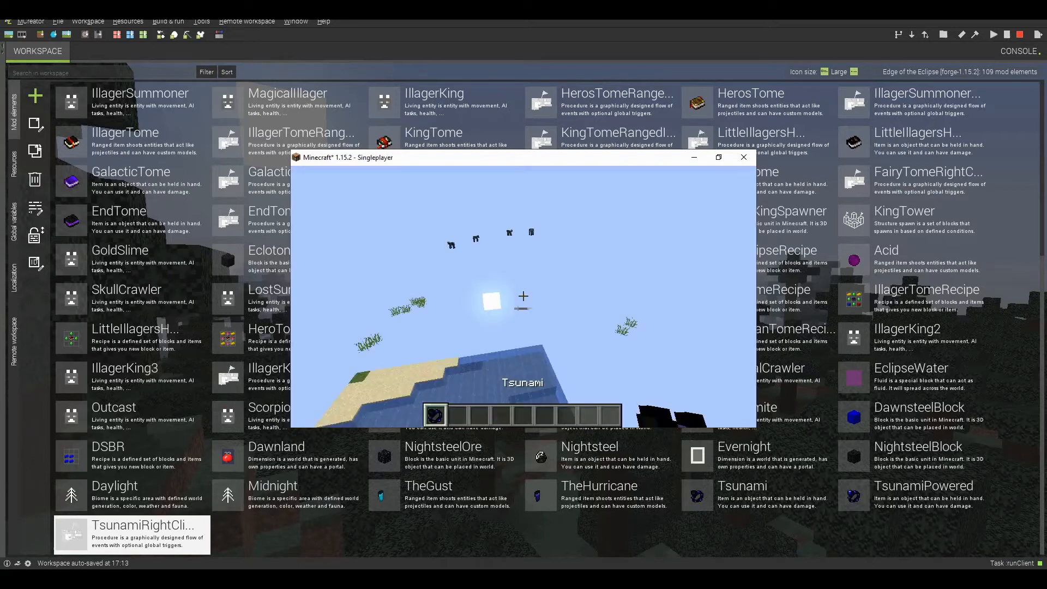
Stock the hotbar with prismarine, place one on the grass, then clear the inventory.
{"action": "key", "text": "e"}
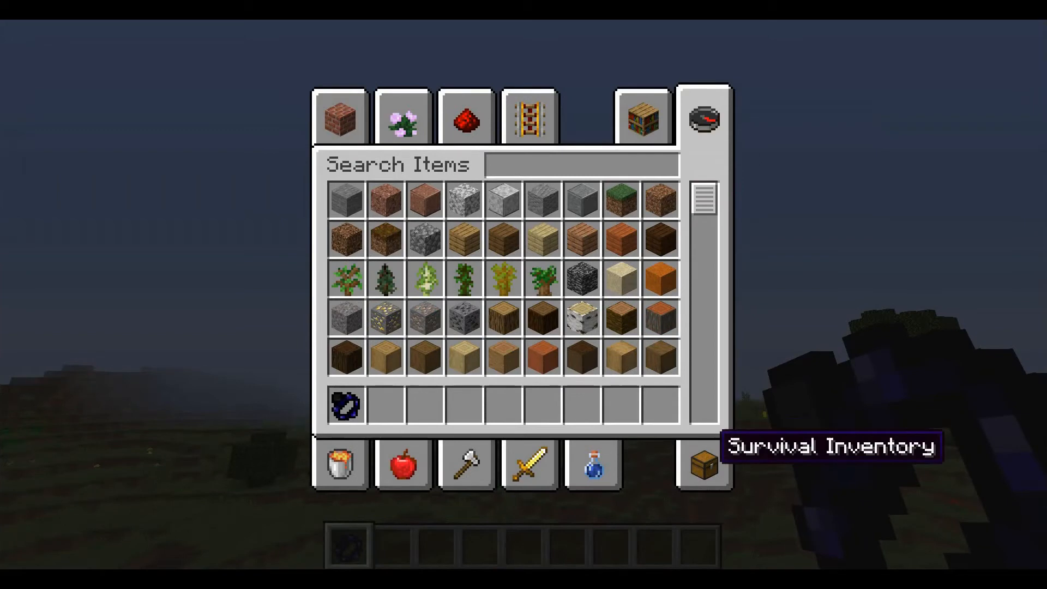
{"action": "key", "text": "escape"}
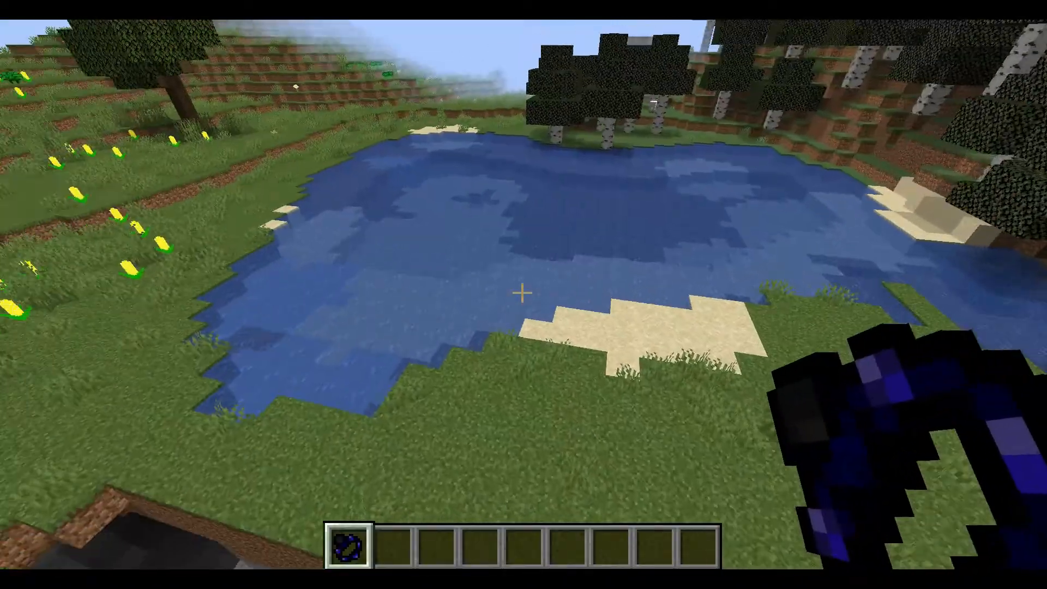
{"action": "key", "text": "e"}
{"action": "type", "text": "pris"}
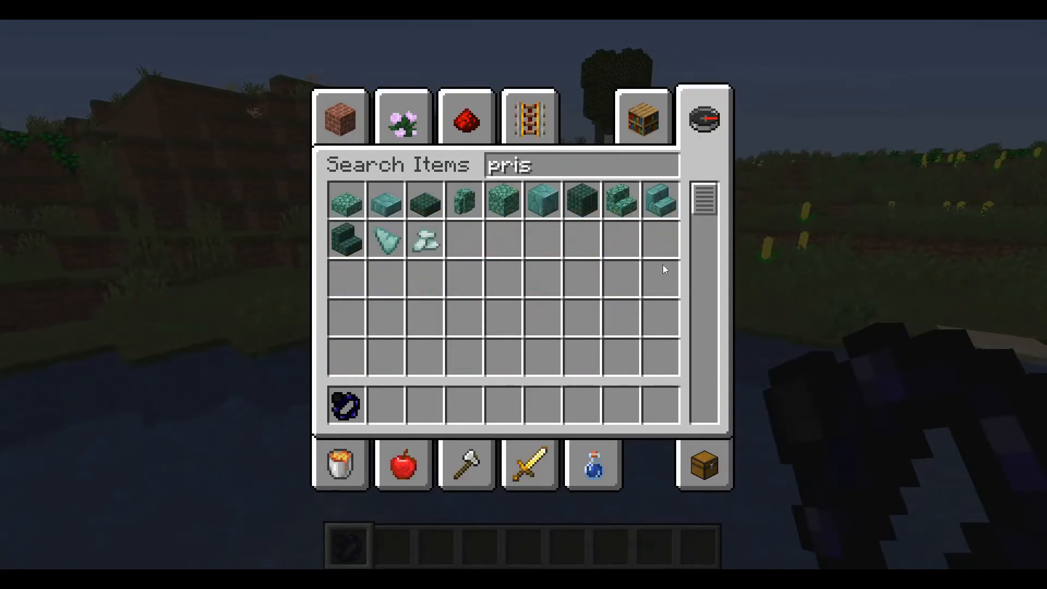
{"action": "mouse_move", "coordinate": [465, 203]}
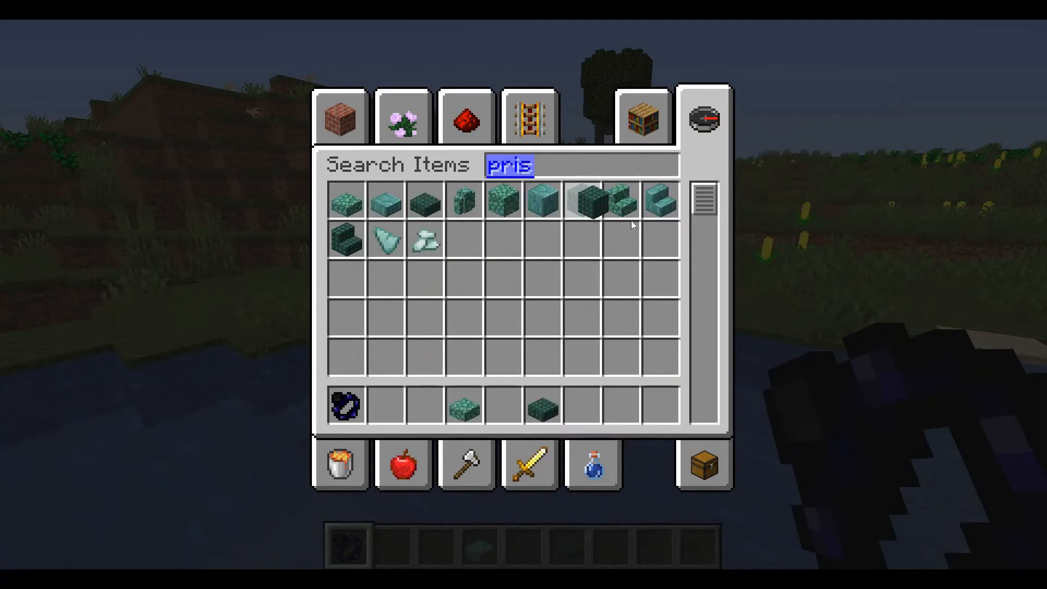
{"action": "type", "text": "ew"}
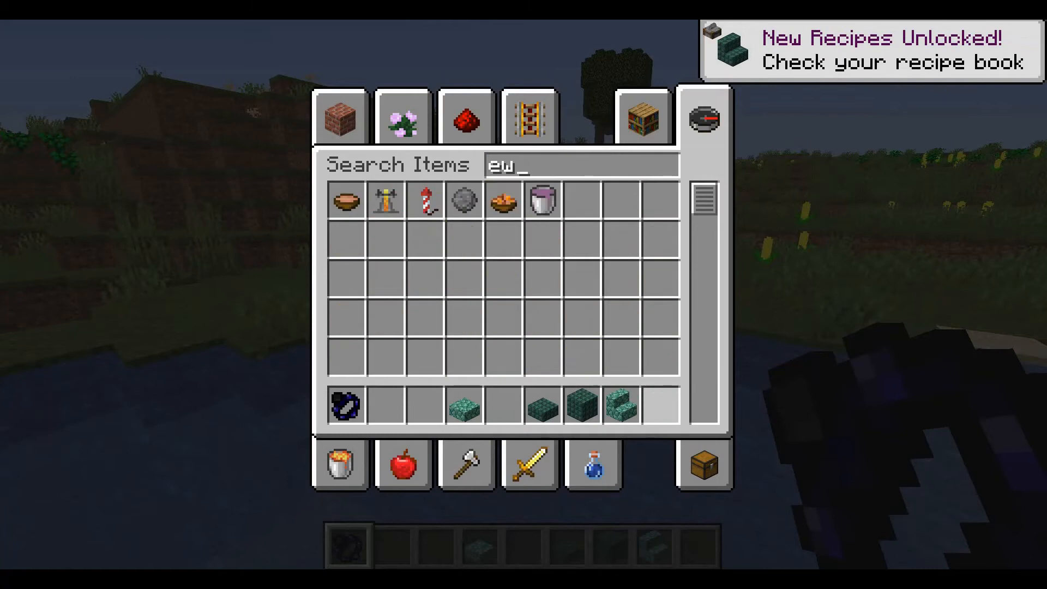
{"action": "key", "text": "Escape"}
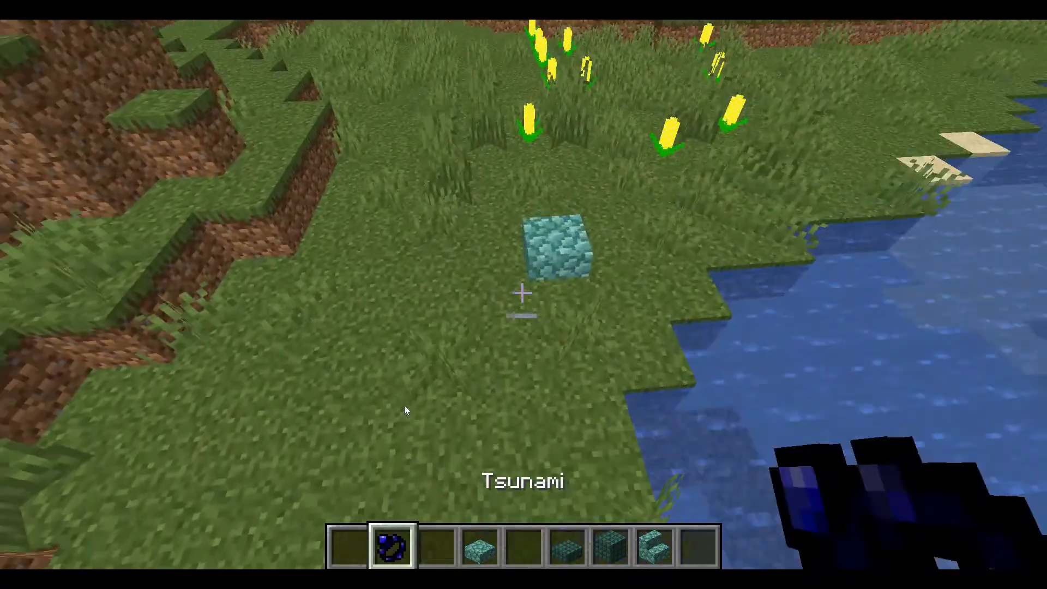
{"action": "key", "text": "e"}
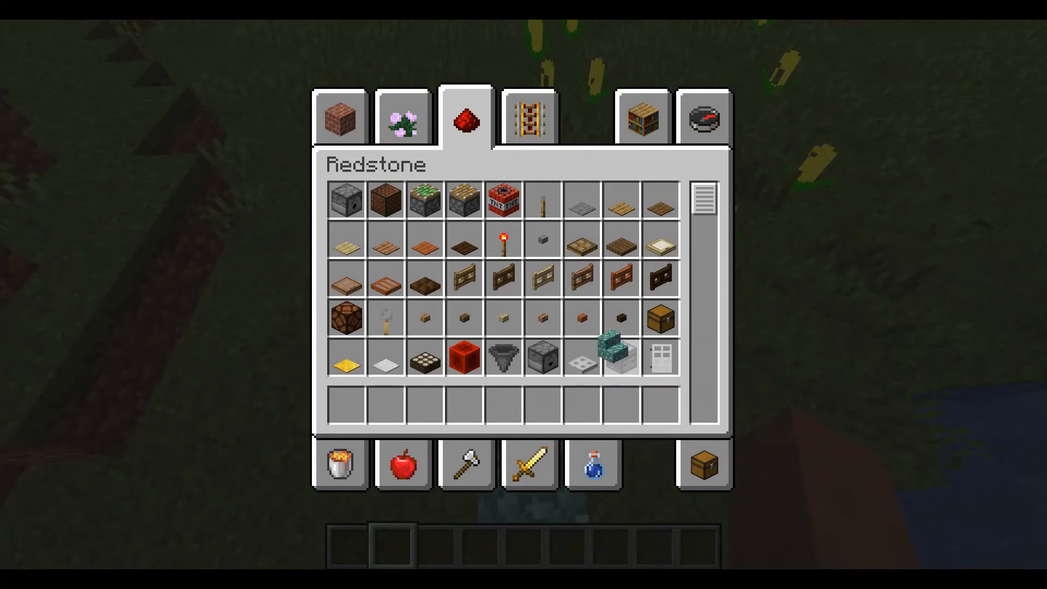
{"action": "key", "text": "Escape"}
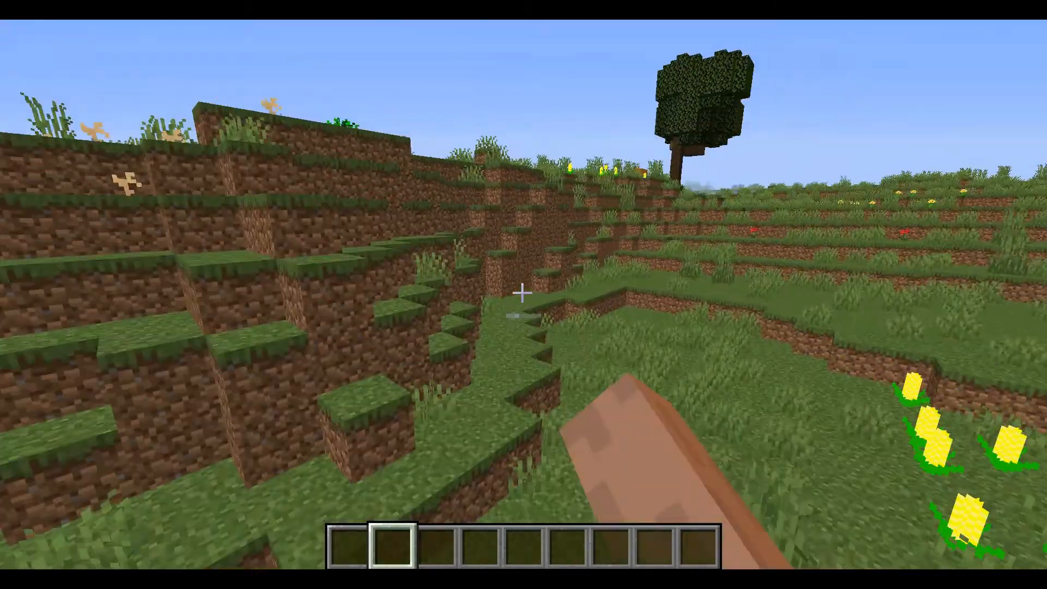
Duplicate TheHurricane under the name 'TsunamiPrimed'.
{"action": "key", "text": "Escape"}
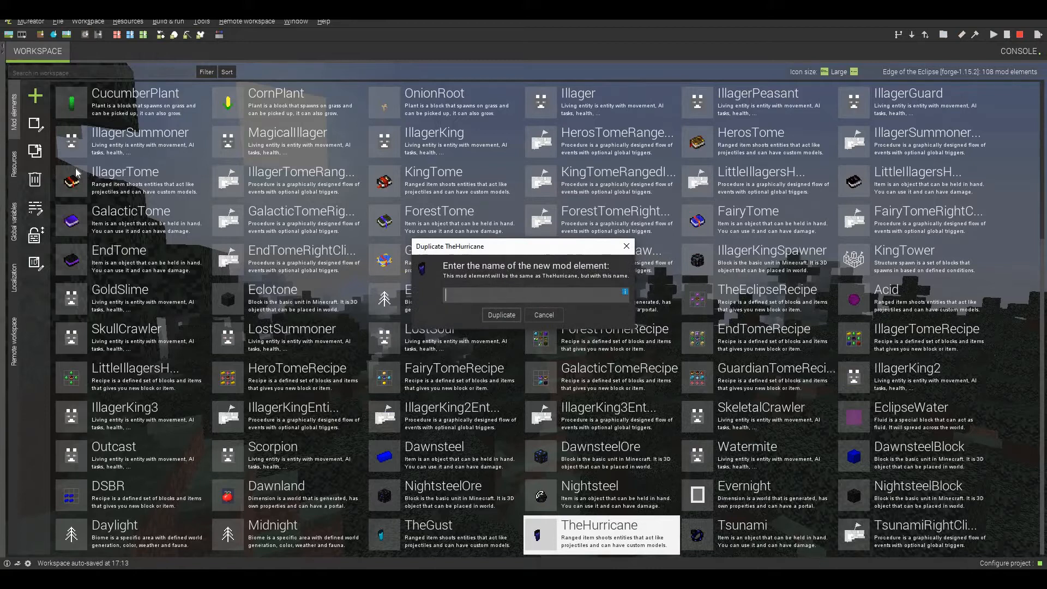
{"action": "type", "text": "Tsum"}
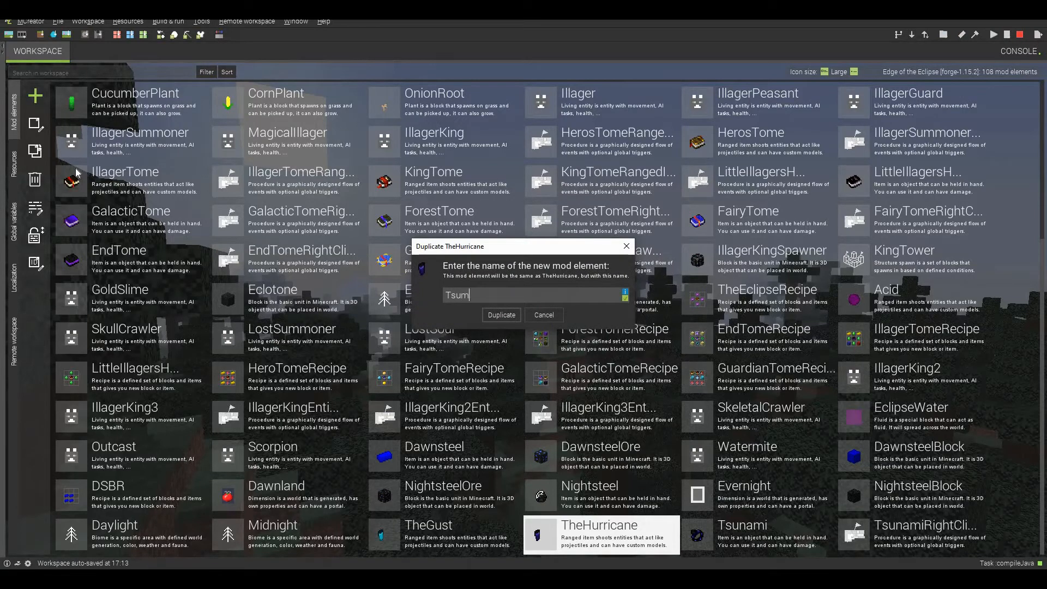
{"action": "left_click", "coordinate": [500, 315]}
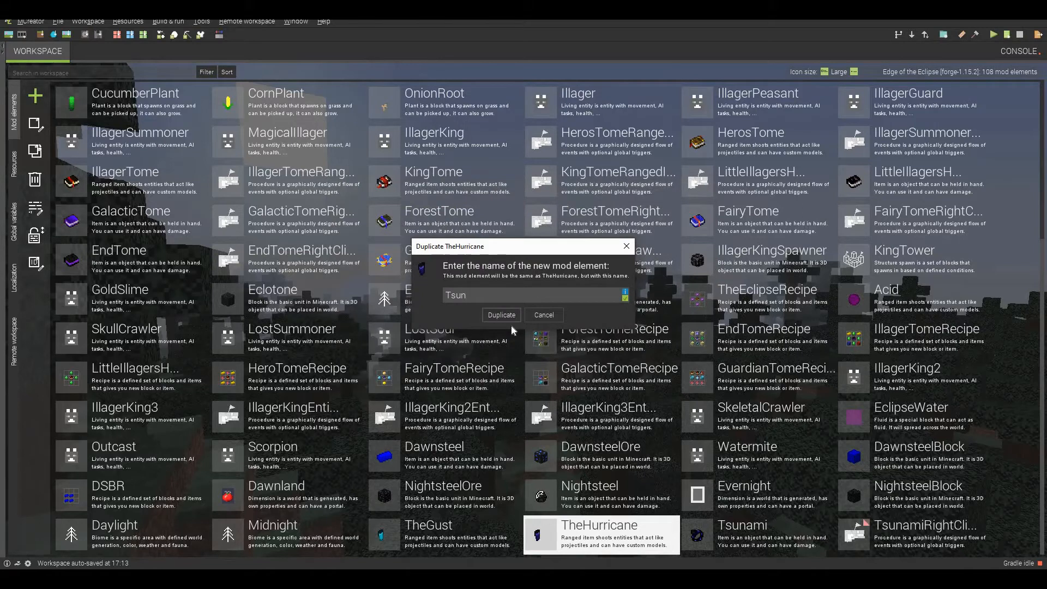
{"action": "type", "text": "am"}
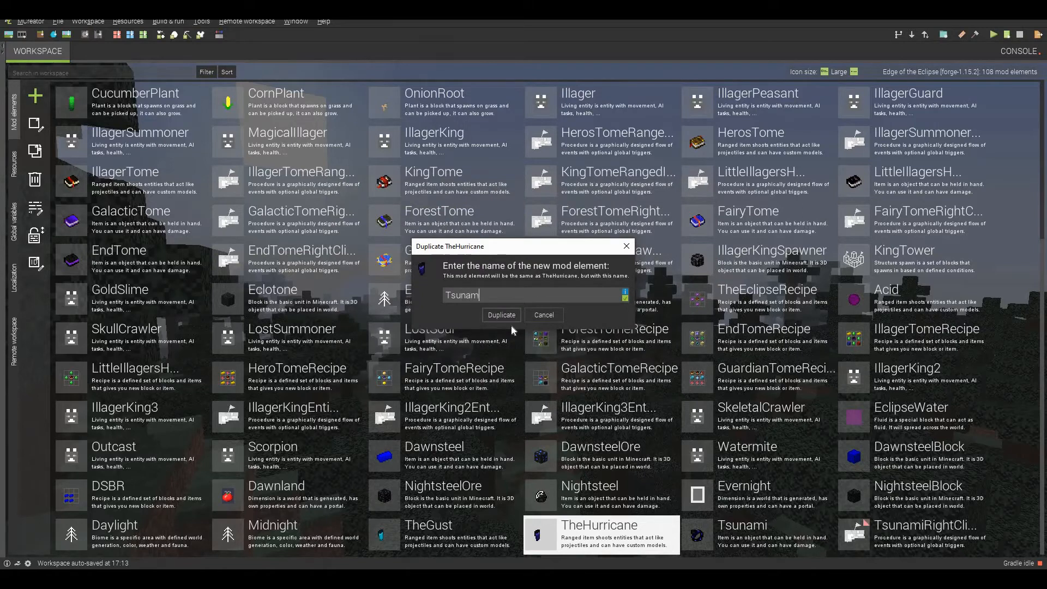
{"action": "type", "text": "i"}
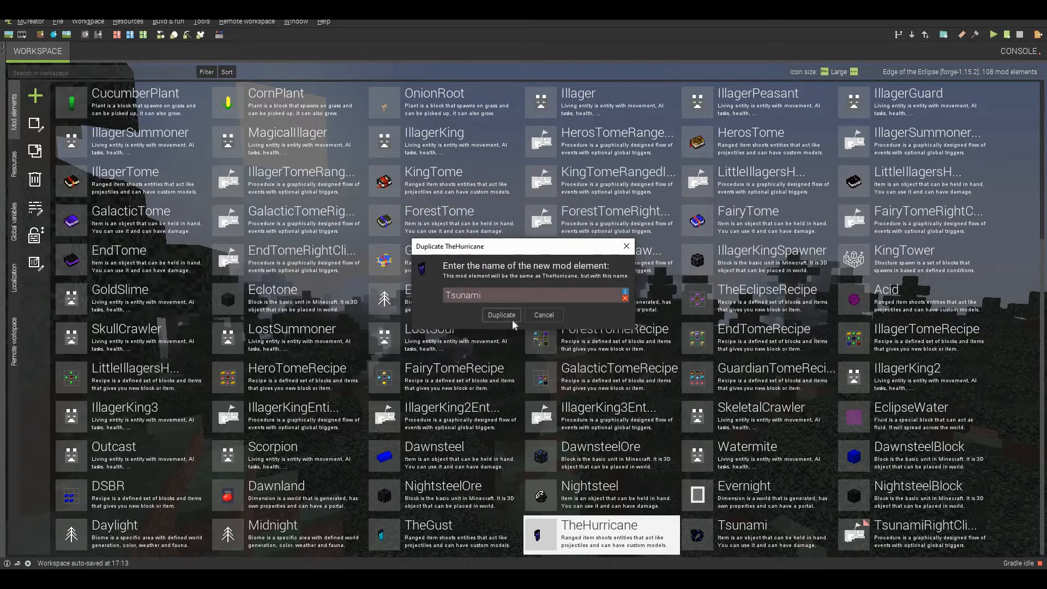
{"action": "type", "text": "Pri"}
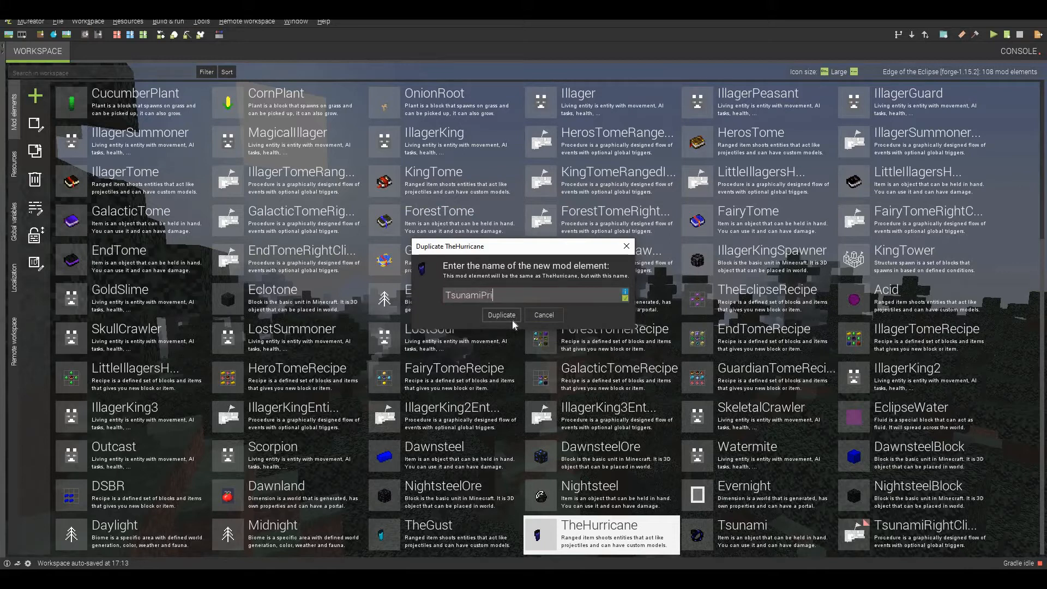
{"action": "left_click", "coordinate": [501, 315]}
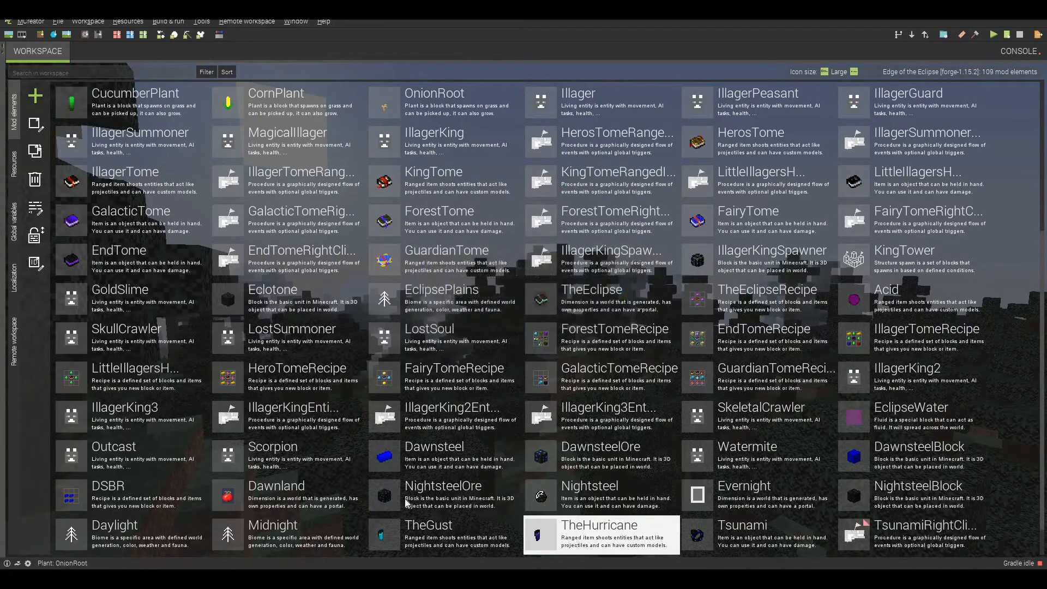
Open TsunamiPrimed, assign the dark blue texture, and add a 'When ranged item used' procedure.
{"action": "double_click", "coordinate": [599, 534]}
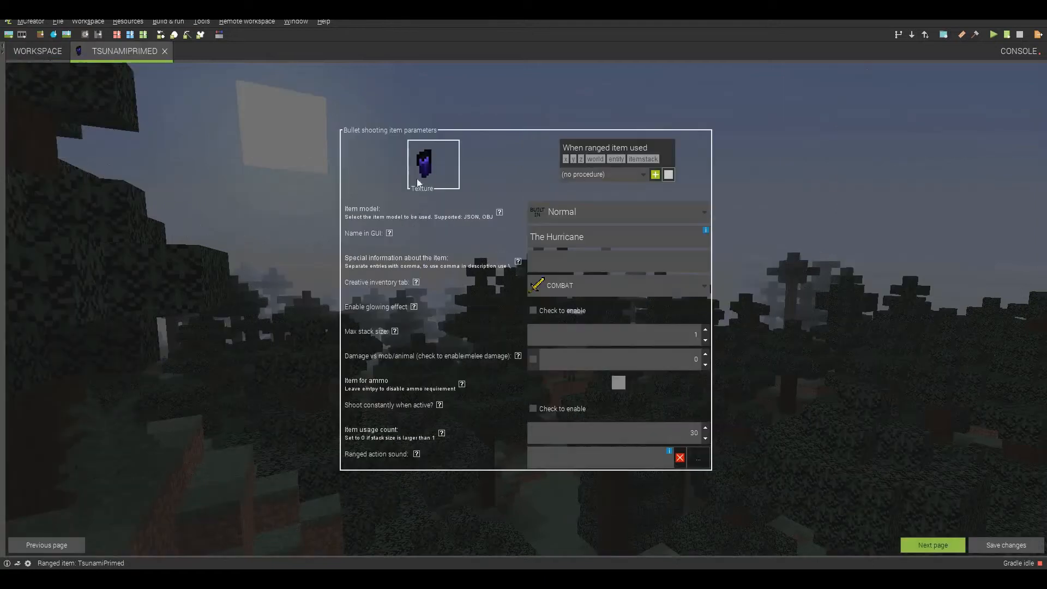
{"action": "left_click", "coordinate": [432, 164]}
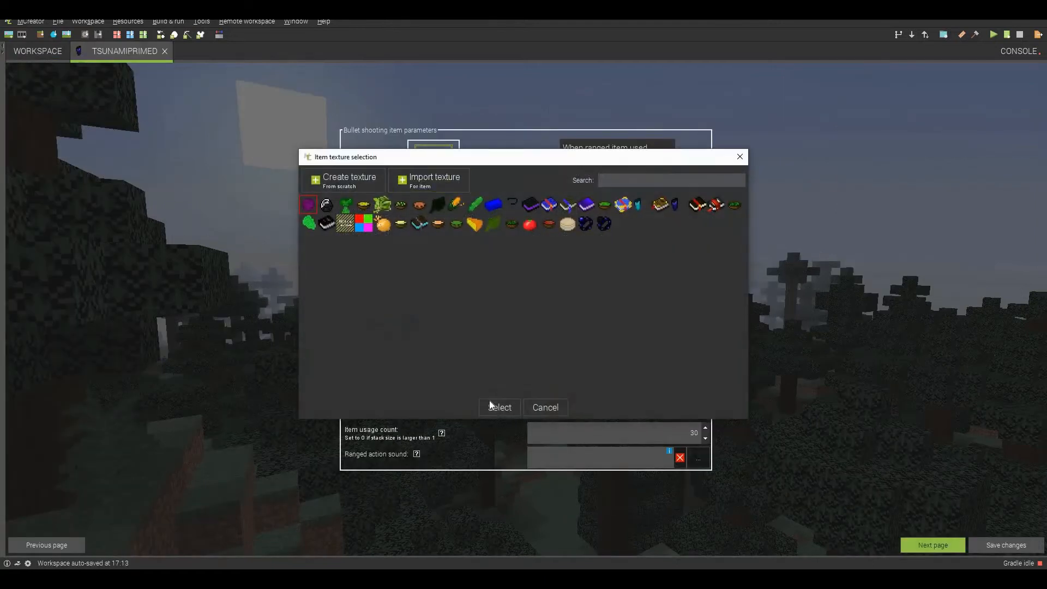
{"action": "left_click", "coordinate": [498, 408]}
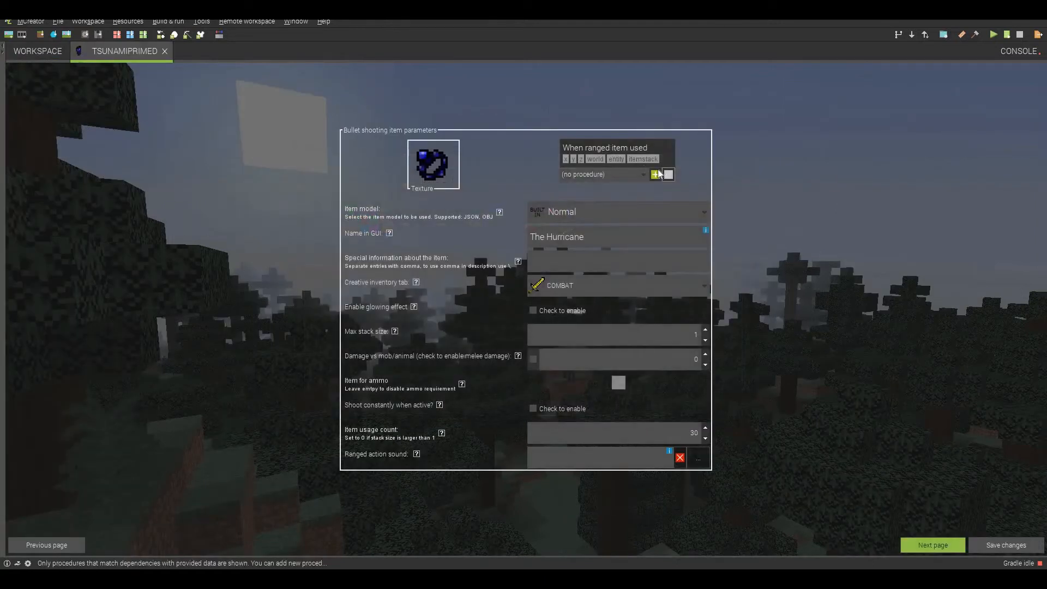
{"action": "left_click", "coordinate": [654, 175]}
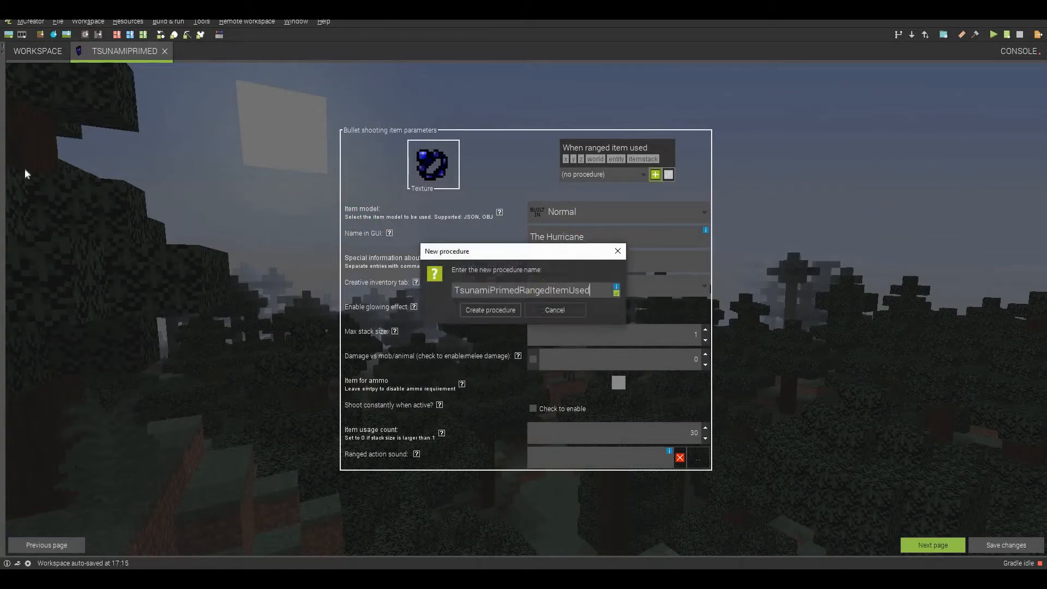
Create TsunamiPrimedRangedItemUsed with Player-procedure Remove and Add inventory blocks and their item.
{"action": "left_click", "coordinate": [489, 309]}
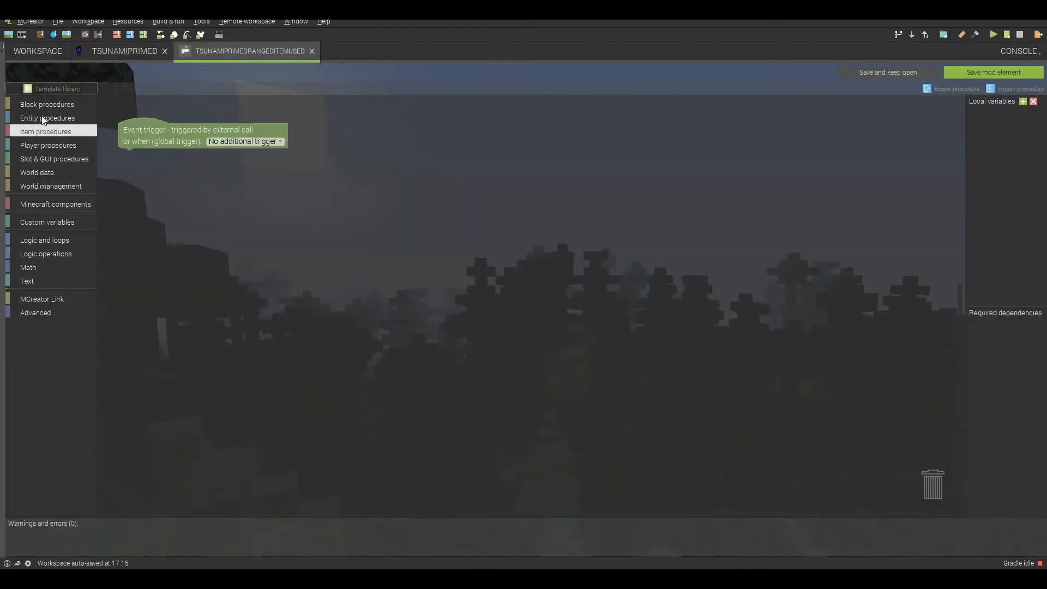
{"action": "left_click", "coordinate": [48, 119]}
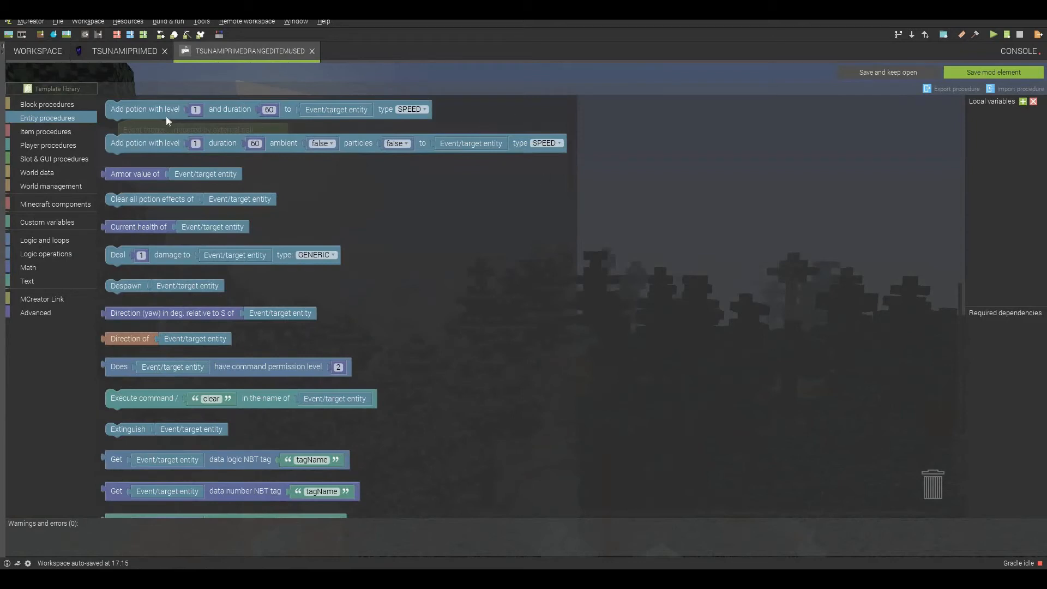
{"action": "left_click", "coordinate": [48, 146]}
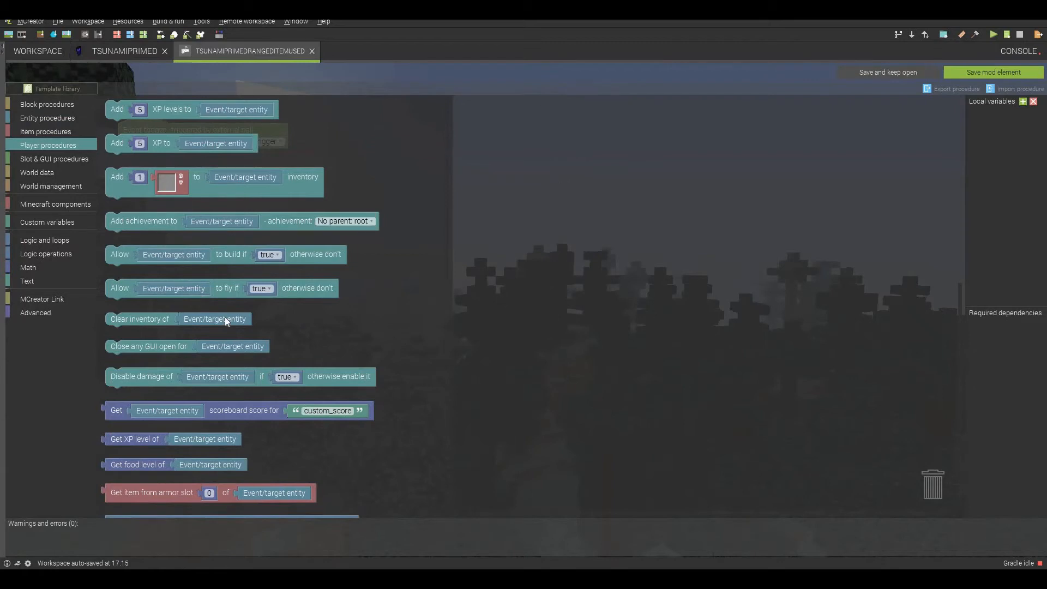
{"action": "scroll", "scroll_direction": "down", "scroll_amount": 3}
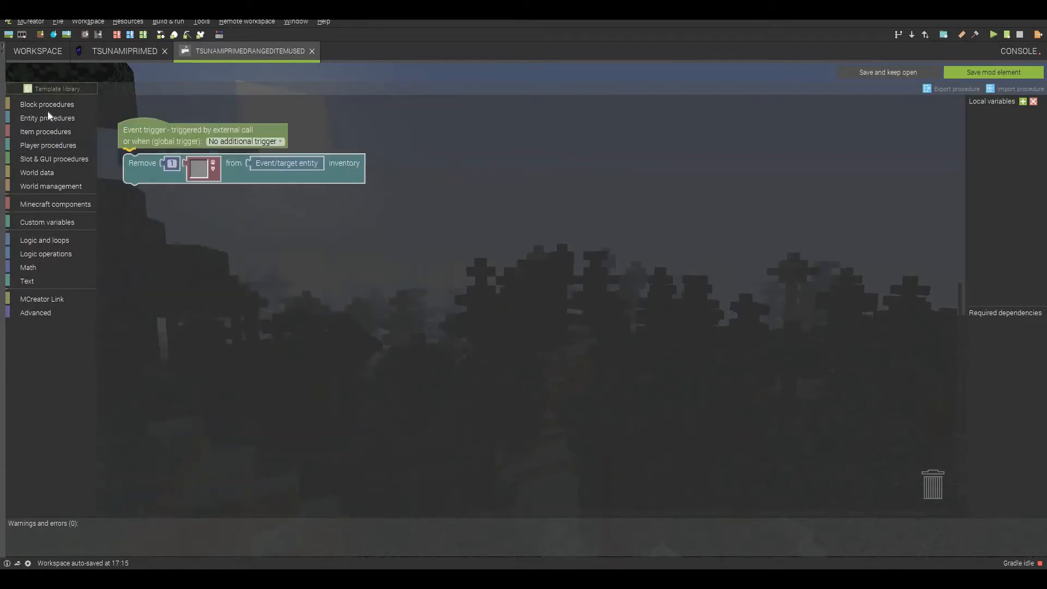
{"action": "left_click", "coordinate": [48, 119]}
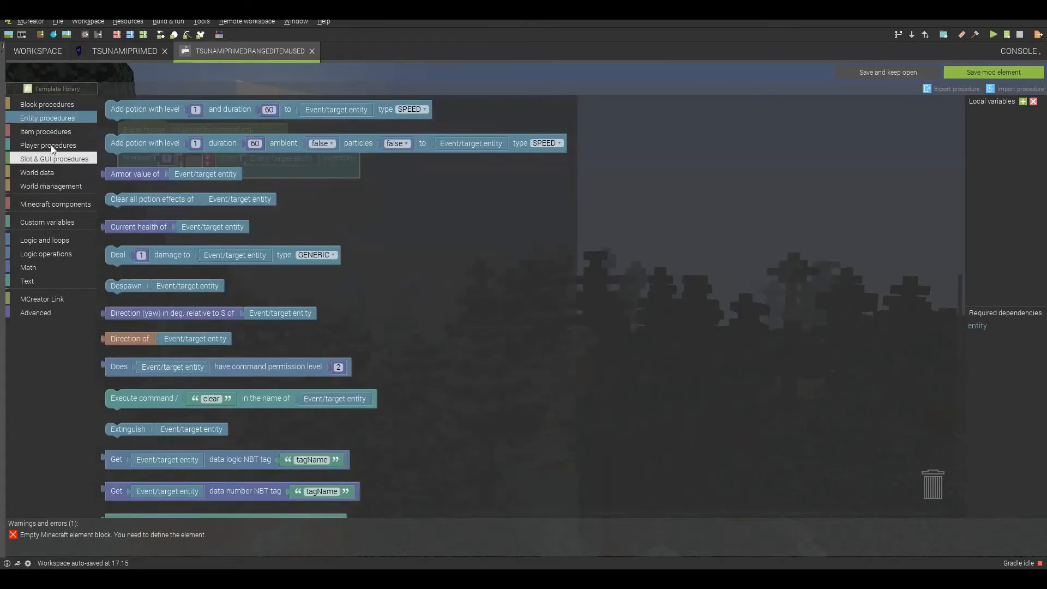
{"action": "left_click", "coordinate": [48, 145]}
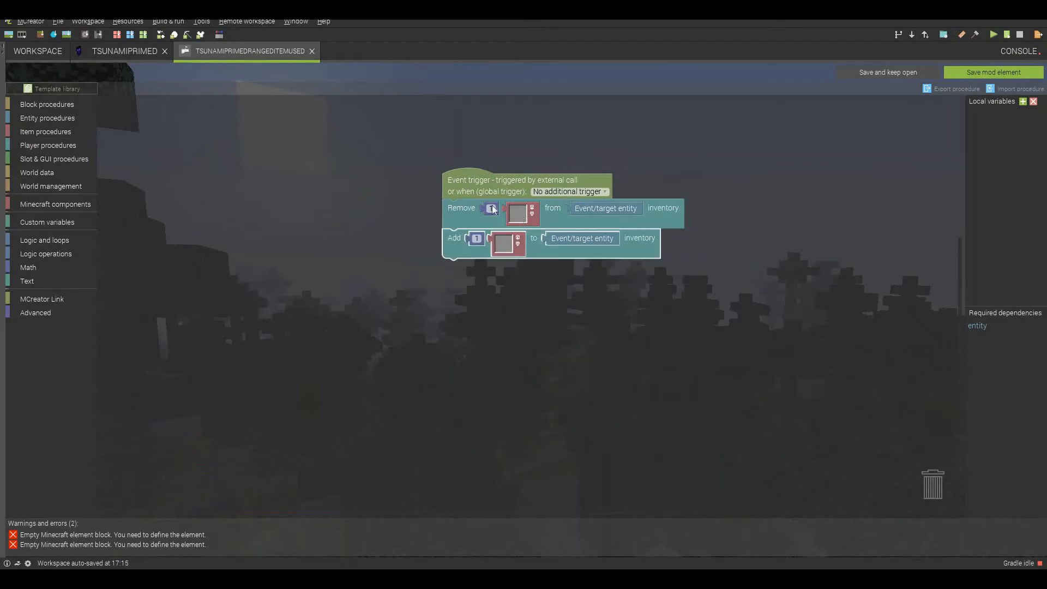
{"action": "left_click", "coordinate": [523, 214]}
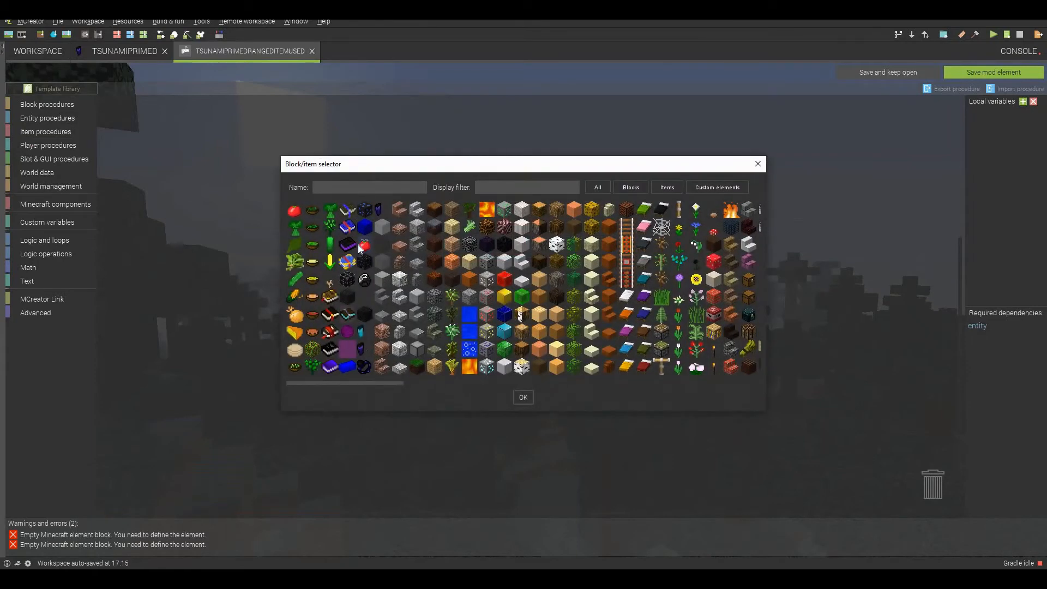
{"action": "mouse_move", "coordinate": [533, 407]}
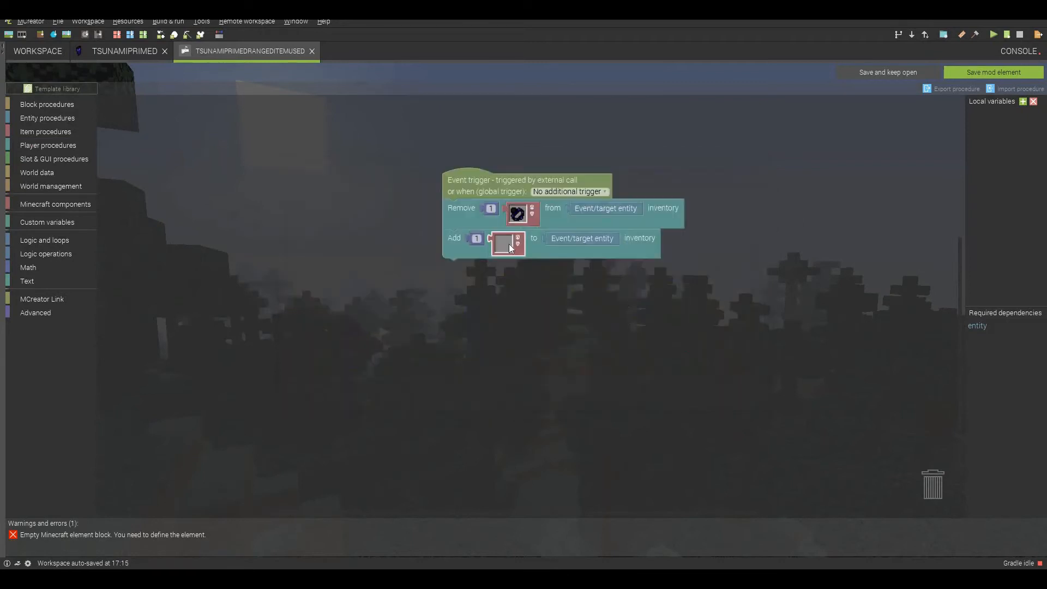
{"action": "left_click", "coordinate": [506, 245]}
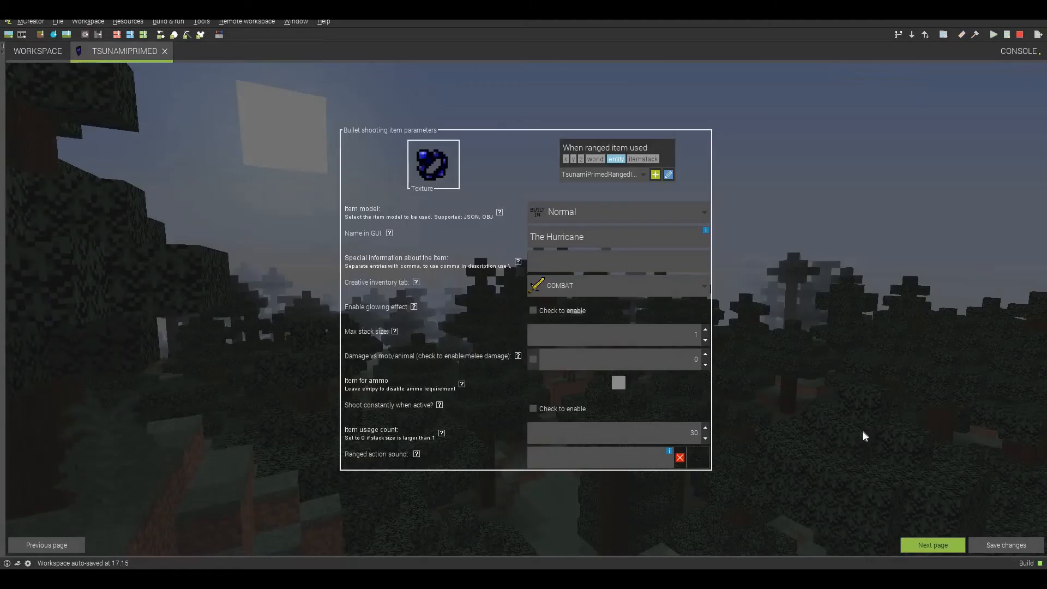
Replace TsunamiPrimed's display name with 'Tsunami'.
{"action": "double_click", "coordinate": [571, 238]}
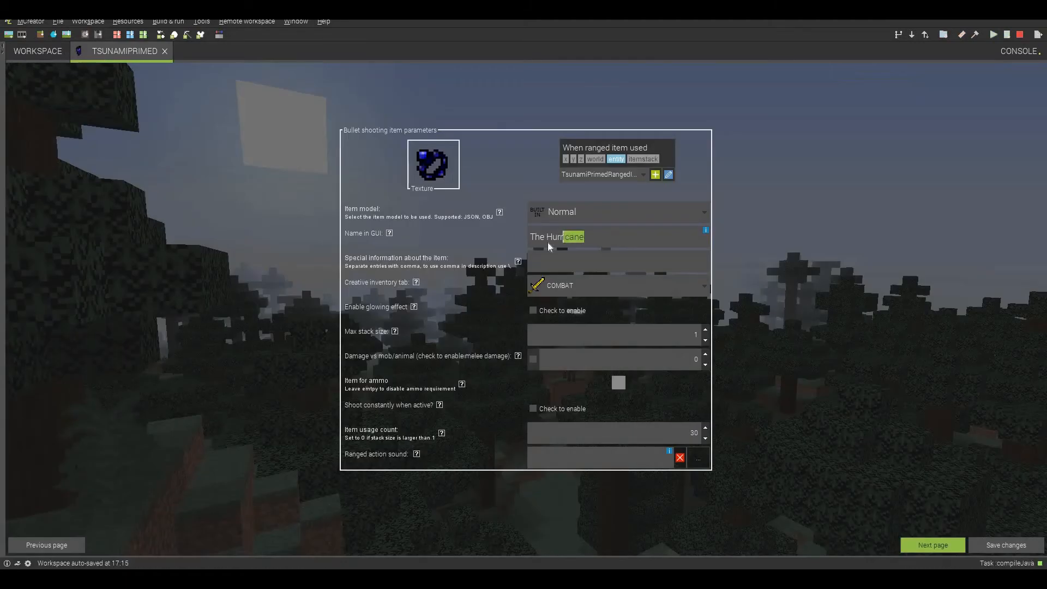
{"action": "double_click", "coordinate": [565, 237]}
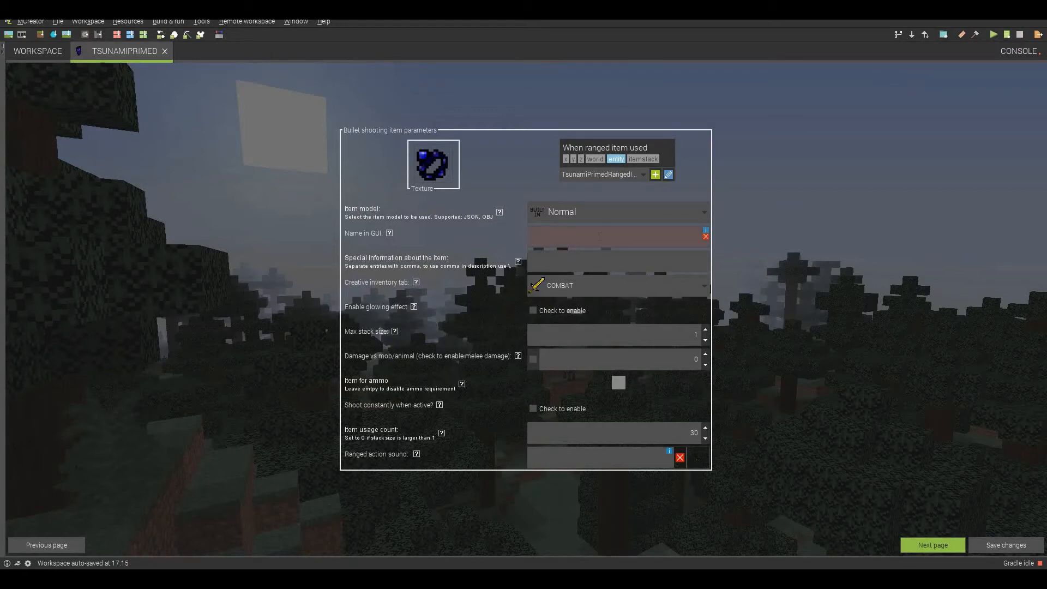
{"action": "type", "text": "Tsuna"}
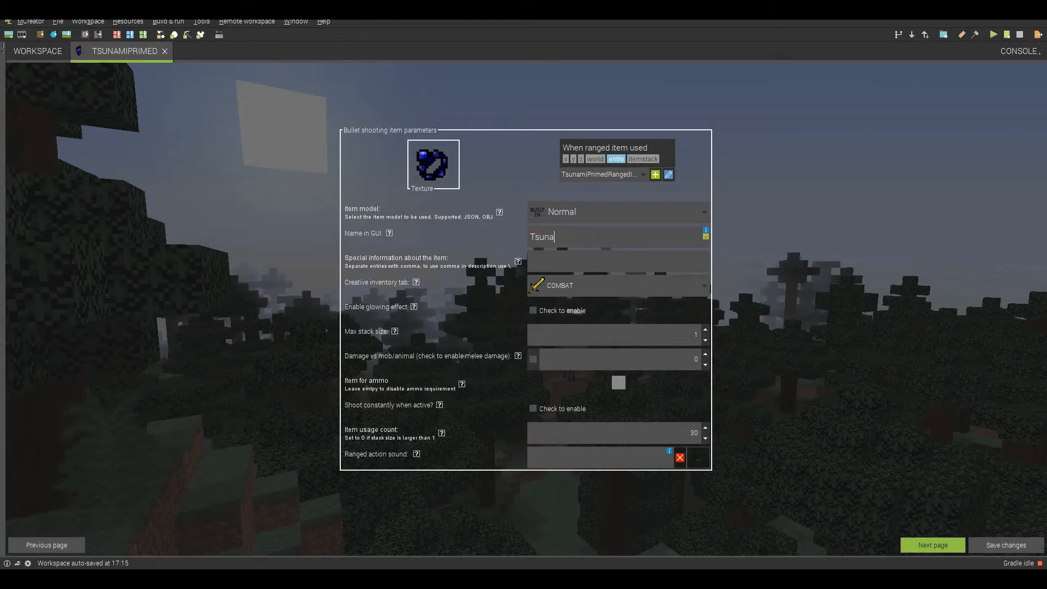
{"action": "type", "text": "mik"}
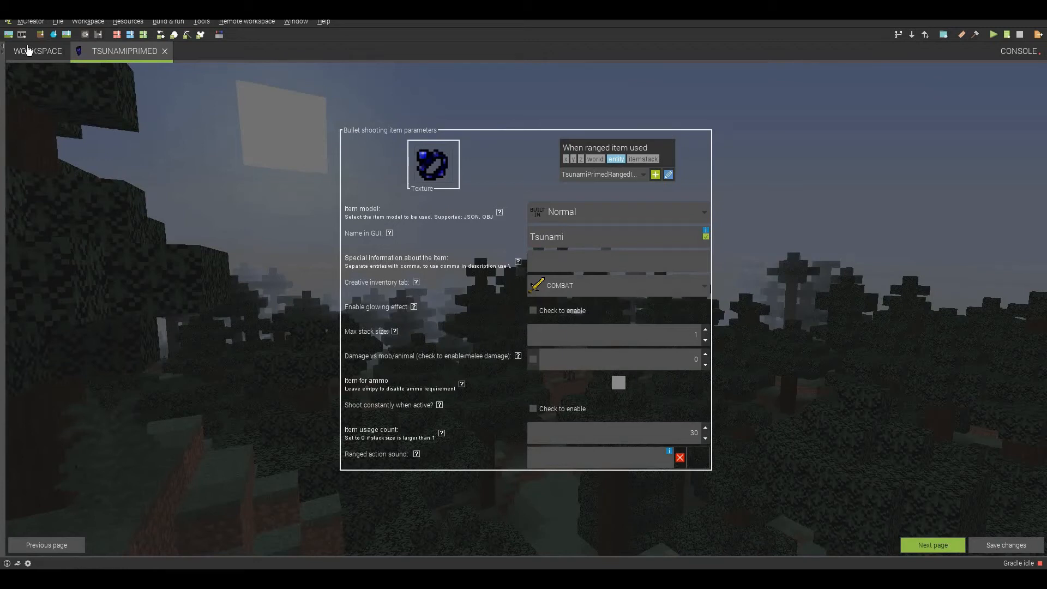
Open the Tsunami item editor and enable melee damage 4 on TsunamiPrimed.
{"action": "left_click", "coordinate": [37, 50]}
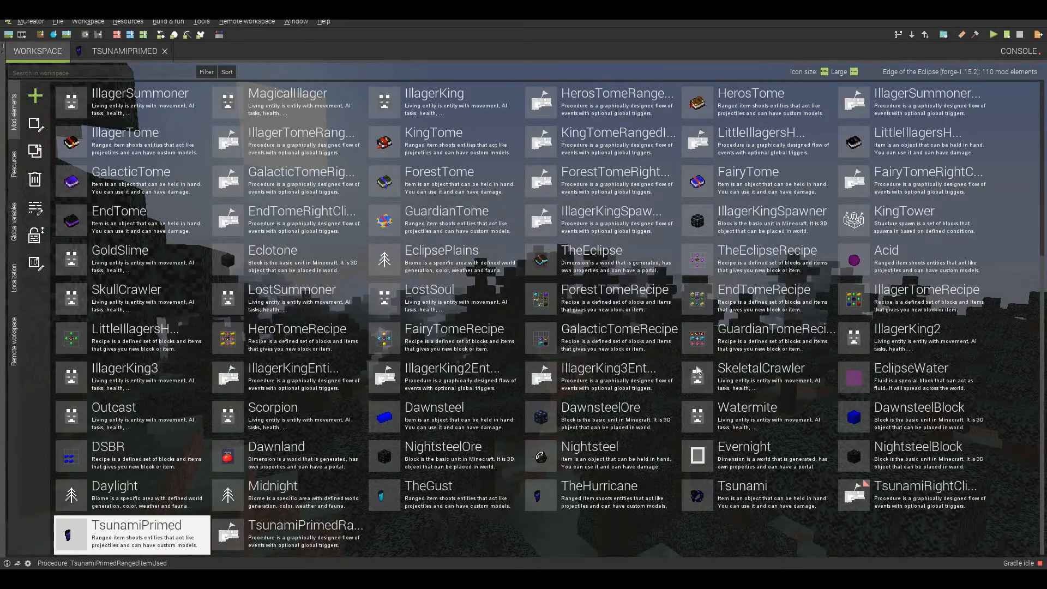
{"action": "double_click", "coordinate": [741, 485]}
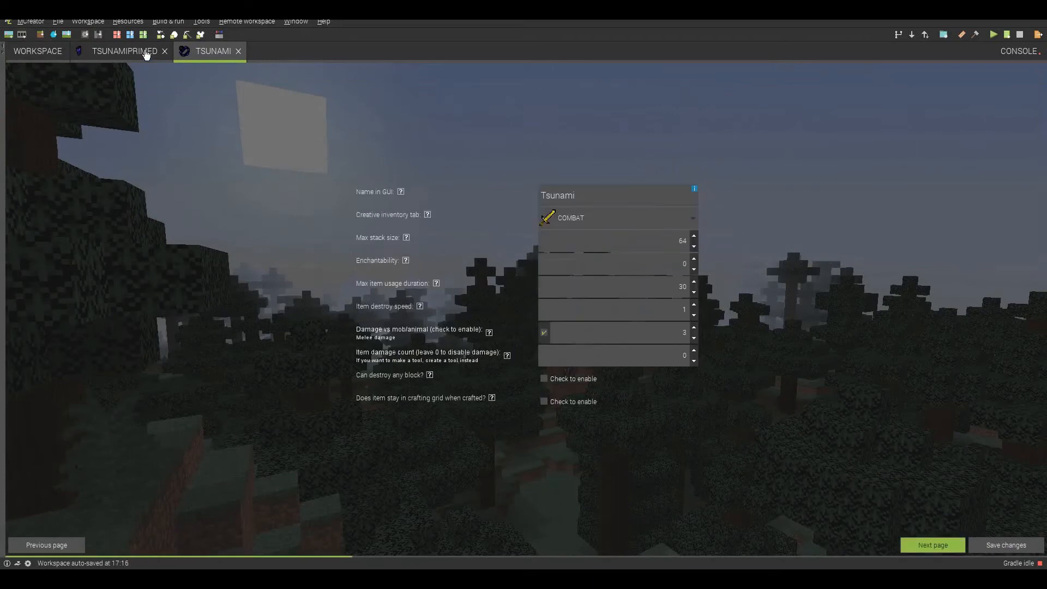
{"action": "left_click", "coordinate": [123, 50]}
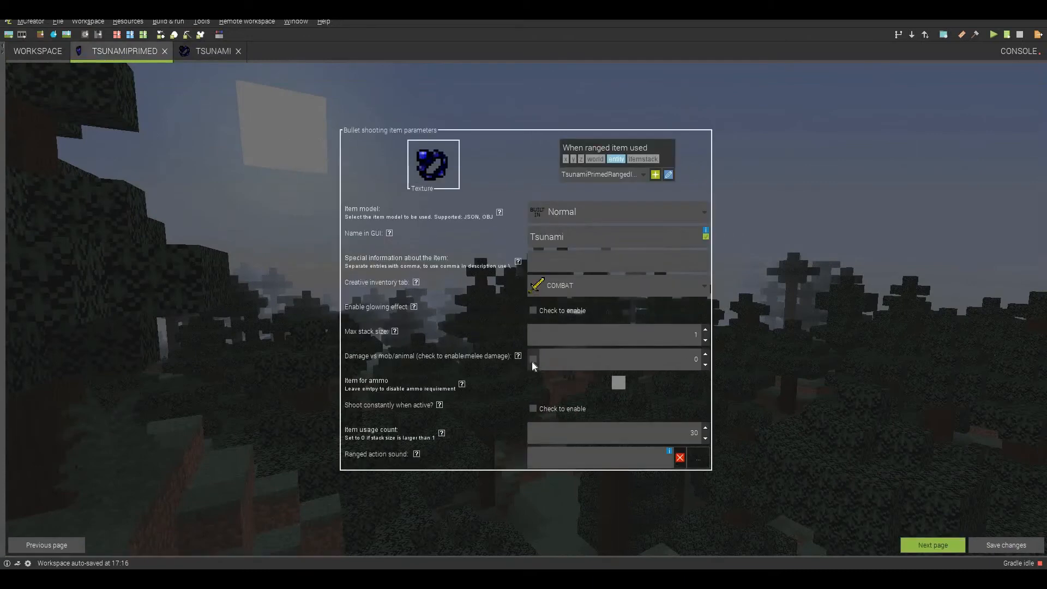
{"action": "left_click", "coordinate": [533, 359]}
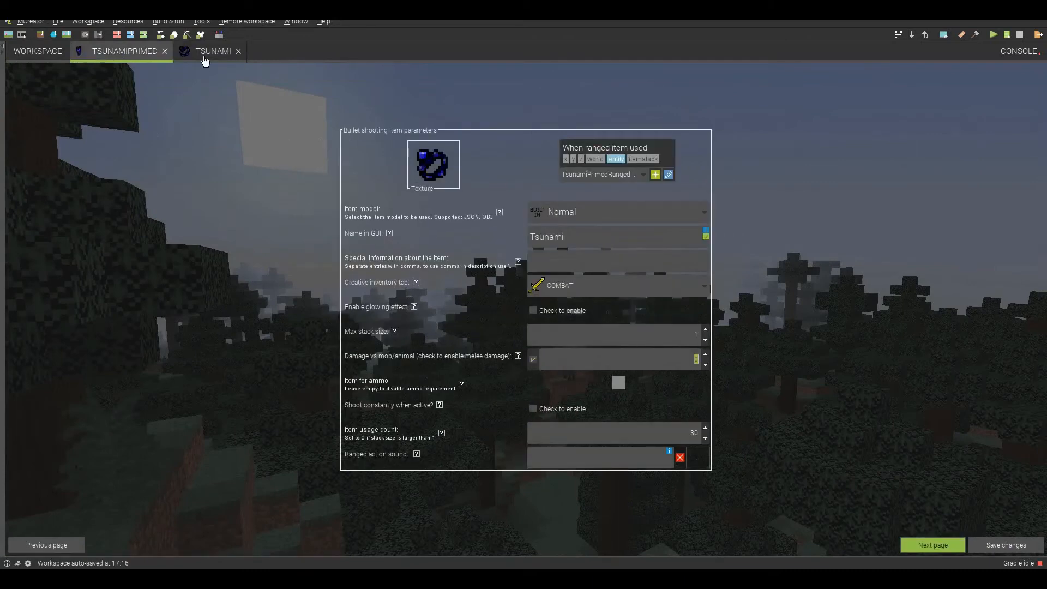
{"action": "left_click", "coordinate": [213, 50]}
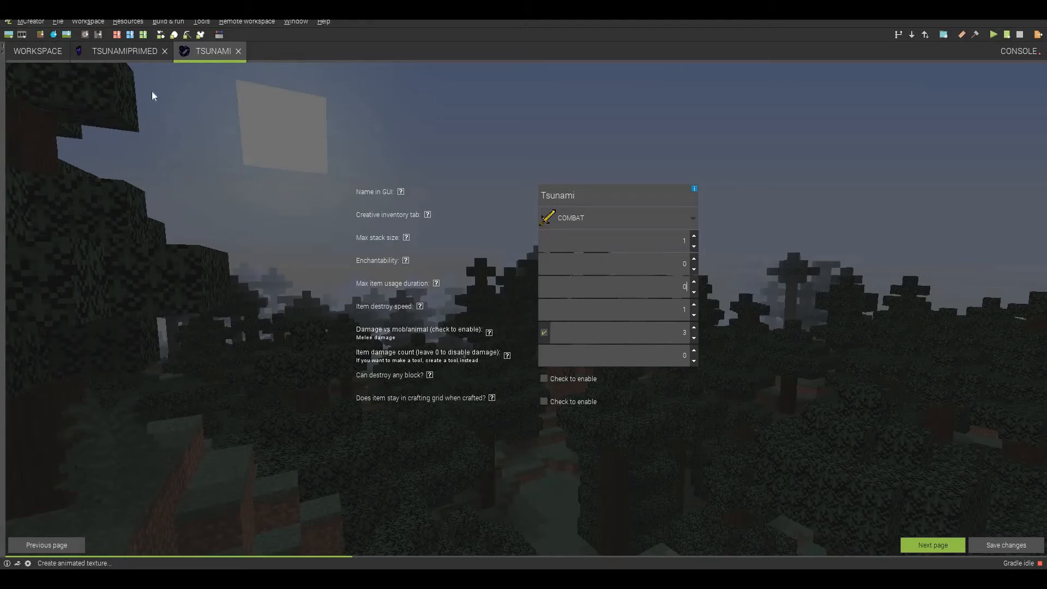
{"action": "left_click", "coordinate": [124, 50]}
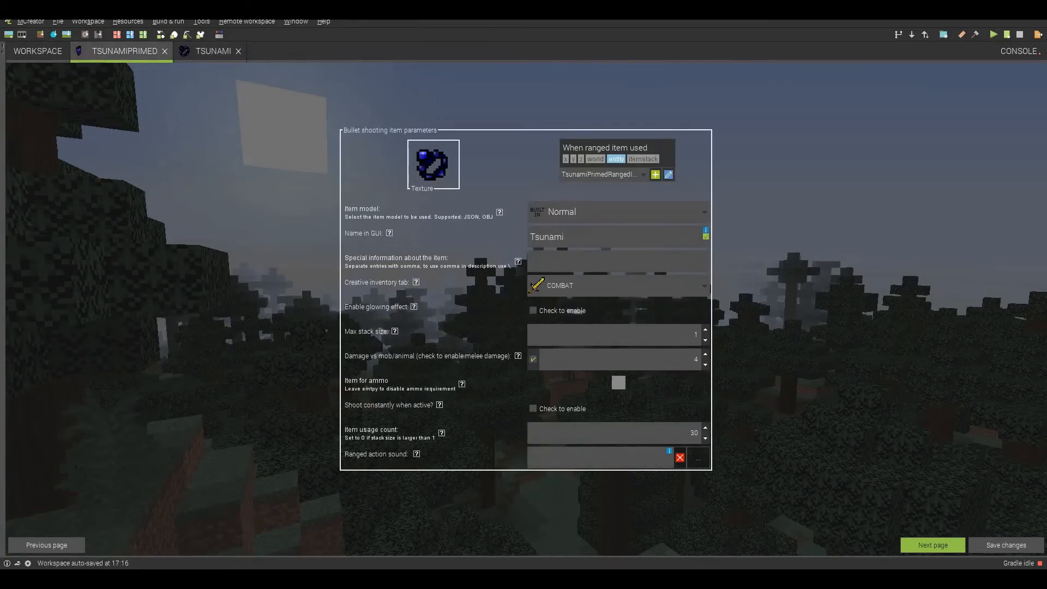
{"action": "mouse_move", "coordinate": [892, 437]}
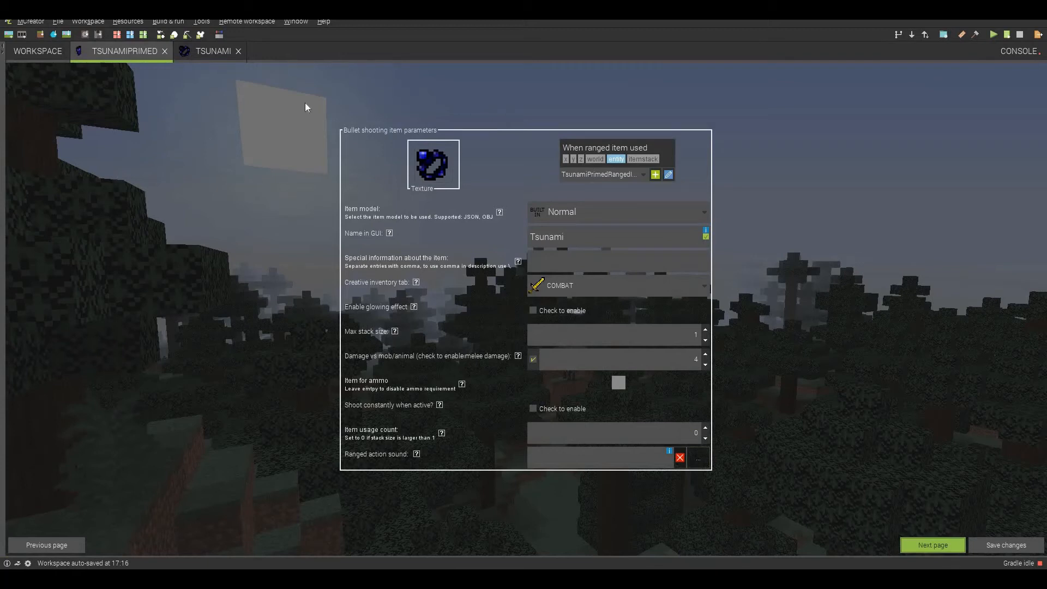
On the bullet properties page, set bullet damage to 5 and knockback to 0.
{"action": "left_click", "coordinate": [931, 545]}
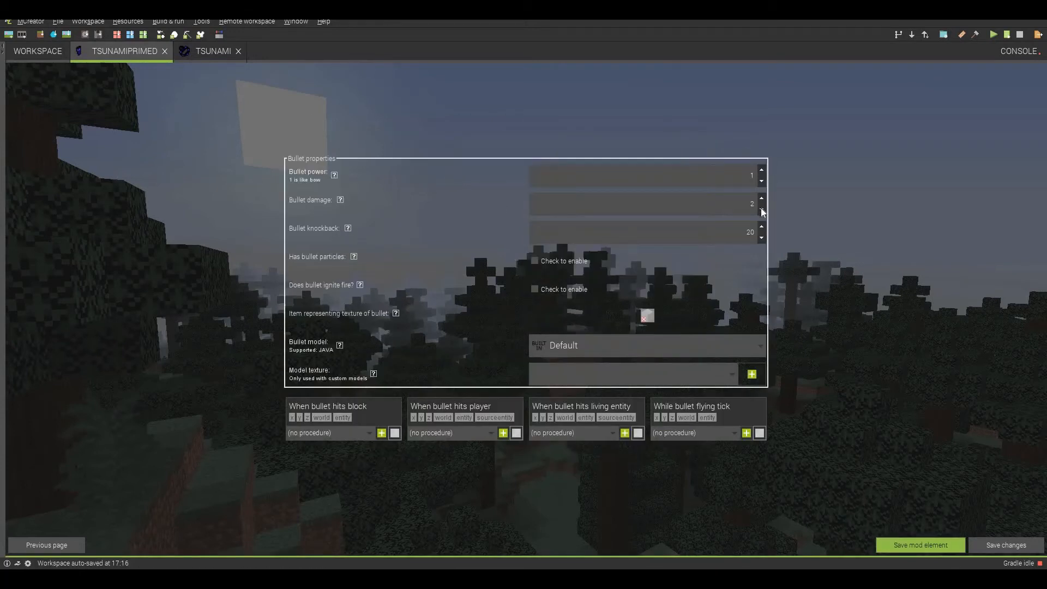
{"action": "left_click", "coordinate": [760, 207]}
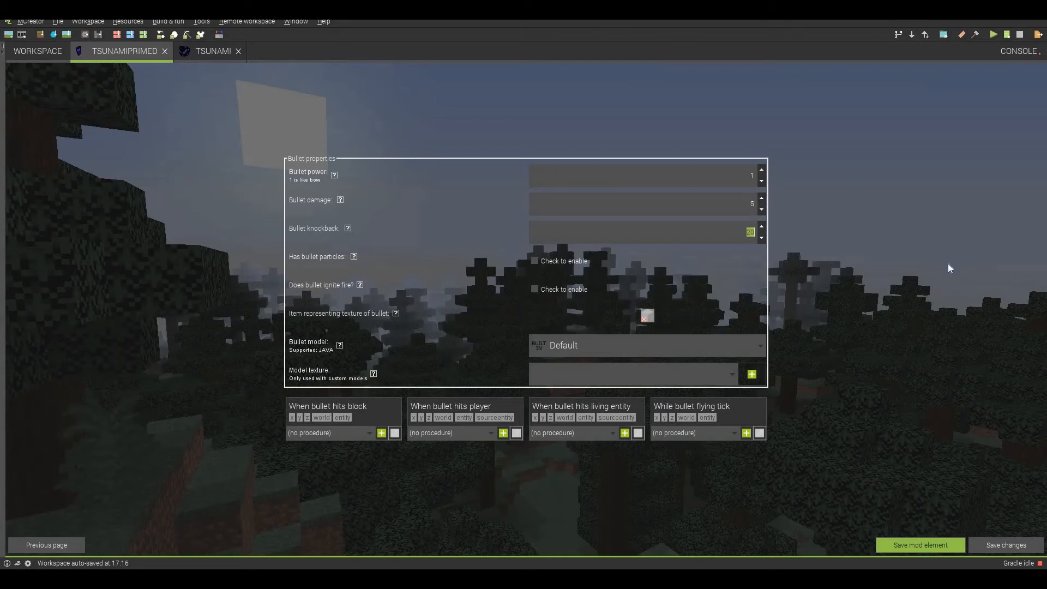
{"action": "left_click", "coordinate": [760, 235]}
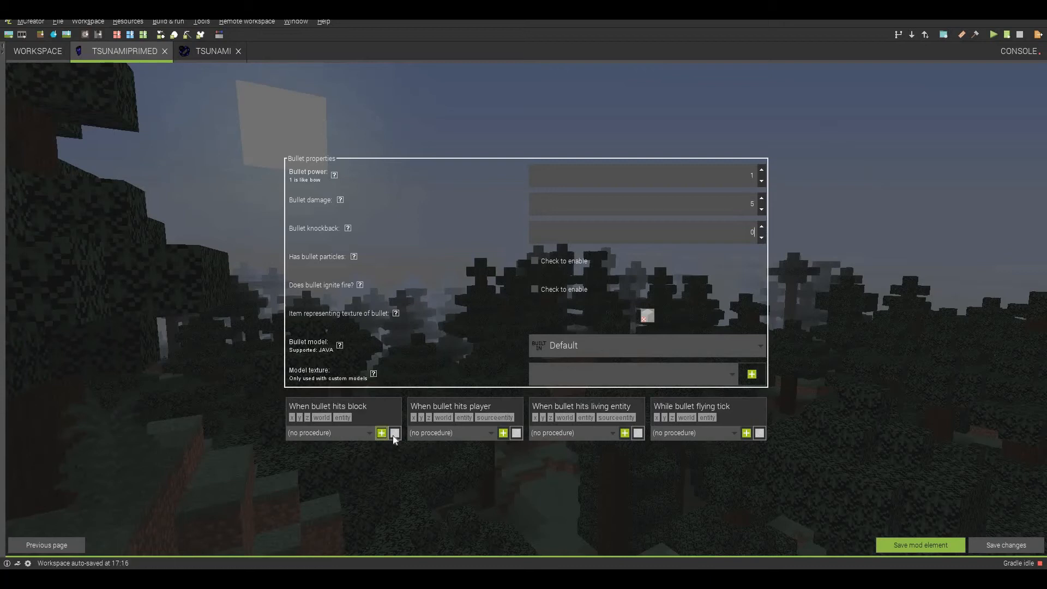
Create the TsunamiBulletHitsBlock procedure and add Place block blocks around the impact point.
{"action": "left_click", "coordinate": [380, 432]}
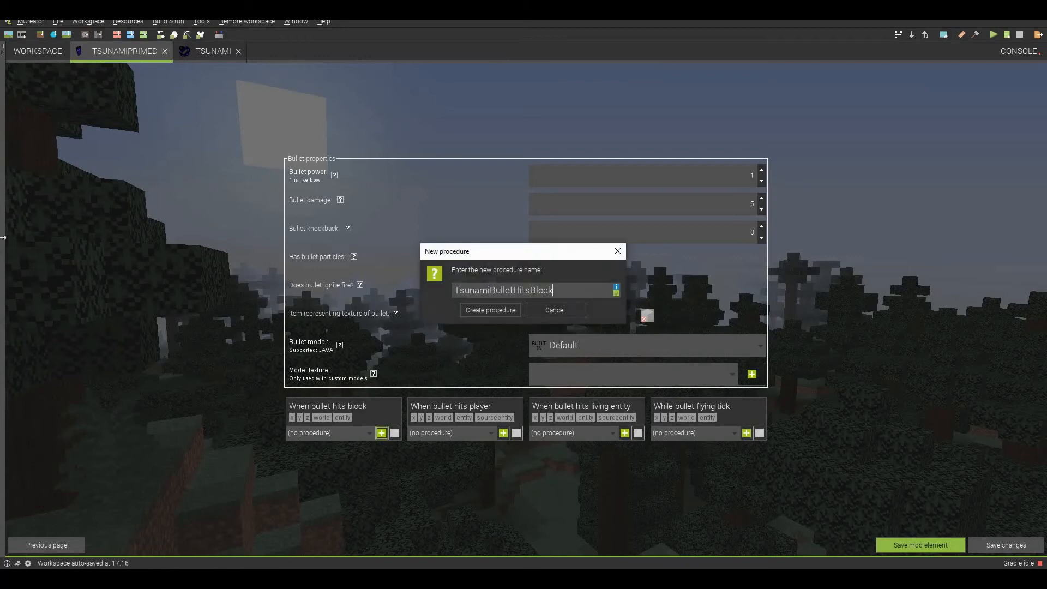
{"action": "left_click", "coordinate": [489, 310]}
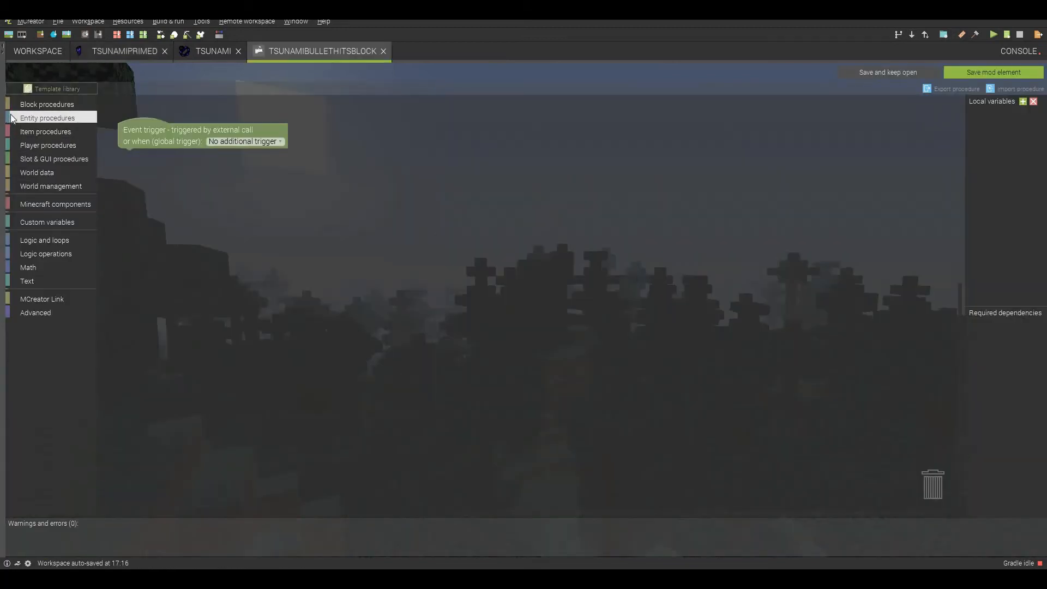
{"action": "left_click", "coordinate": [47, 118]}
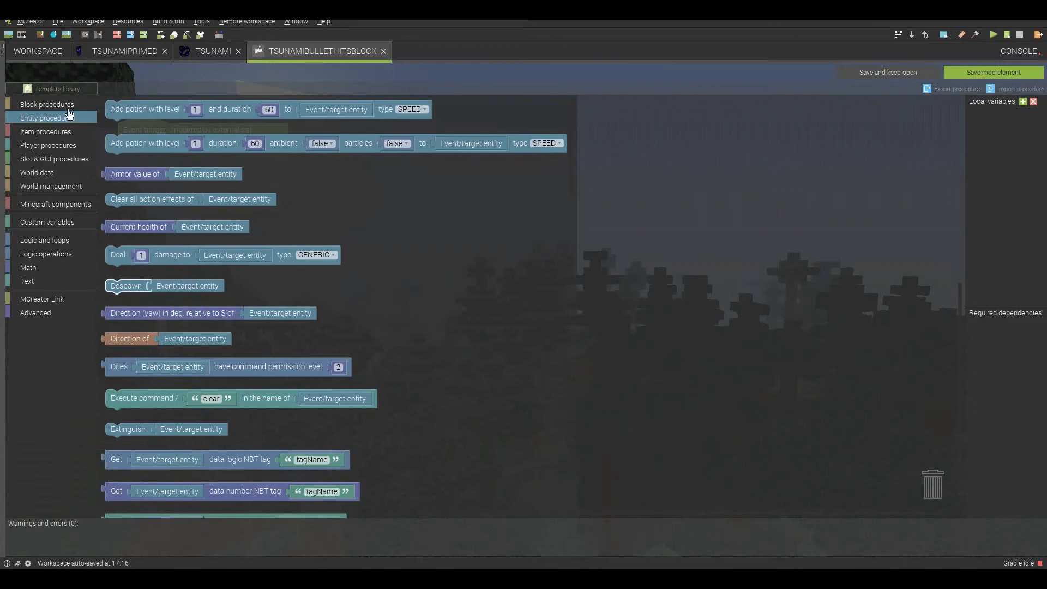
{"action": "scroll", "scroll_direction": "down", "scroll_amount": 3}
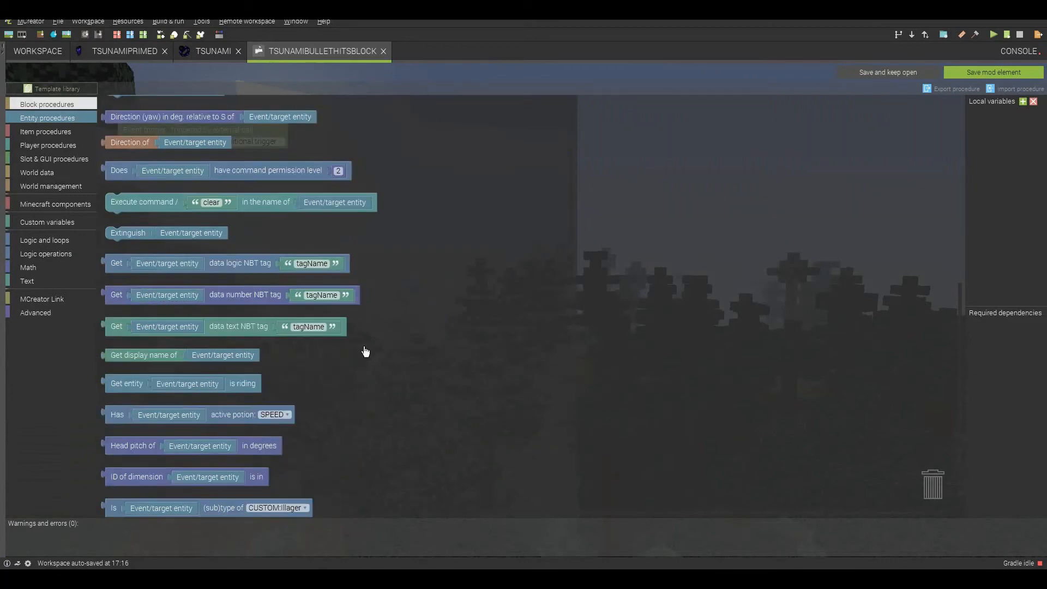
{"action": "left_click", "coordinate": [47, 104]}
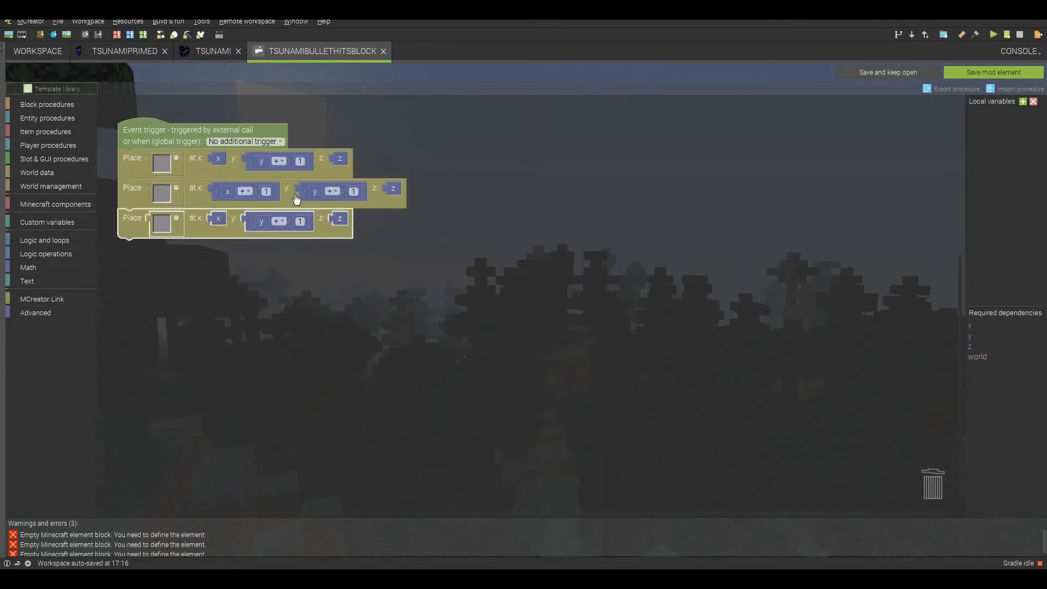
{"action": "left_click", "coordinate": [160, 164]}
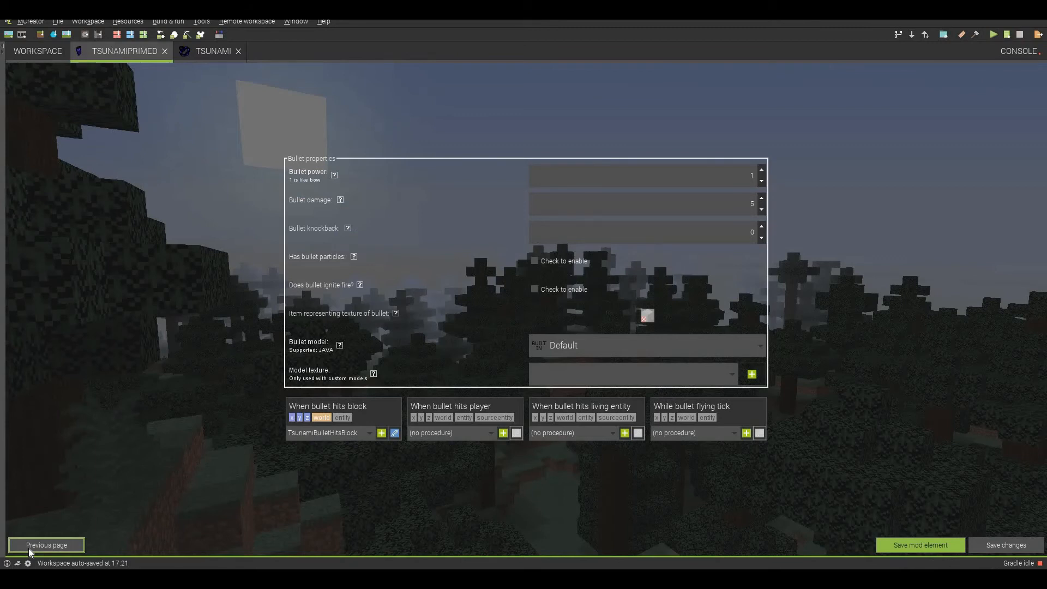
{"action": "mouse_move", "coordinate": [292, 494]}
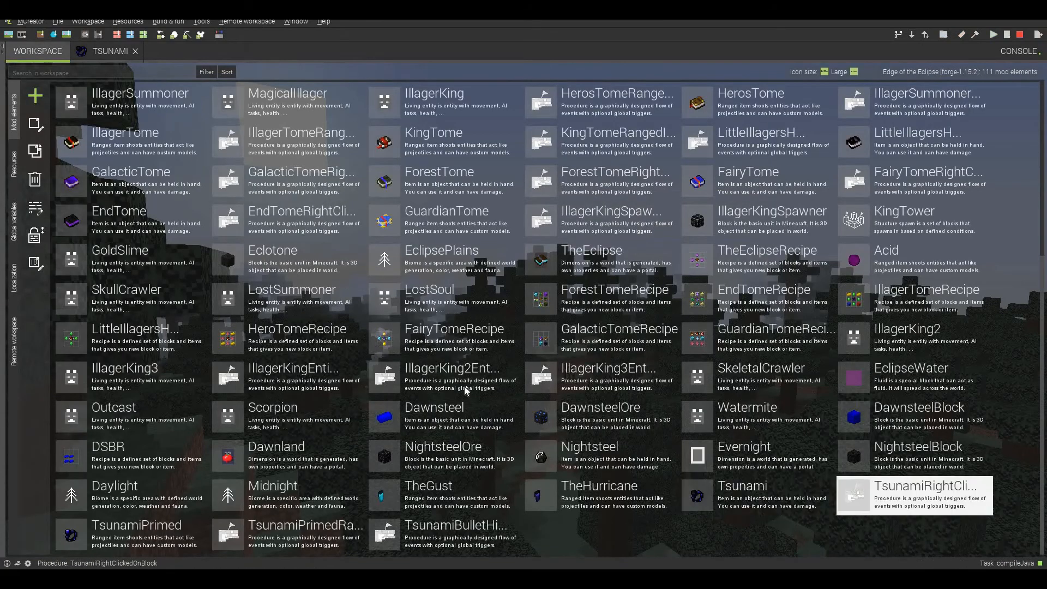
Open TsunamiRightClickedOnBlock, dismiss its compilation error warning, and save it.
{"action": "double_click", "coordinate": [914, 496]}
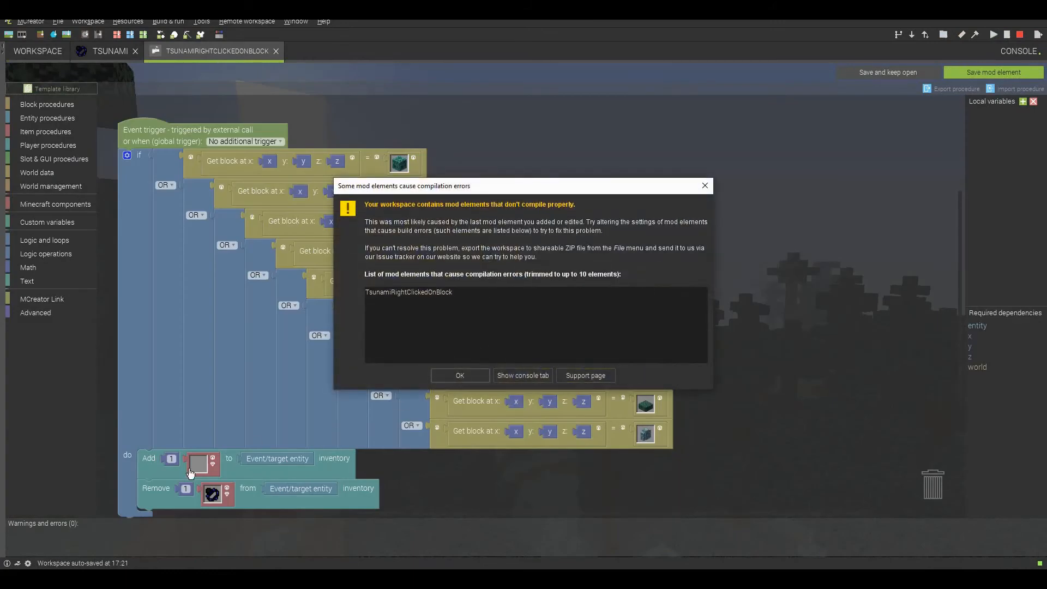
{"action": "left_click", "coordinate": [460, 374]}
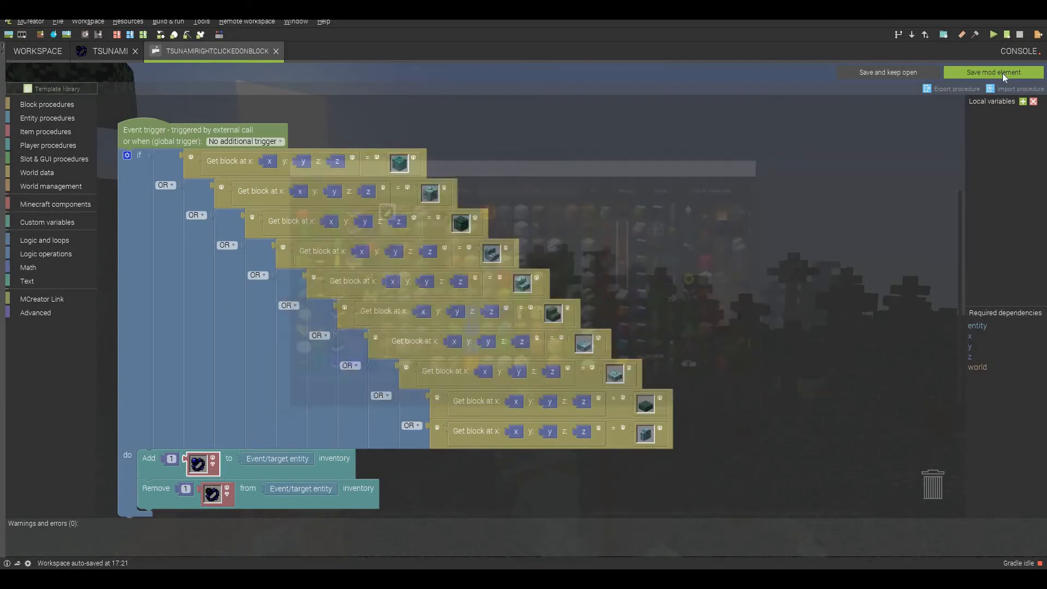
{"action": "left_click", "coordinate": [993, 72]}
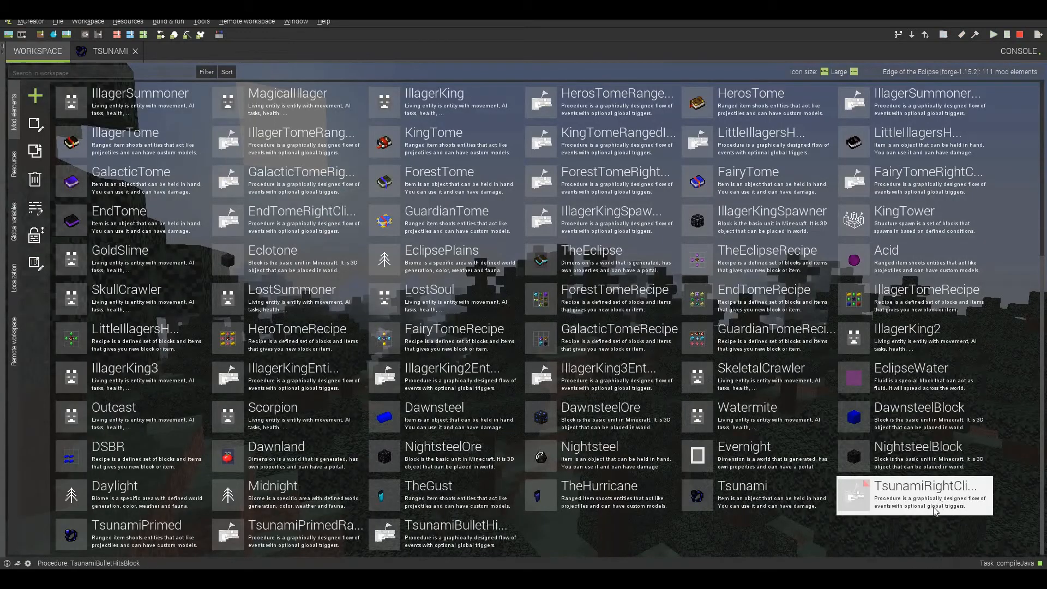
Open the TsunamiBulletHitsBlock water-placing procedure and save it.
{"action": "double_click", "coordinate": [913, 496]}
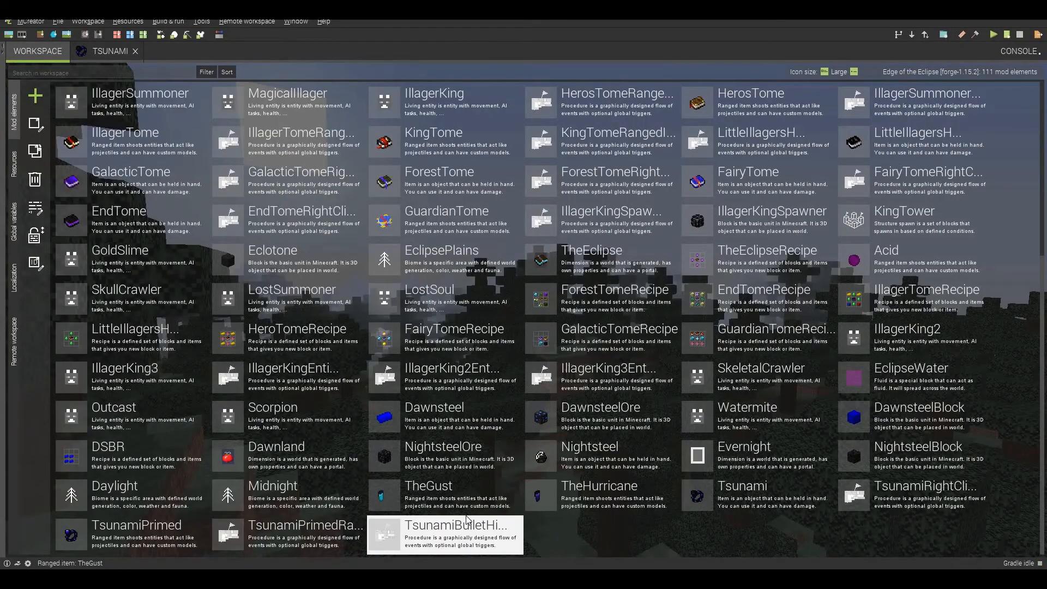
{"action": "double_click", "coordinate": [444, 535]}
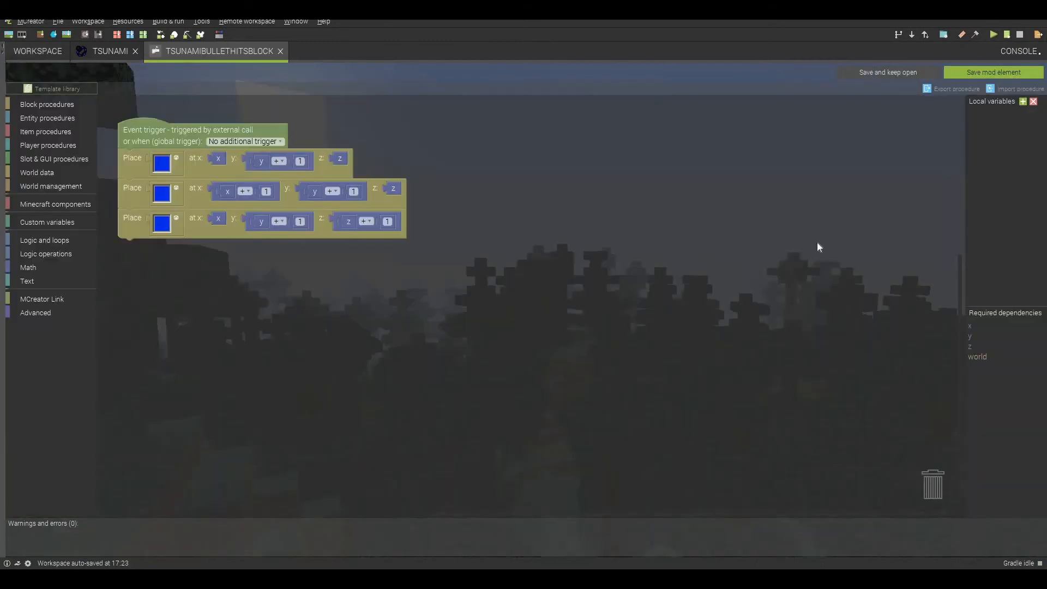
{"action": "left_click", "coordinate": [280, 50]}
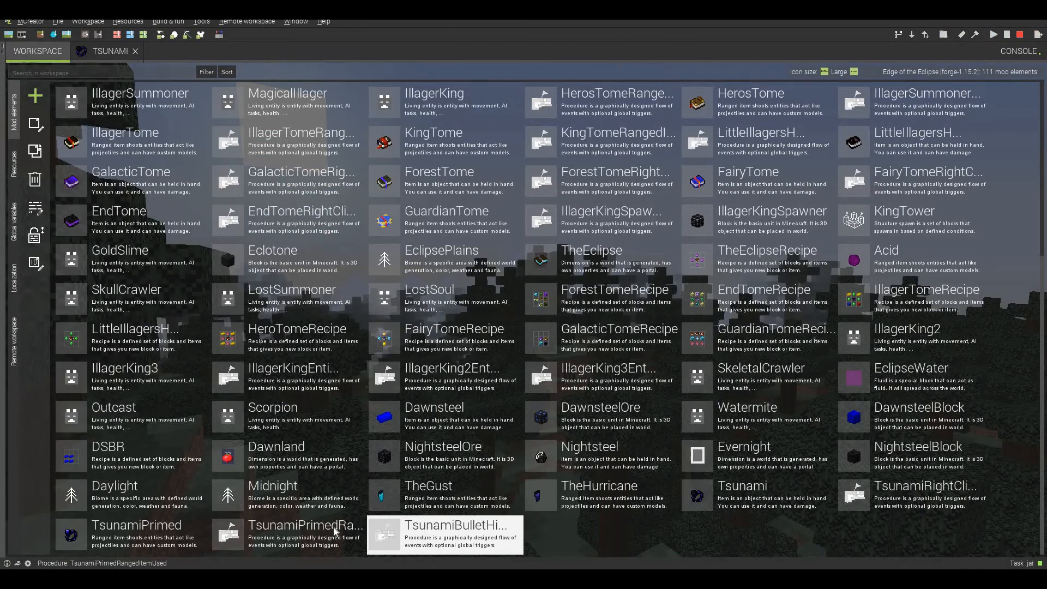
In TsunamiPrimedRangedItemUsed, give back TsunamiPrimed and choose a new removed item.
{"action": "double_click", "coordinate": [304, 534]}
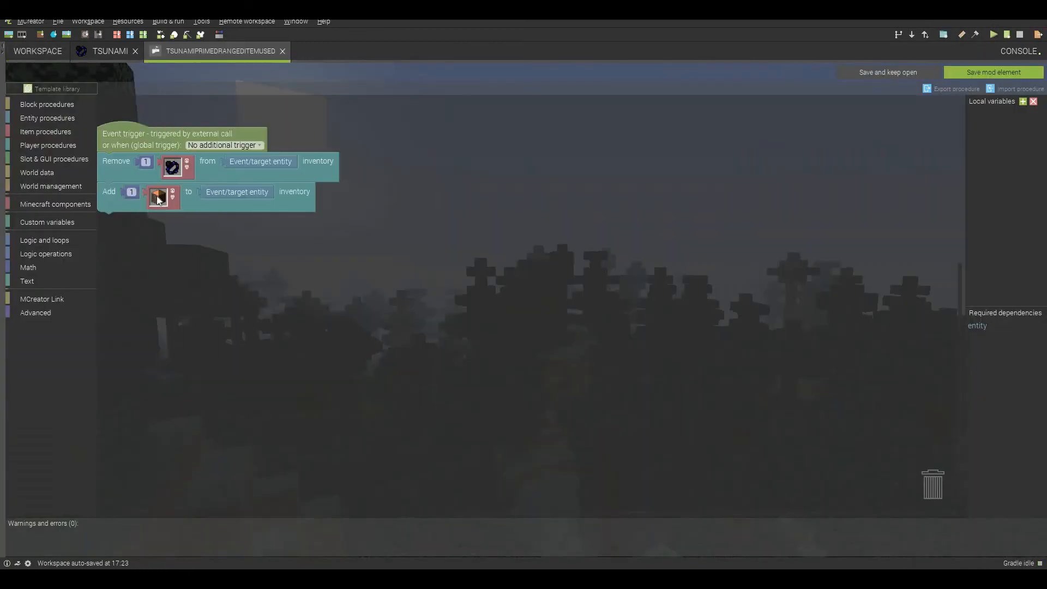
{"action": "left_click", "coordinate": [162, 196]}
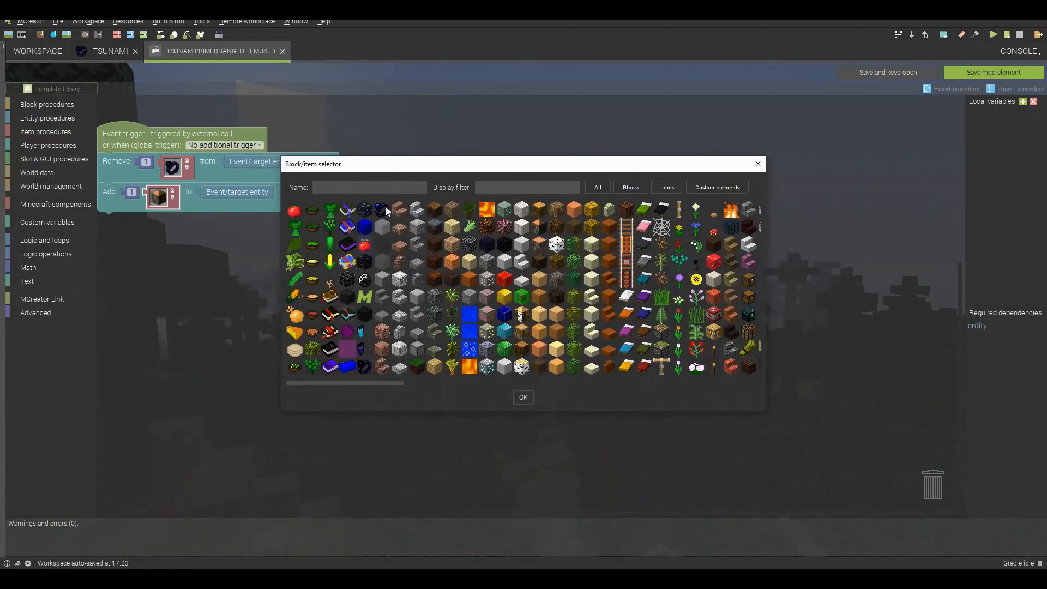
{"action": "left_click", "coordinate": [383, 211]}
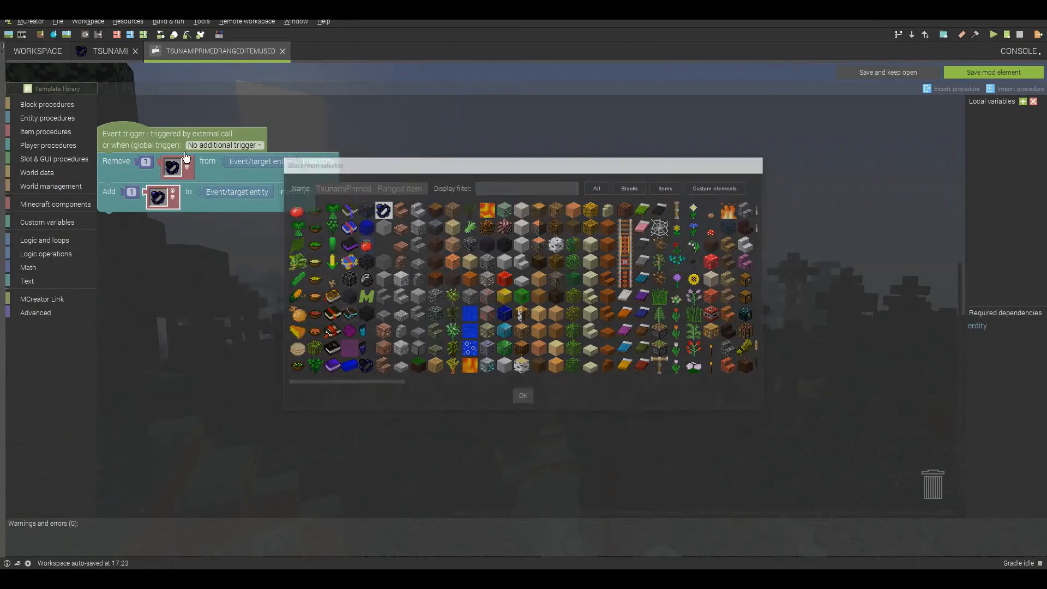
{"action": "left_click", "coordinate": [523, 395]}
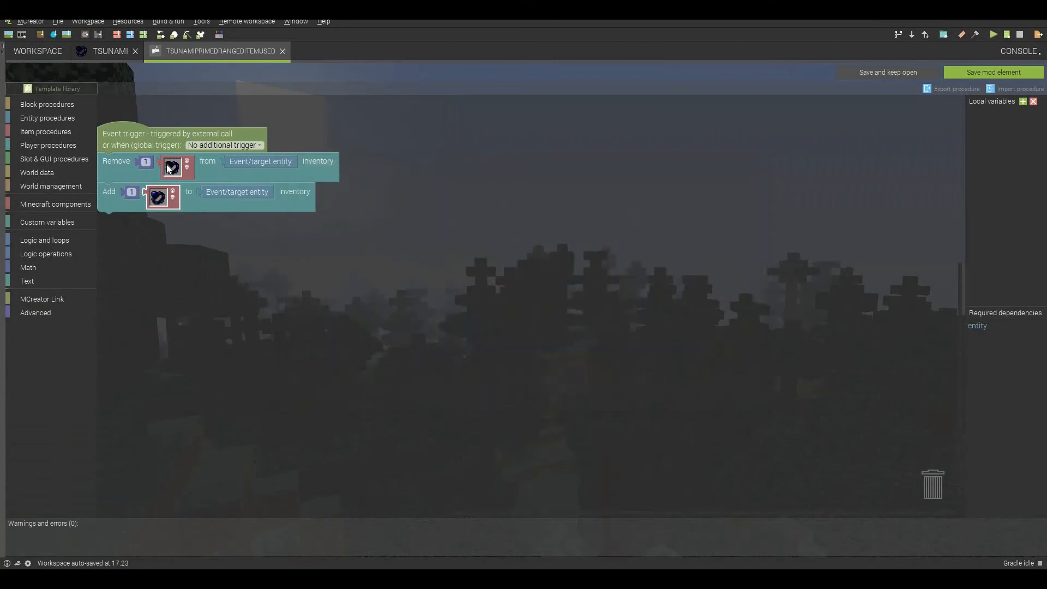
{"action": "left_click", "coordinate": [171, 167]}
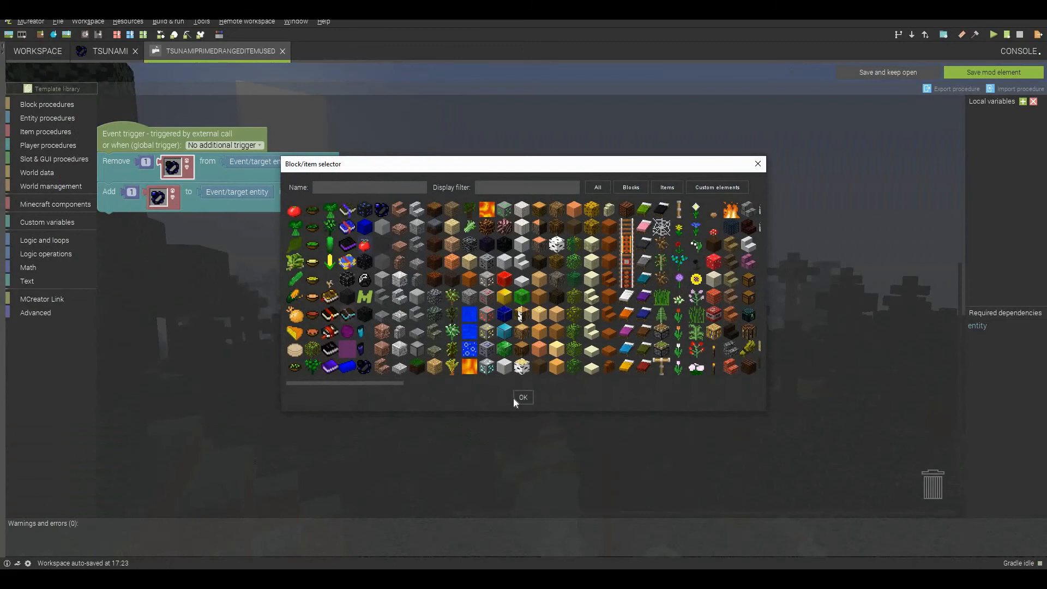
{"action": "left_click", "coordinate": [523, 396]}
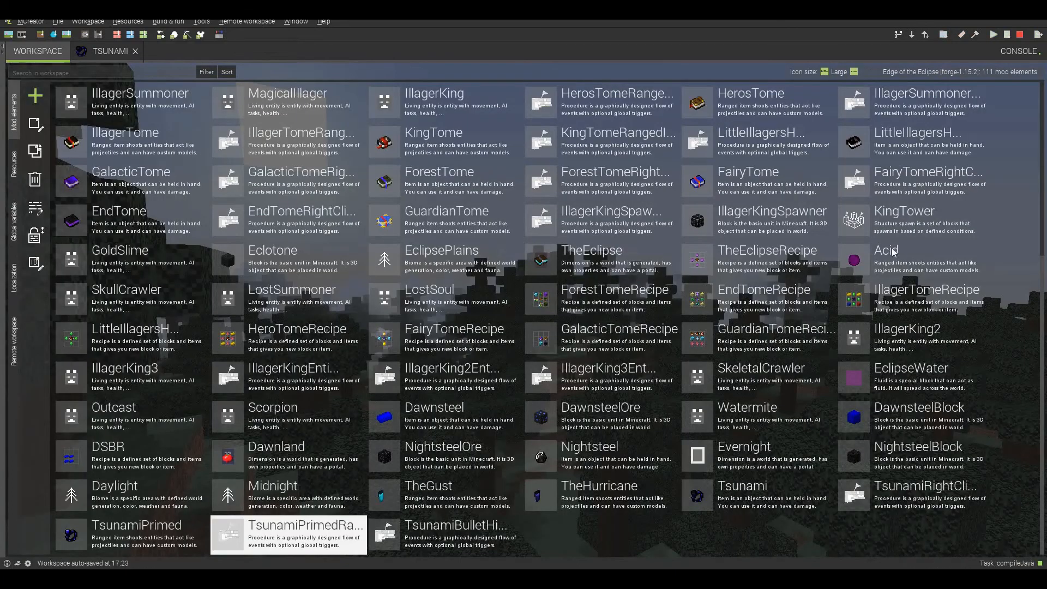
Run the Minecraft client with the mod loaded.
{"action": "left_click", "coordinate": [993, 34]}
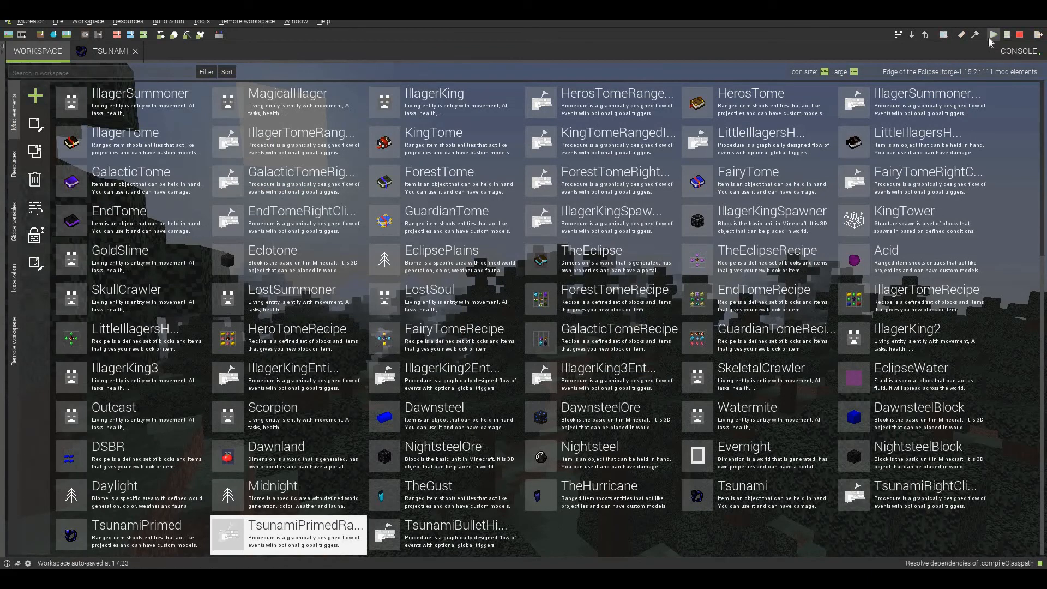
{"action": "left_click", "coordinate": [991, 34]}
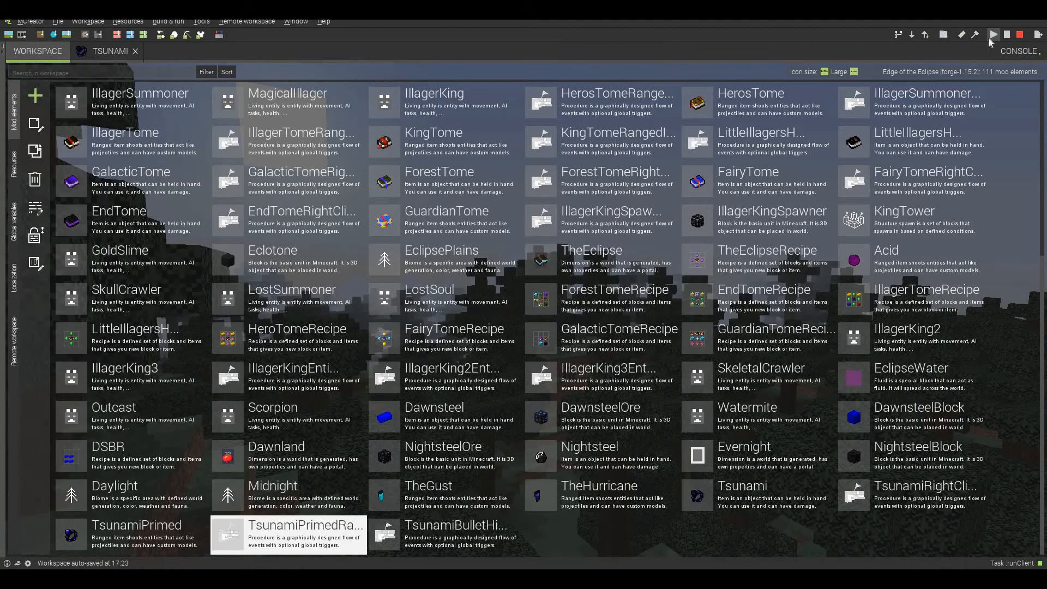
{"action": "left_click", "coordinate": [1008, 33]}
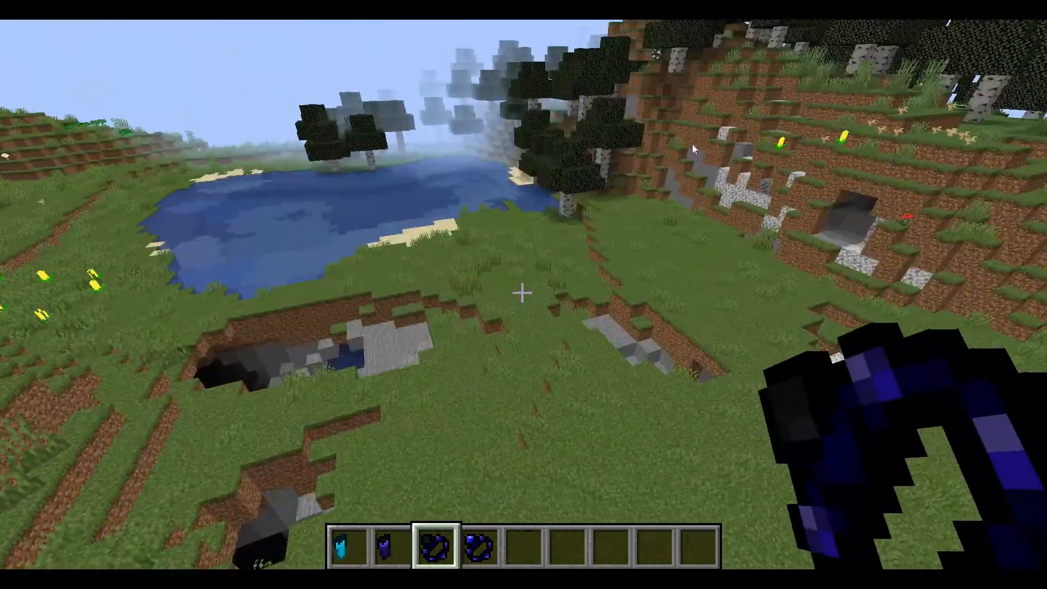
Open the creative inventory and search for prismarine.
{"action": "key", "text": "e"}
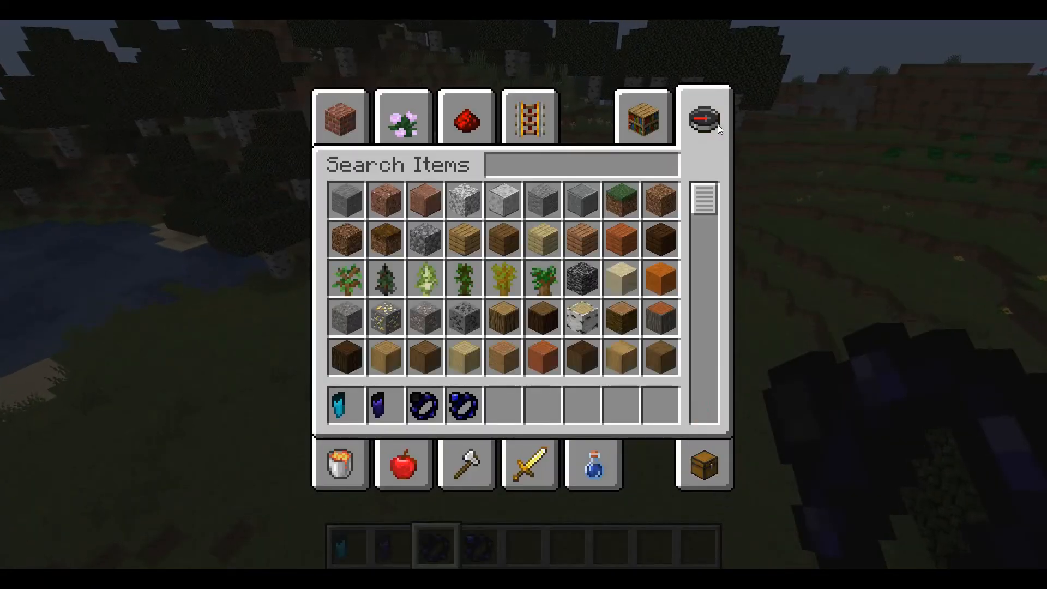
{"action": "type", "text": "pri"}
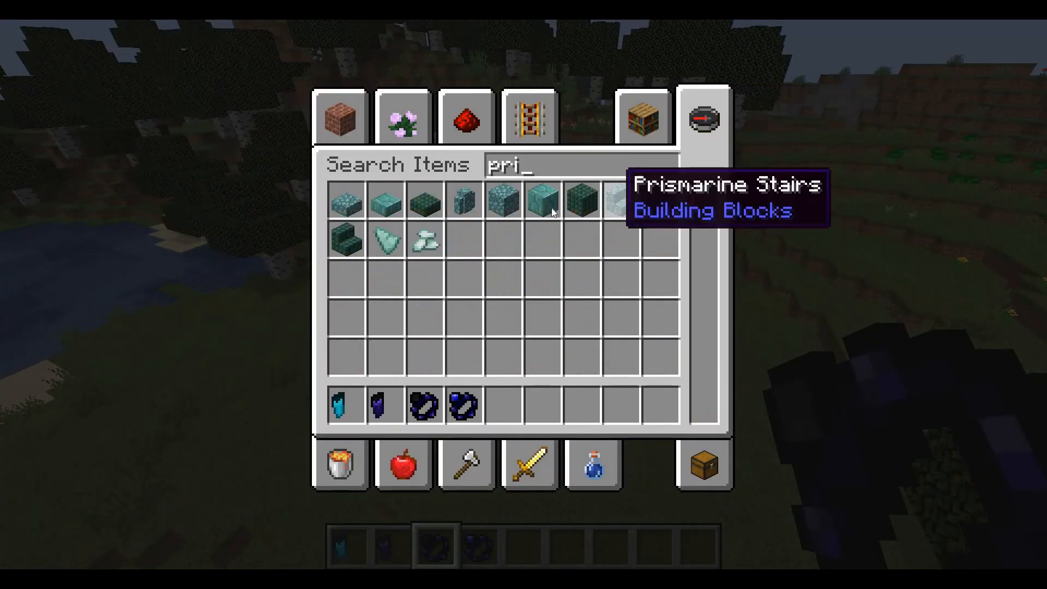
{"action": "type", "text": "e"}
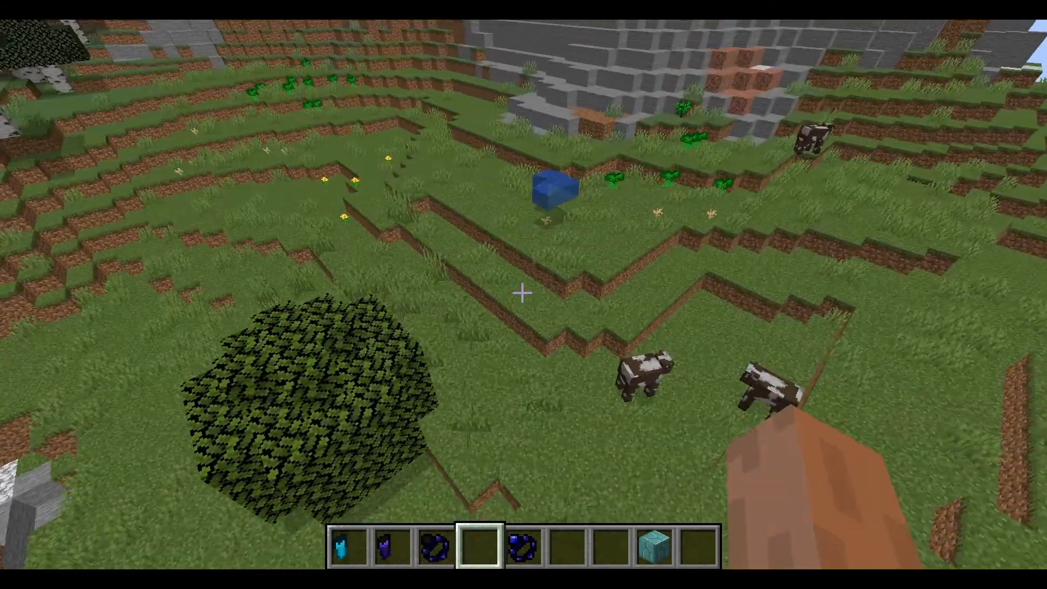
{"action": "mouse_move", "coordinate": [524, 294]}
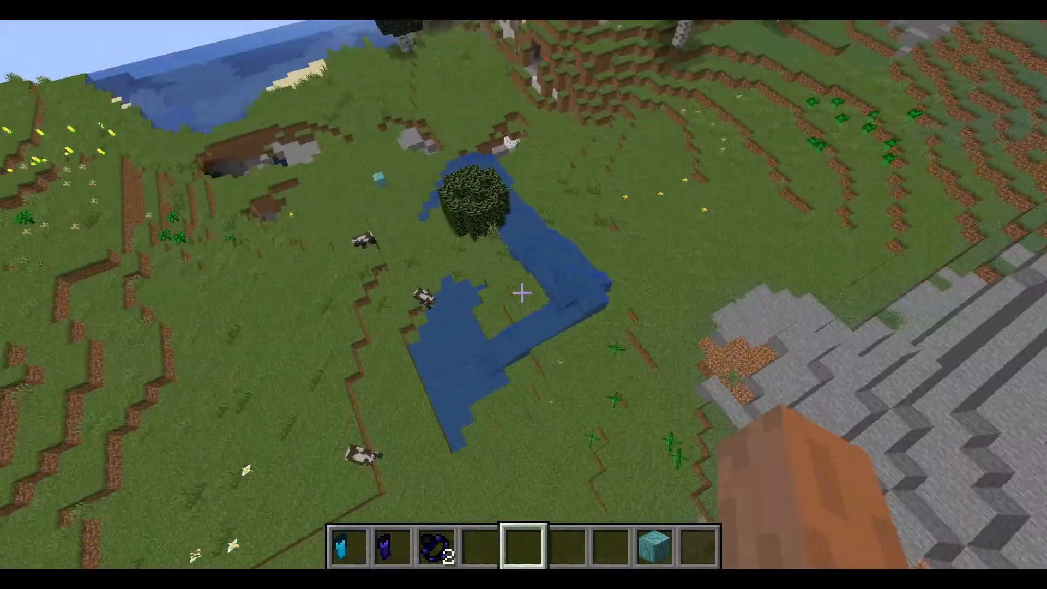
{"action": "mouse_move", "coordinate": [524, 294]}
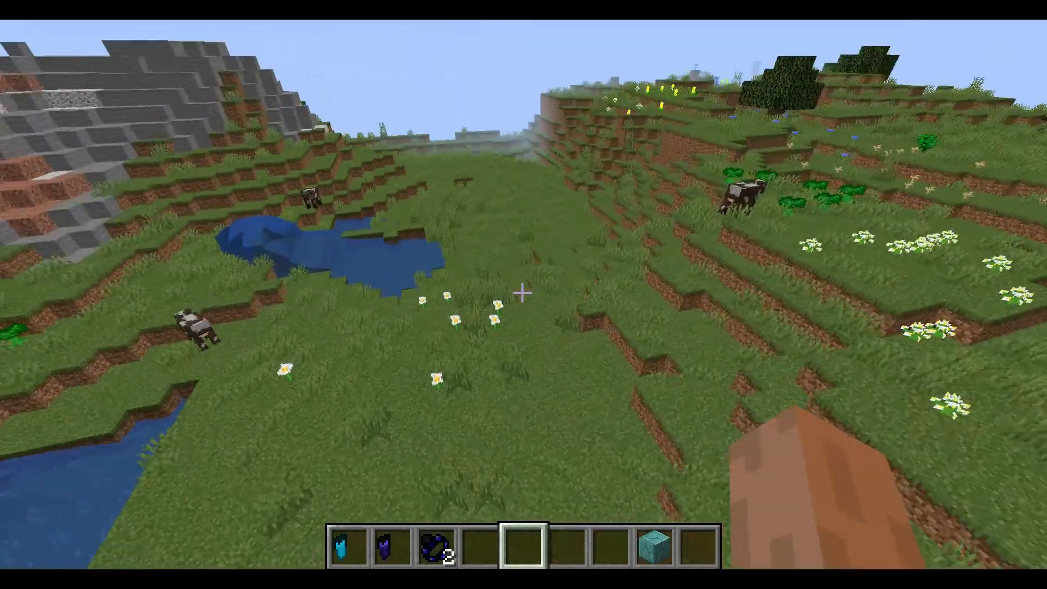
{"action": "mouse_move", "coordinate": [523, 295]}
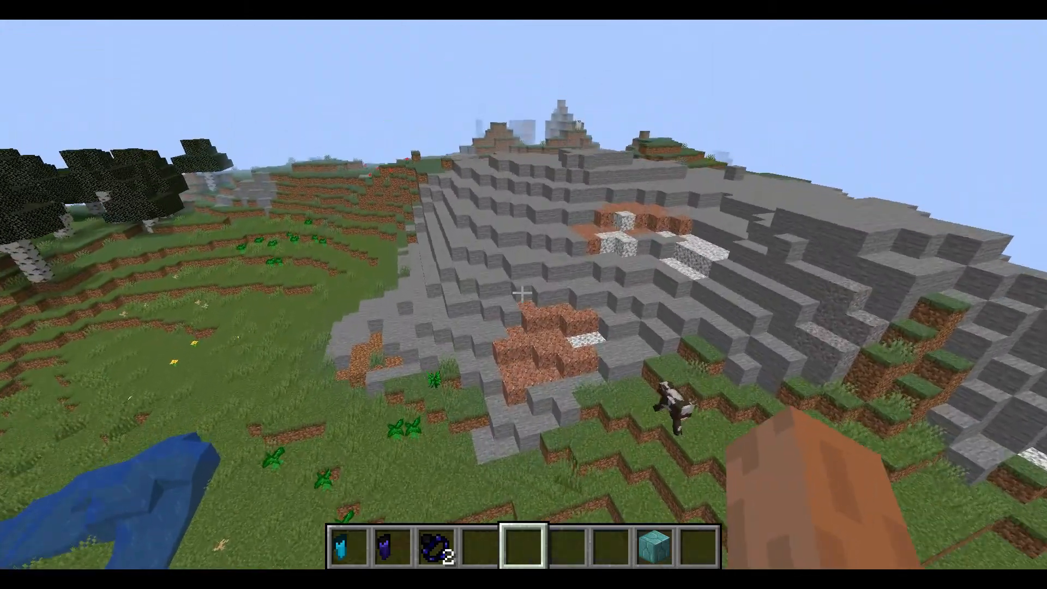
{"action": "mouse_move", "coordinate": [523, 294]}
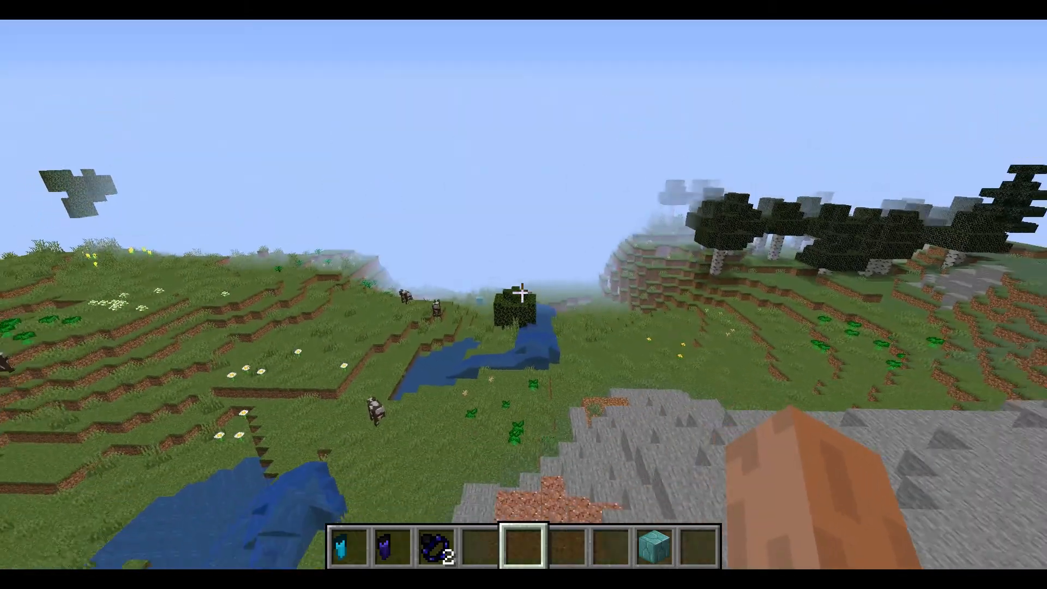